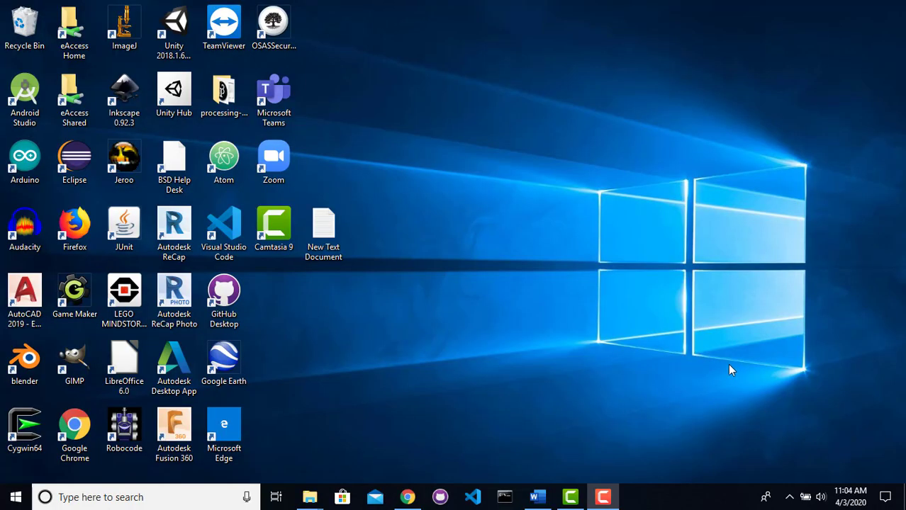
mouse_move(502, 326)
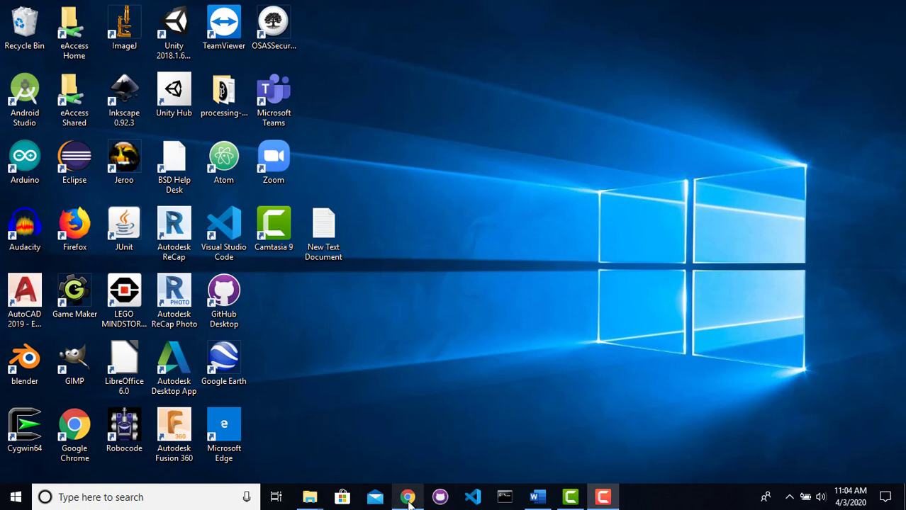
Launch Chrome, check the base game resources tab, and open the class home site in a new tab
left_click(407, 497)
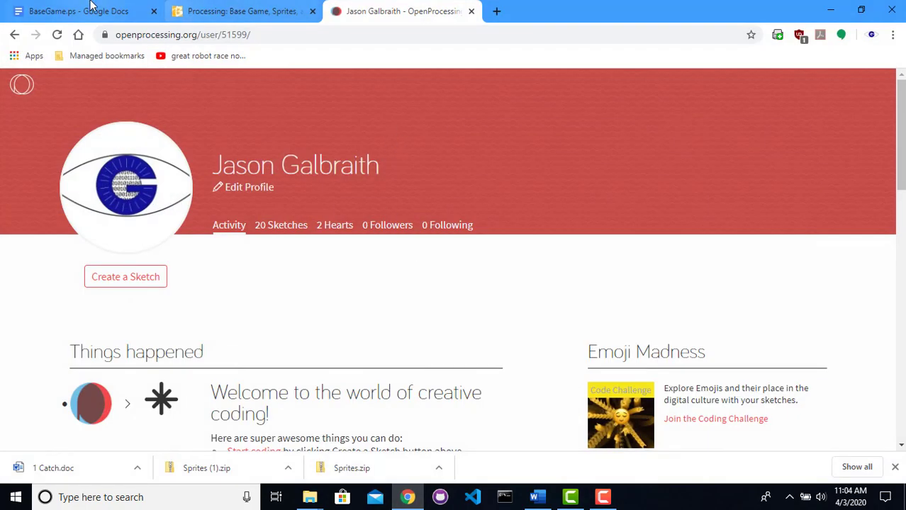
left_click(241, 11)
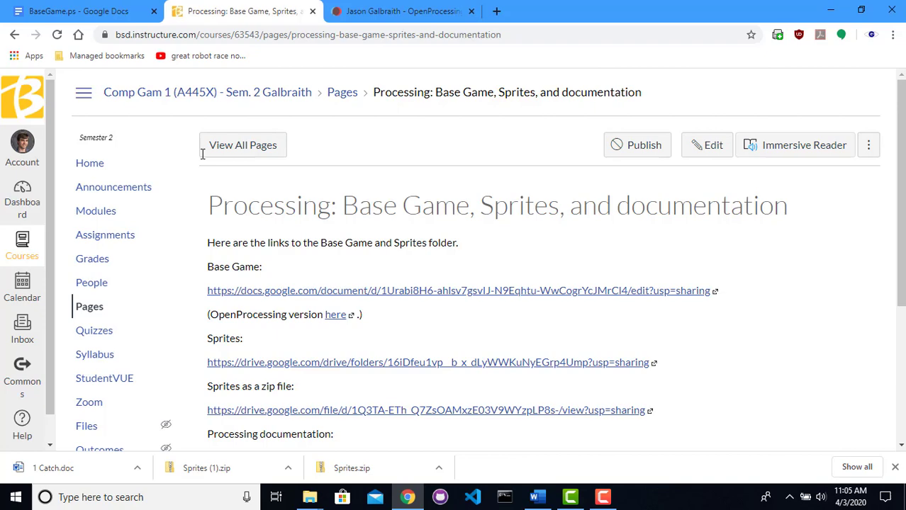
mouse_move(78, 11)
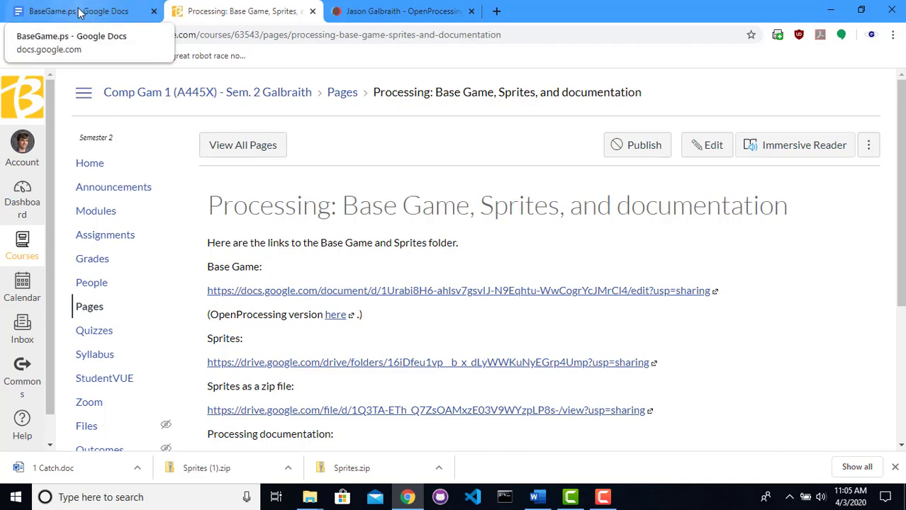
left_click(496, 11)
type("sites.google.com/site/shsgalbraith/")
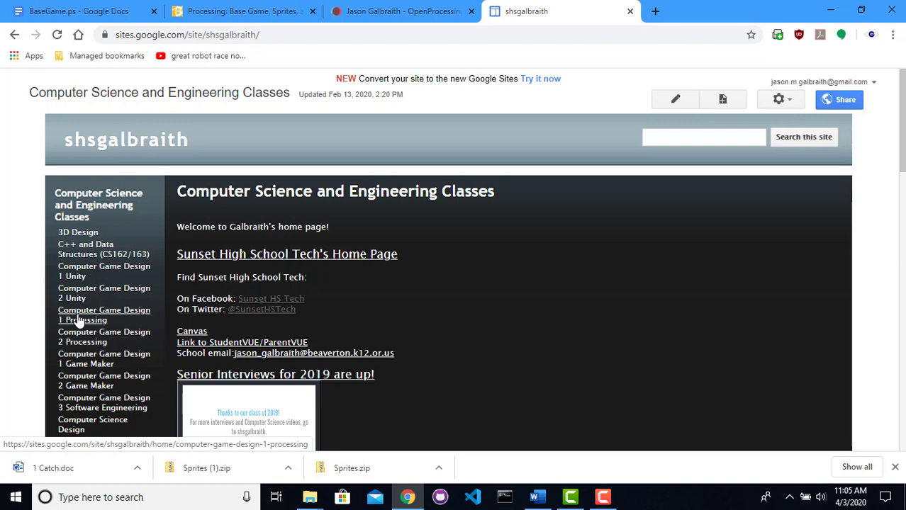
Open Computer Game Design 1 Processing, then the Base Game doc, scroll through and select its code
left_click(83, 315)
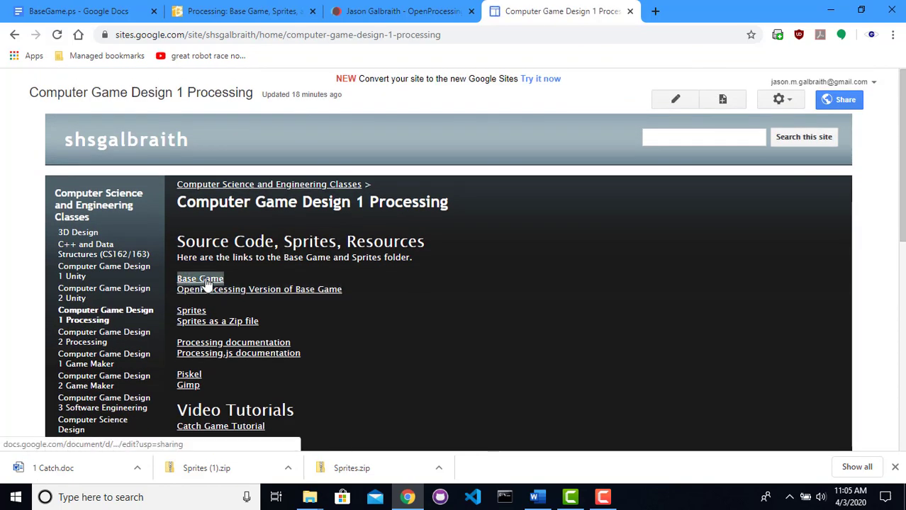
left_click(200, 278)
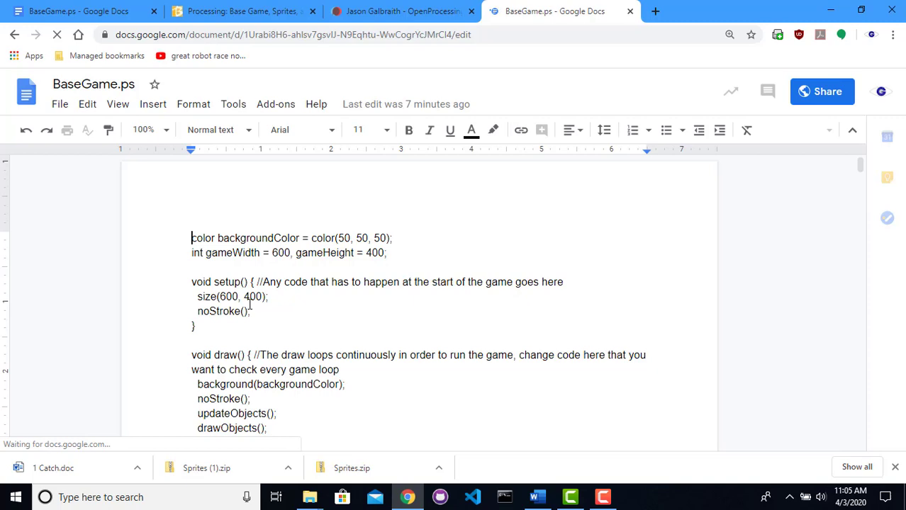
scroll("down", 3)
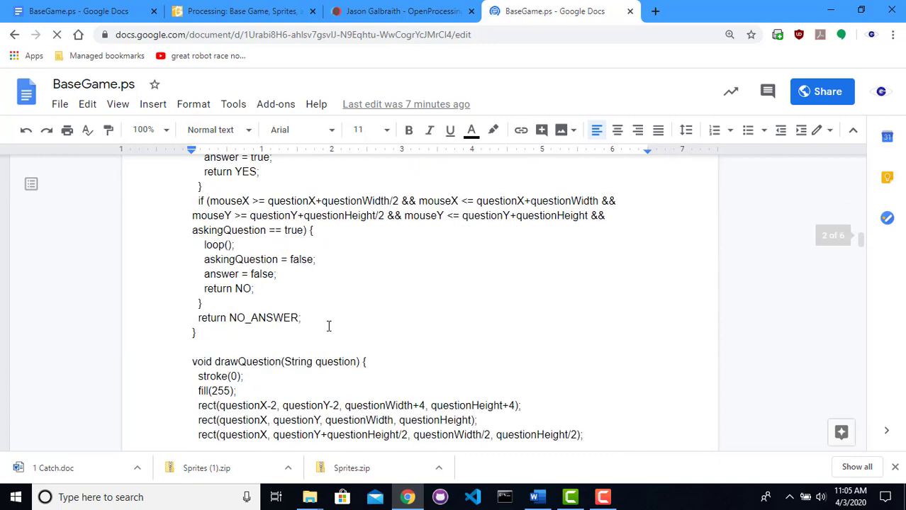
scroll("down", 3)
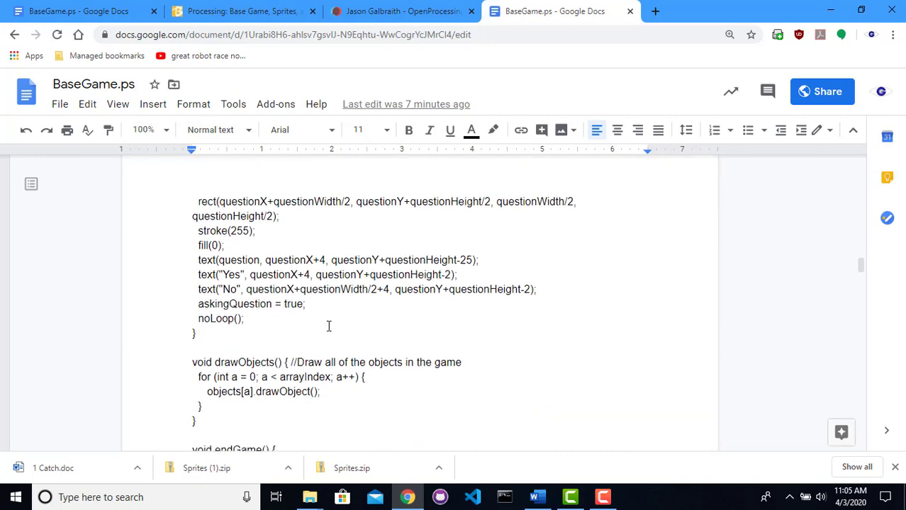
scroll("down", 3)
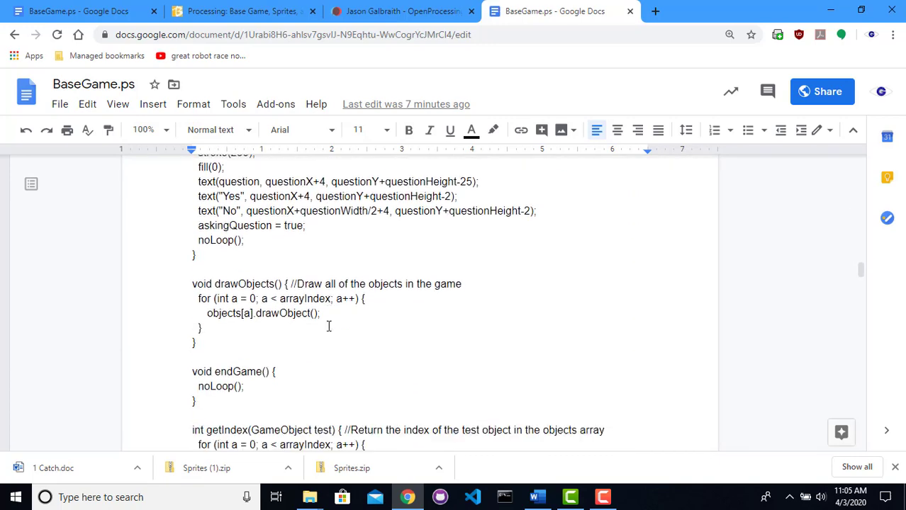
scroll("down", 3)
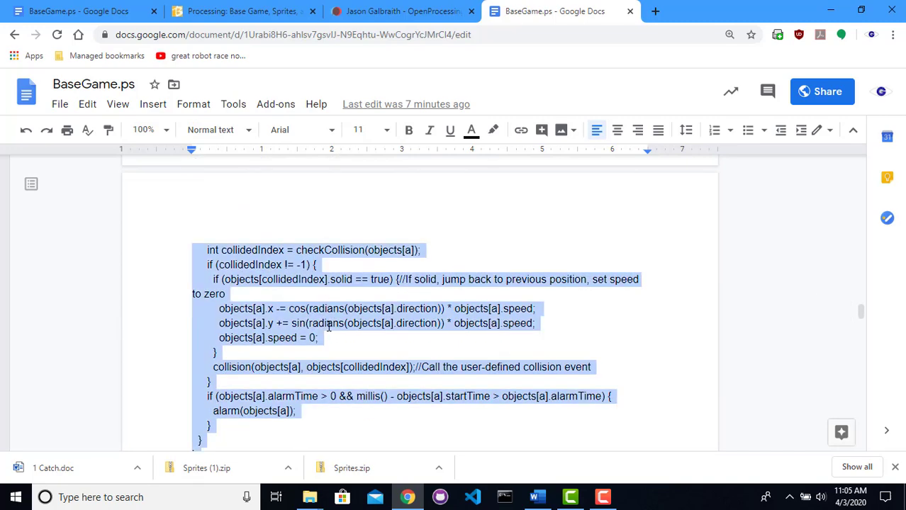
left_click(408, 129)
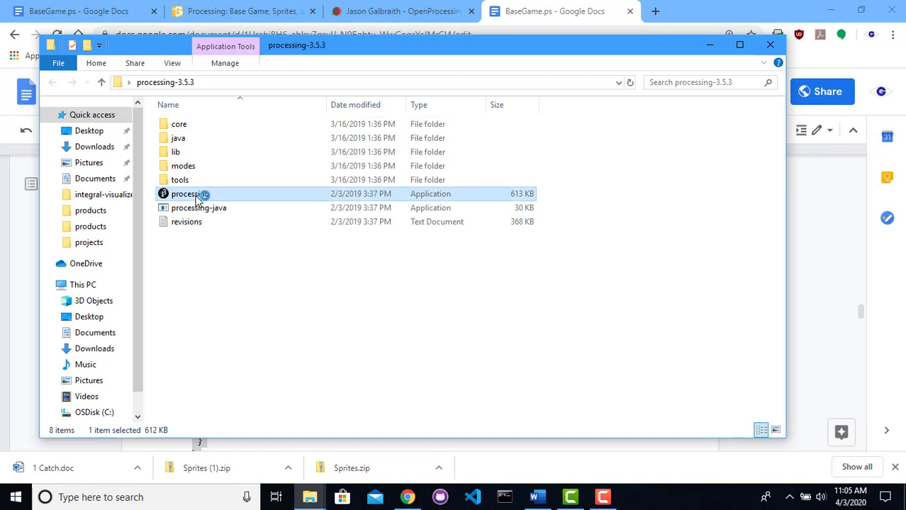
Launch the processing application from the processing-3.5.3 folder
double_click(190, 194)
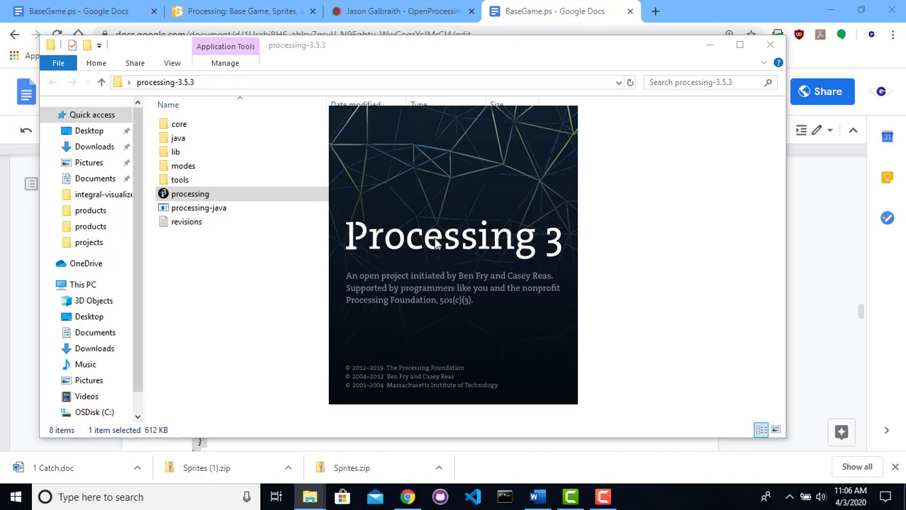
mouse_move(447, 223)
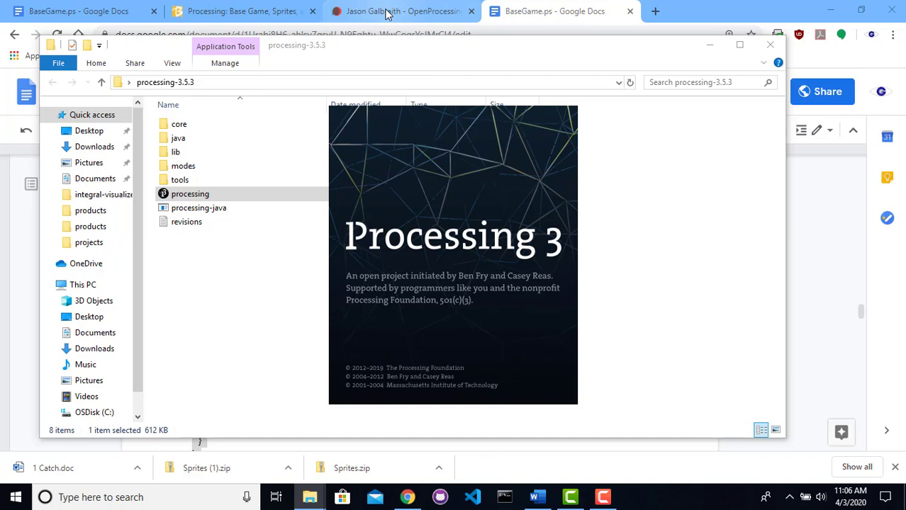
Set up a new OpenProcessing sketch on the Processingjs engine, then play and save it
left_click(402, 10)
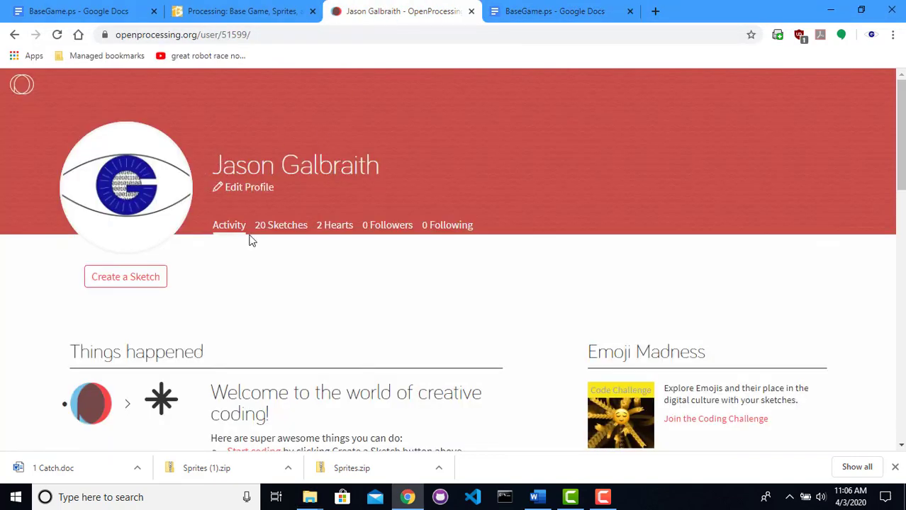
mouse_move(306, 139)
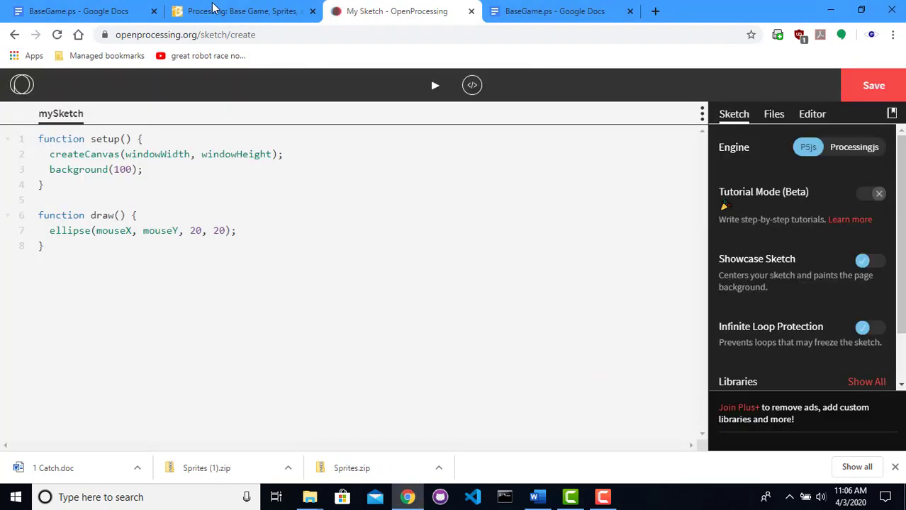
left_click(853, 147)
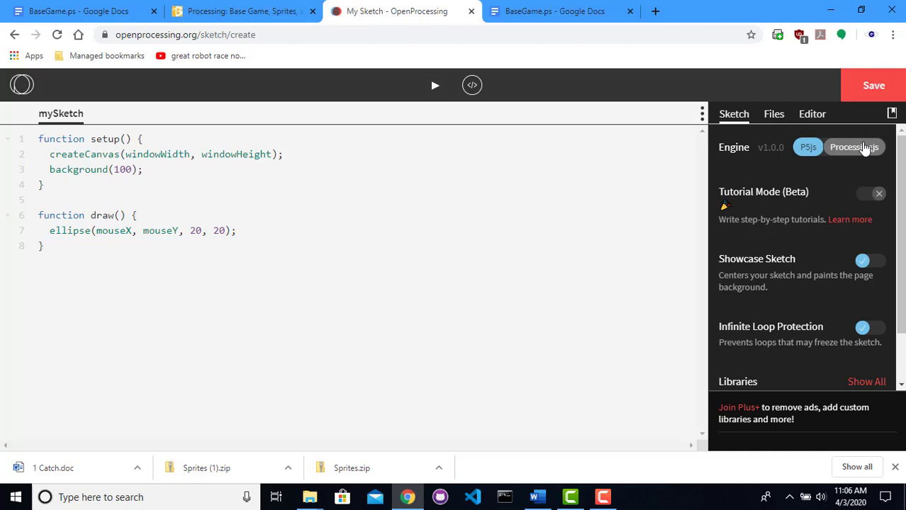
left_click(853, 147)
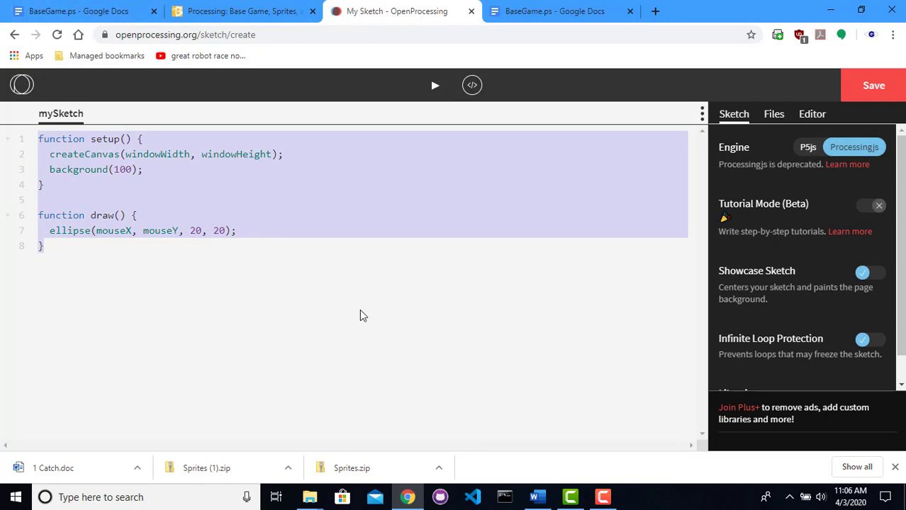
scroll("down", 3)
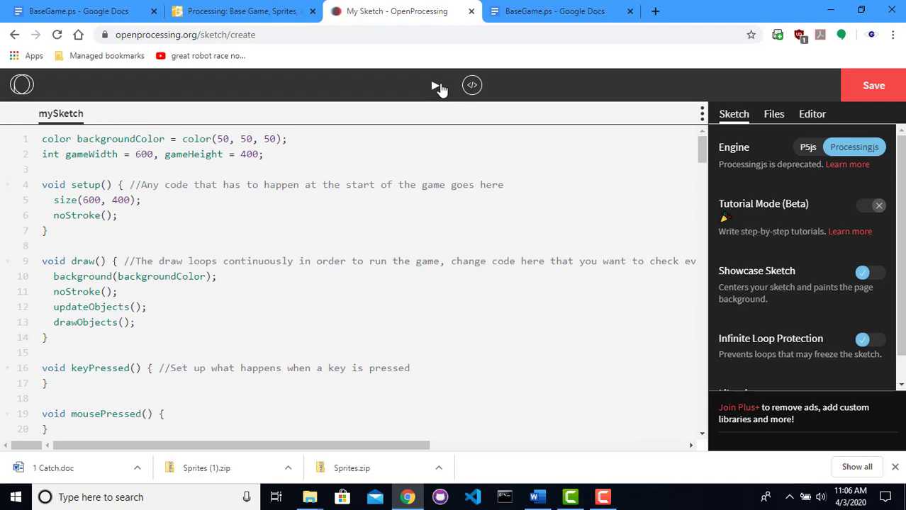
left_click(434, 85)
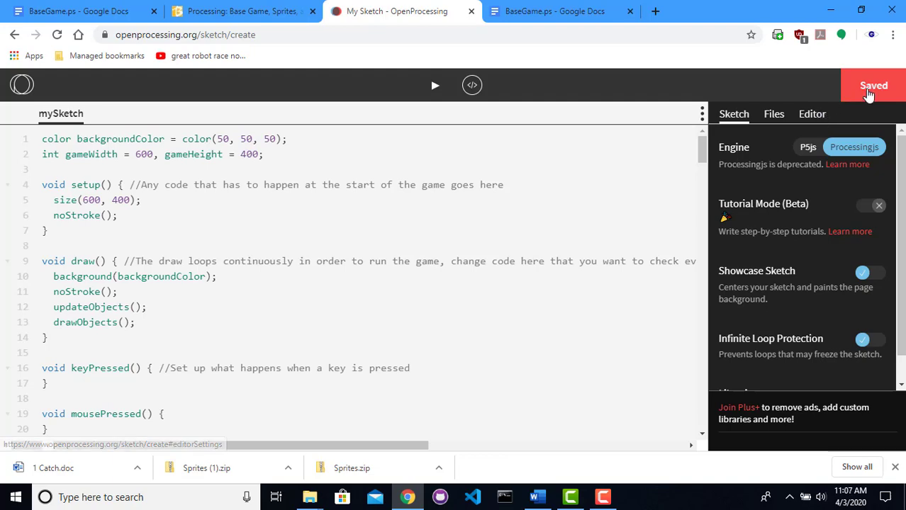
left_click(873, 85)
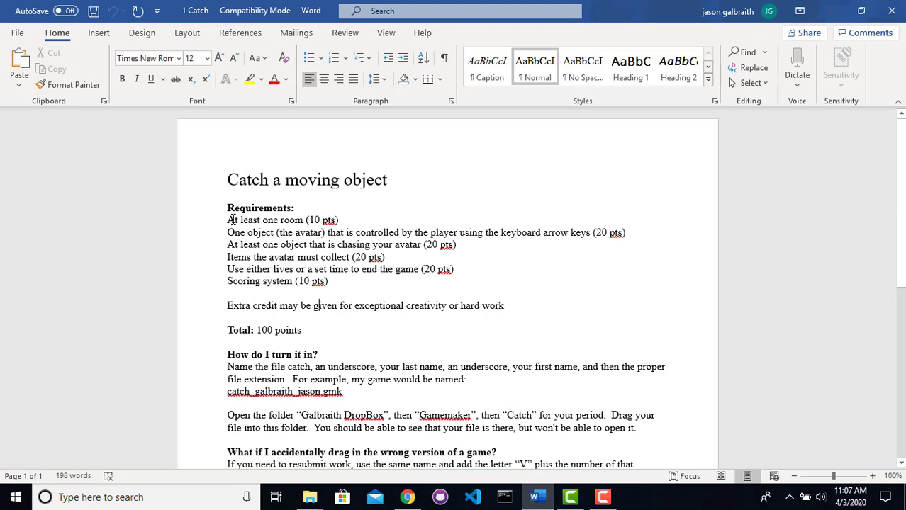
Review the Catch requirements, highlighting the one room line and the word 'lives'
triple_click(307, 179)
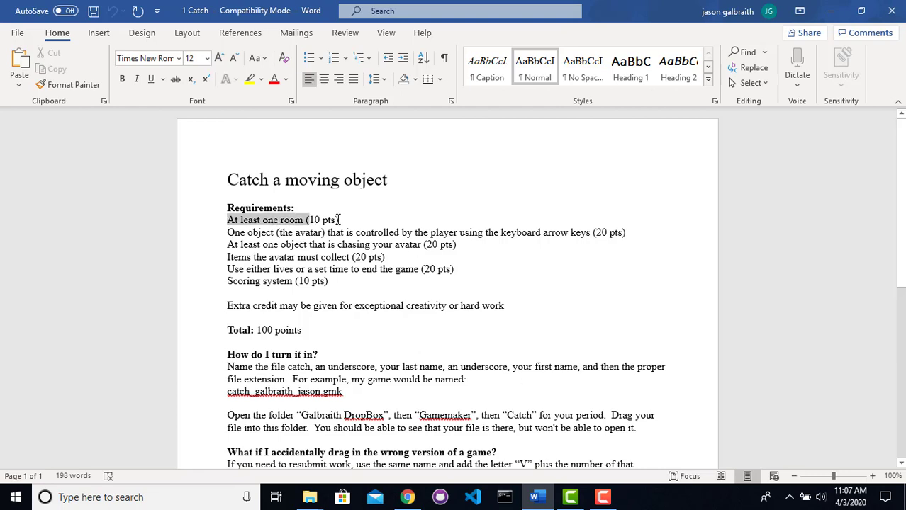
left_click(227, 233)
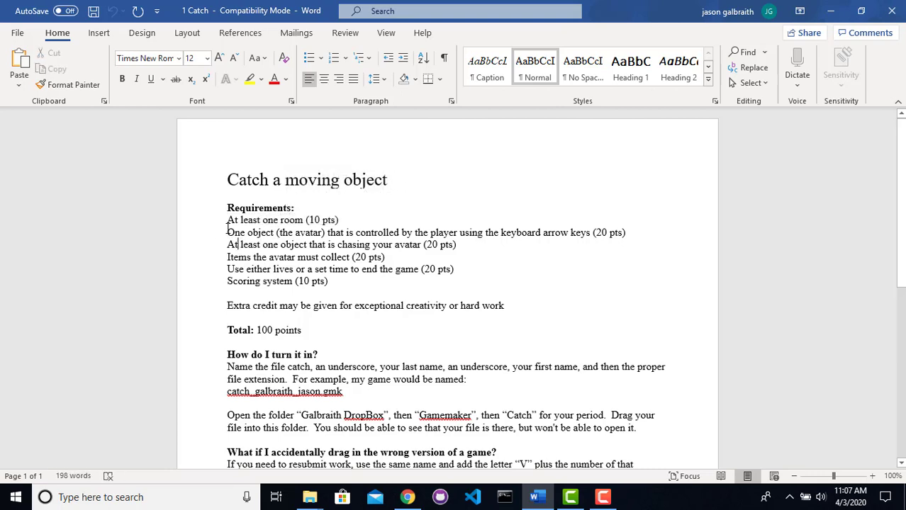
left_click_drag(227, 232, 541, 233)
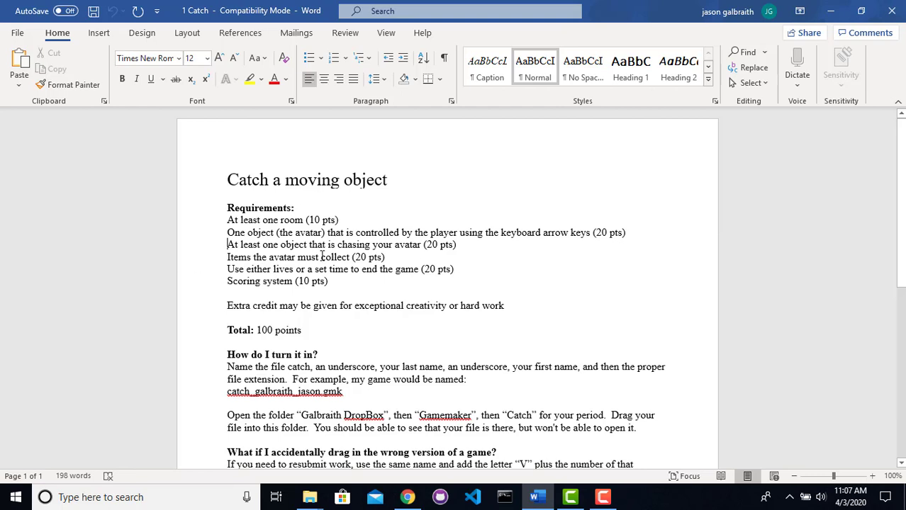
double_click(282, 269)
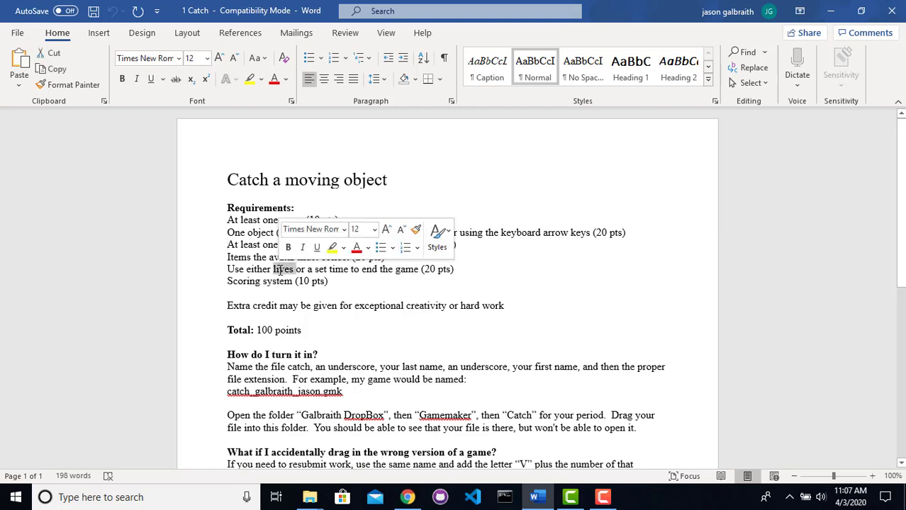
double_click(244, 281)
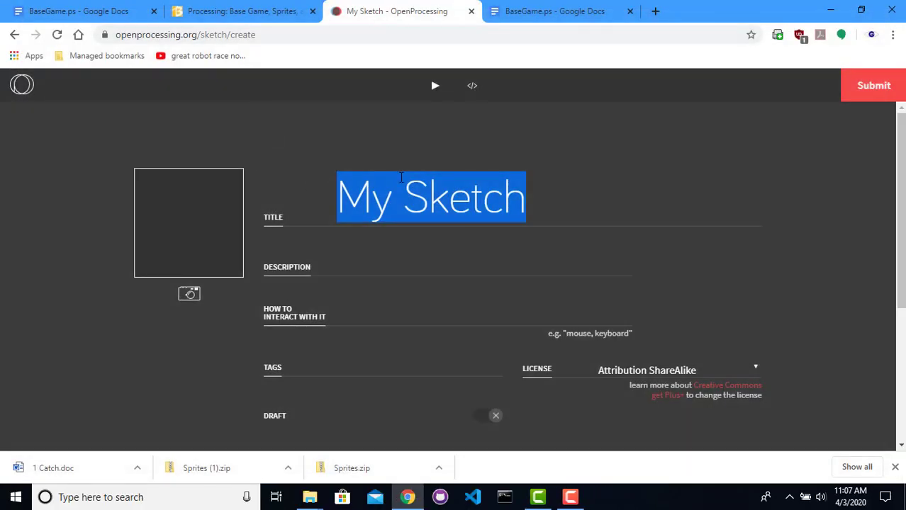
Title the sketch 'Catch Demo' with a description about catching objects before the enemy gets you
type("Catch")
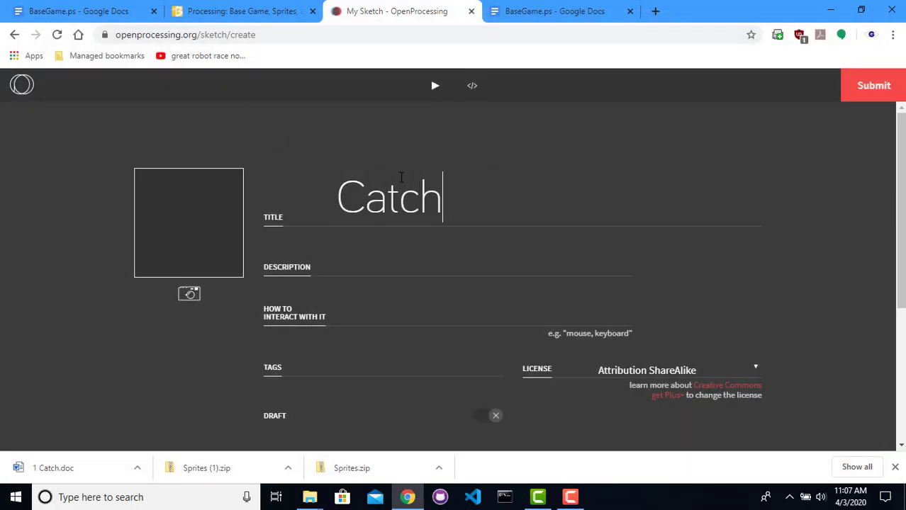
left_click(439, 269)
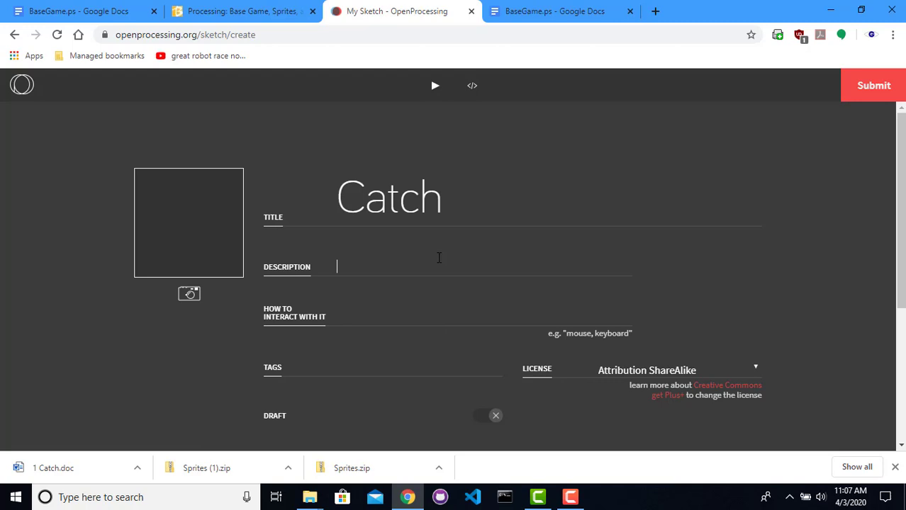
type("Demo")
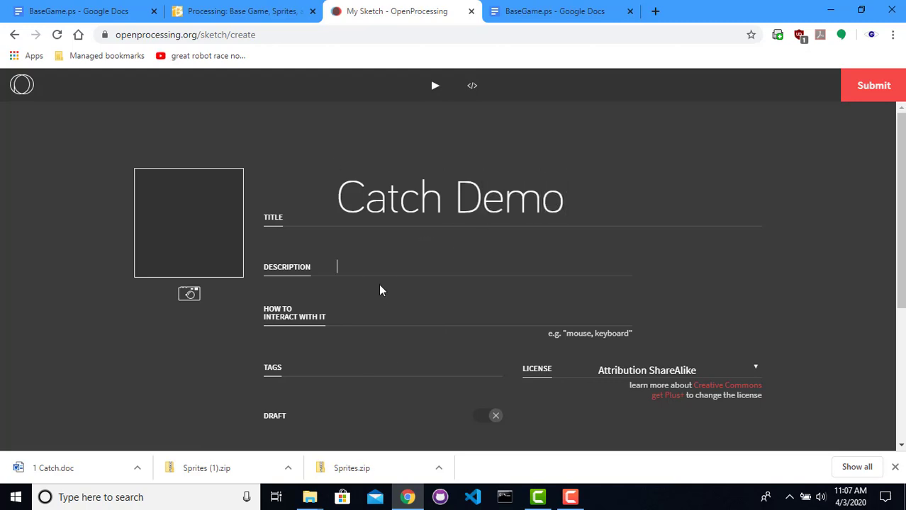
type("Catch a")
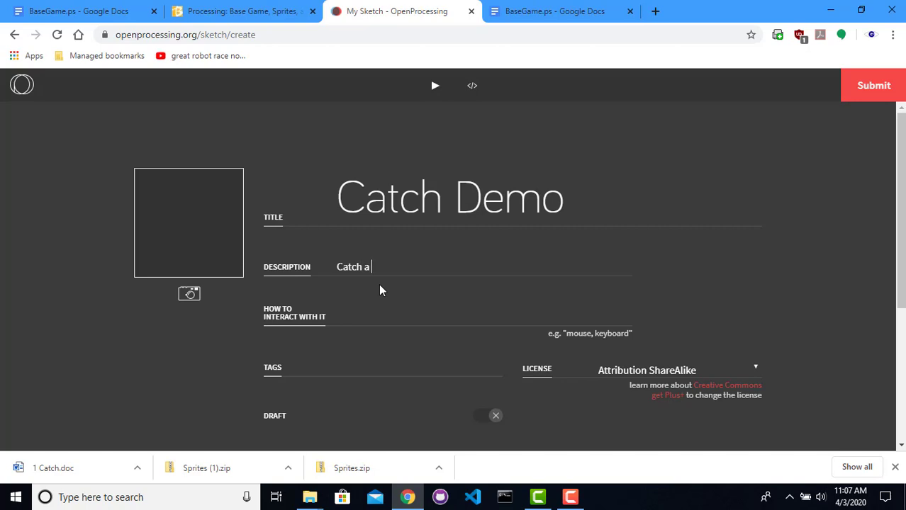
type("serie")
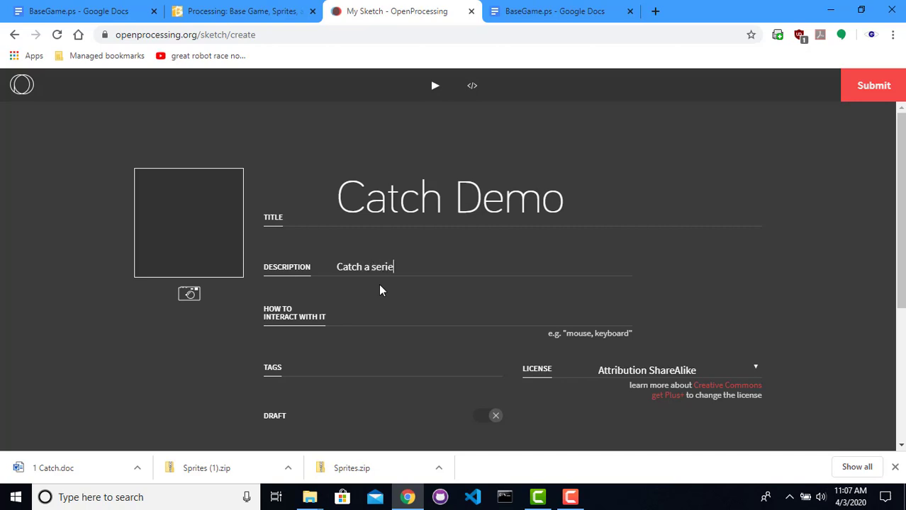
type("s of objects beforee")
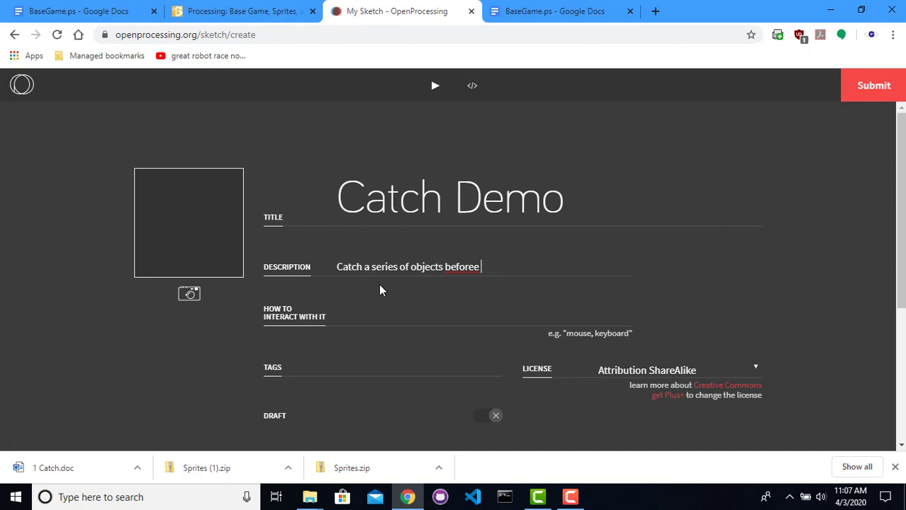
type("the ene")
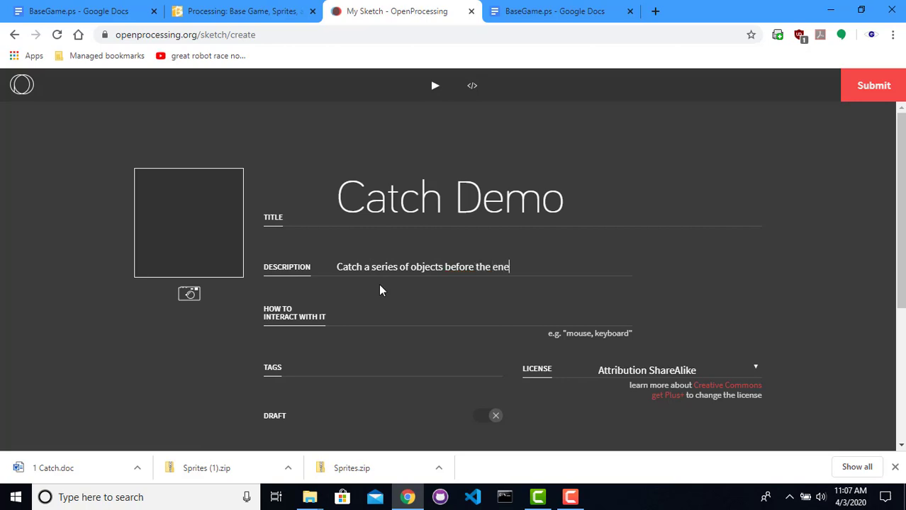
type("my gets you!")
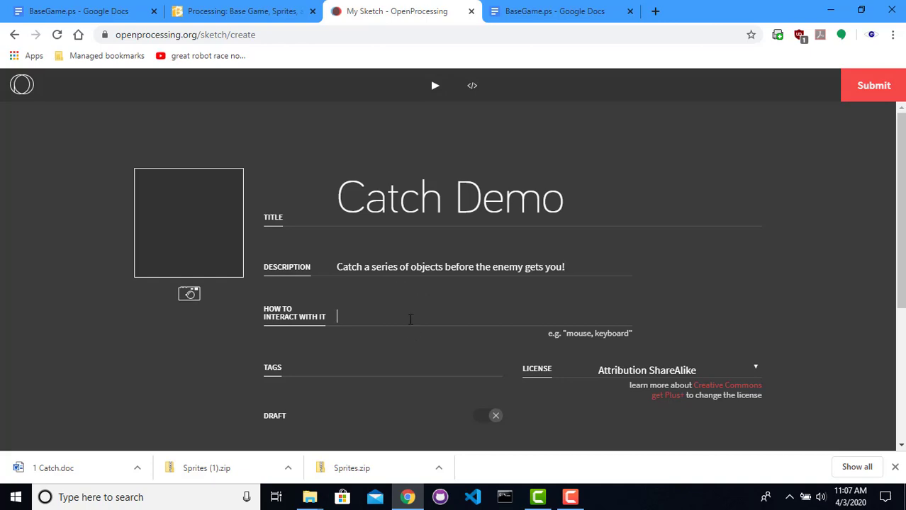
Enter 'Arrow keys or WASD' as the interaction note and submit the sketch
type("Keybo")
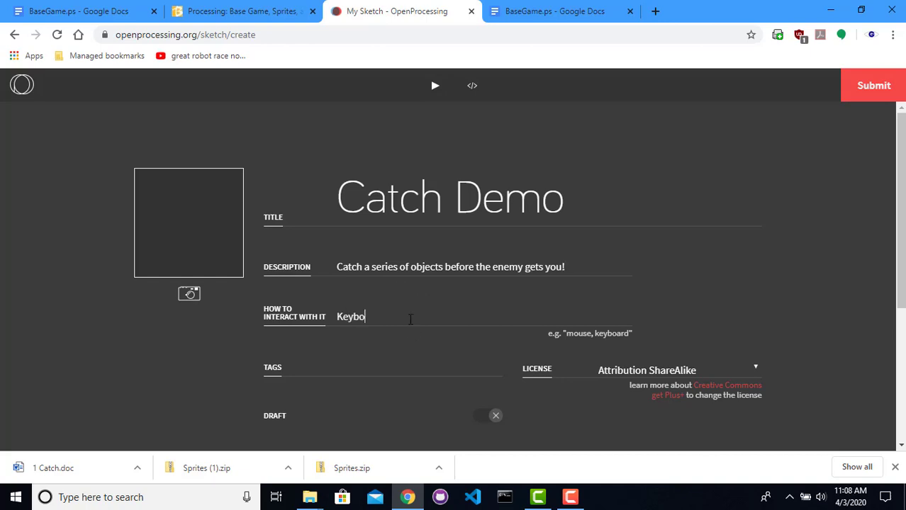
type("Aarro")
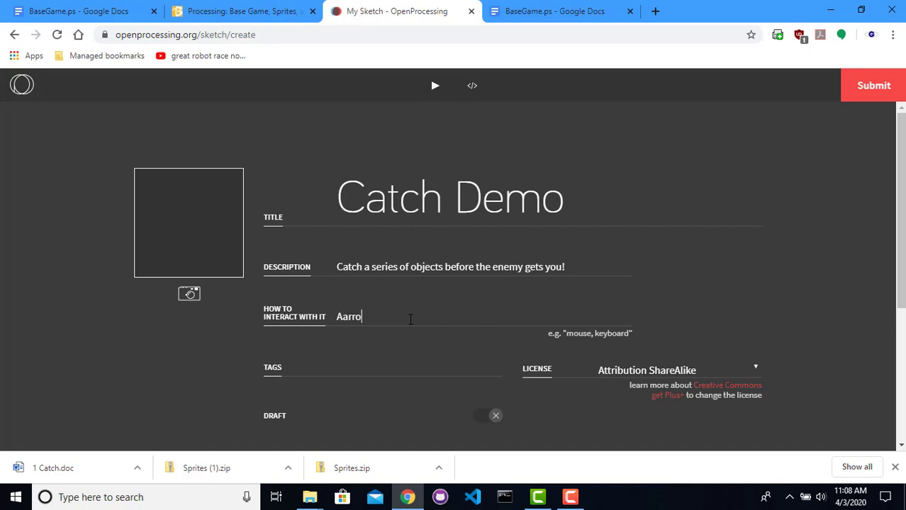
type("Arrow keys o")
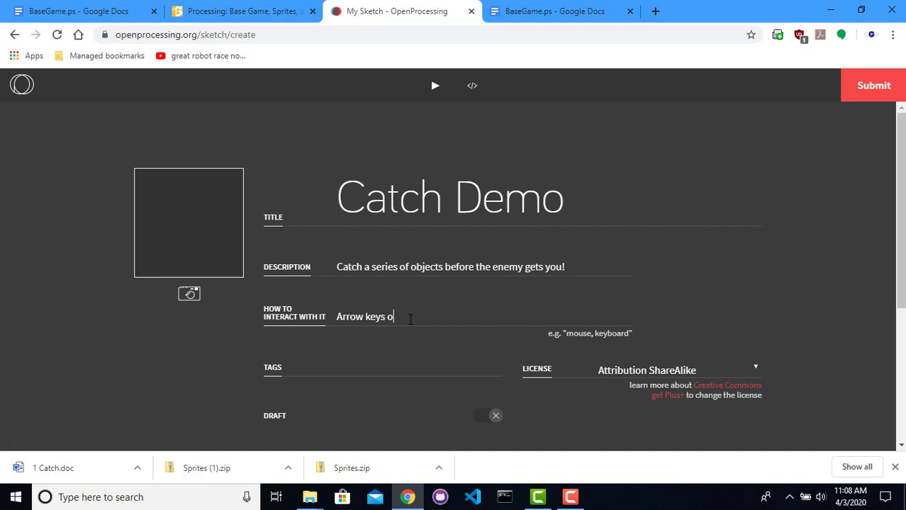
type("r WASD to move")
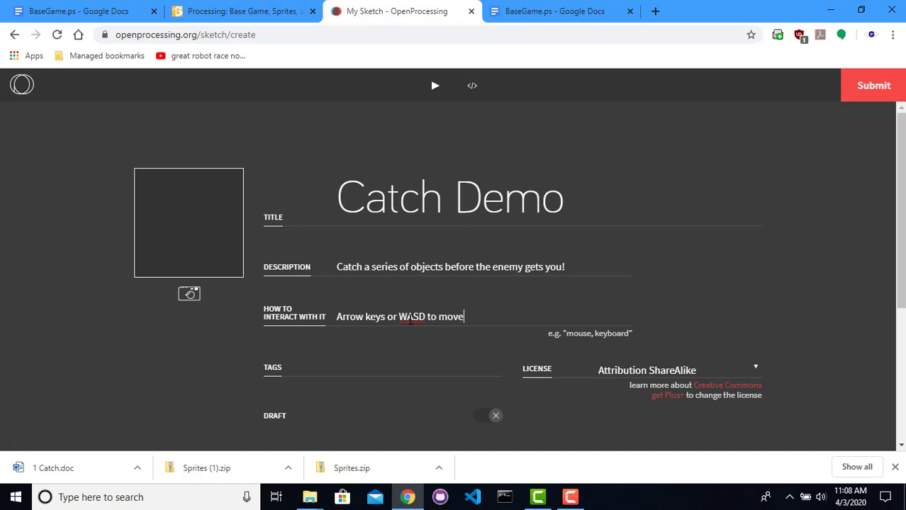
scroll("down", 3)
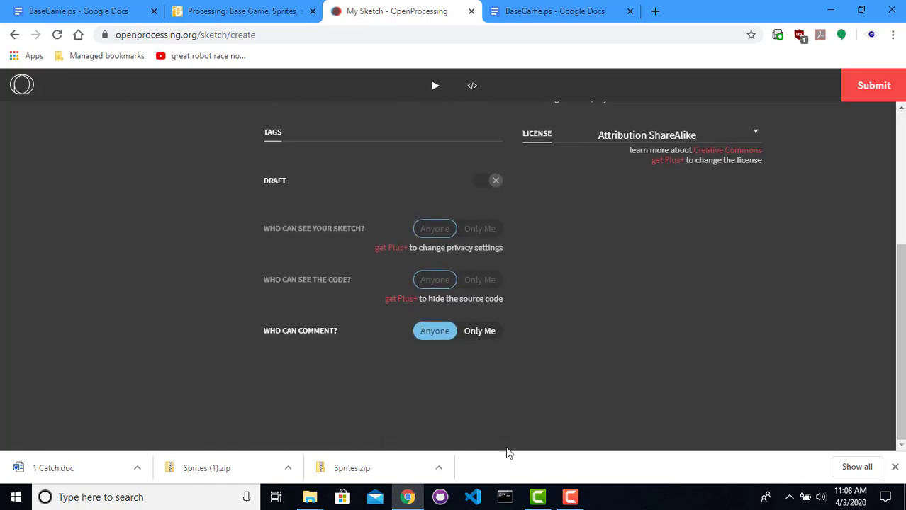
left_click(874, 85)
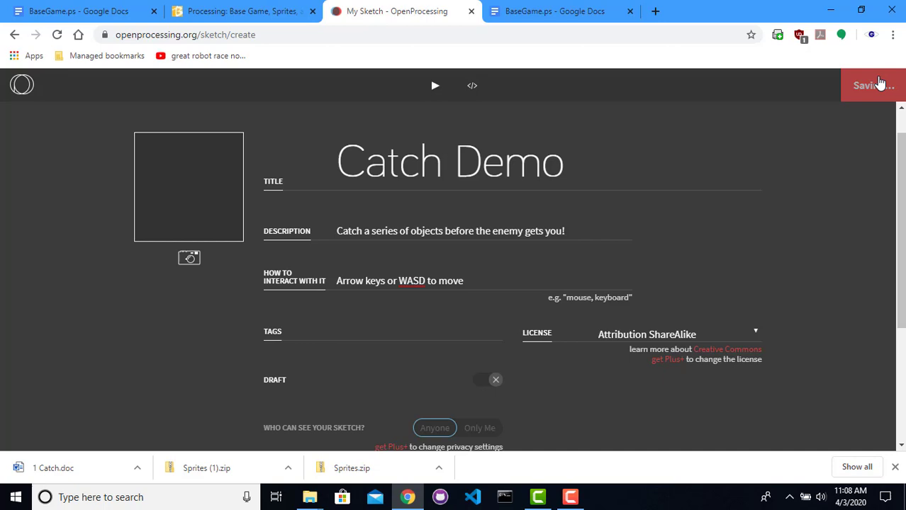
left_click(872, 85)
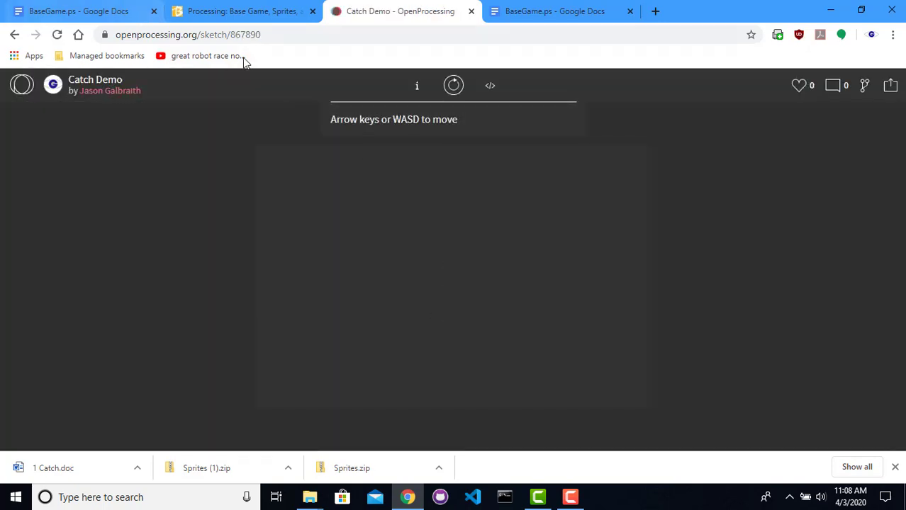
Select the sketch's web address, then view its code and scroll to the GameObject constructor
left_click(187, 34)
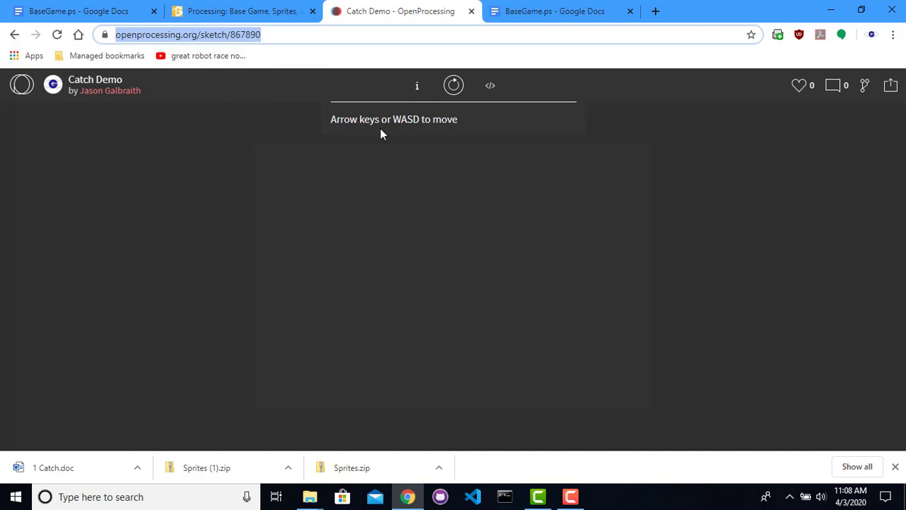
mouse_move(376, 31)
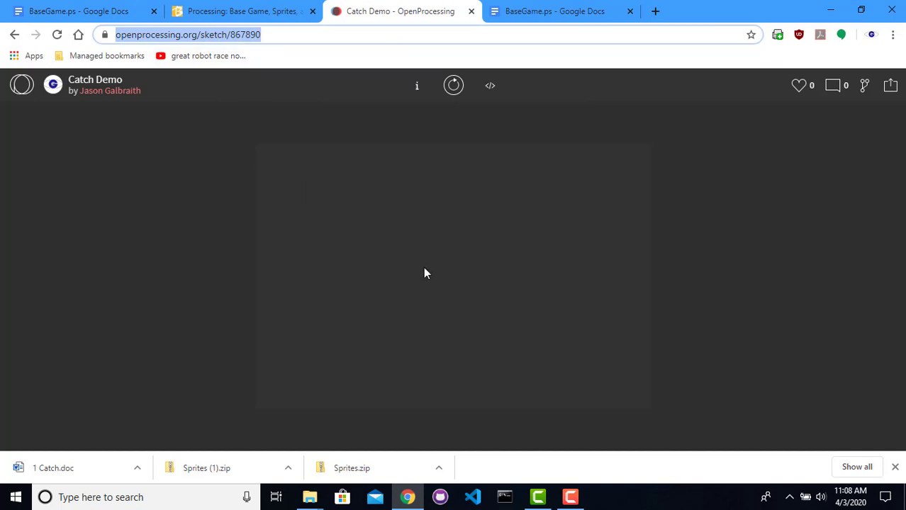
left_click(490, 85)
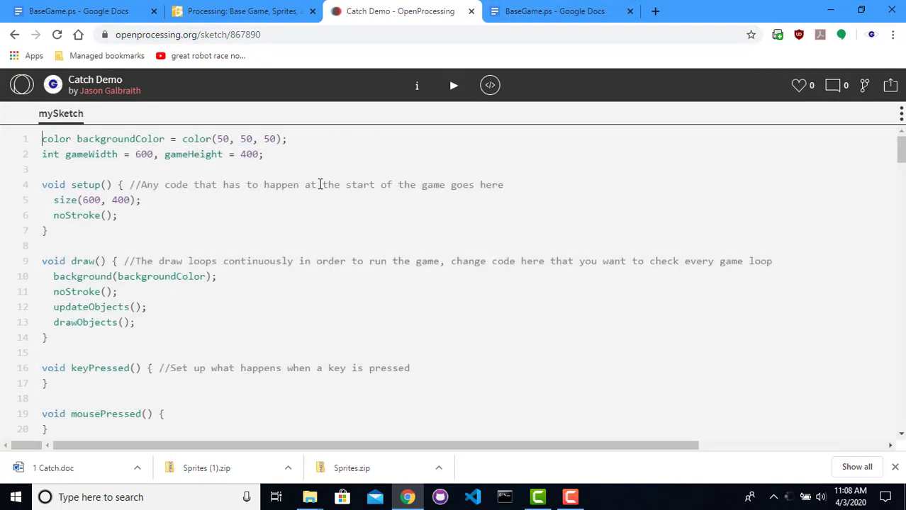
left_click(141, 200)
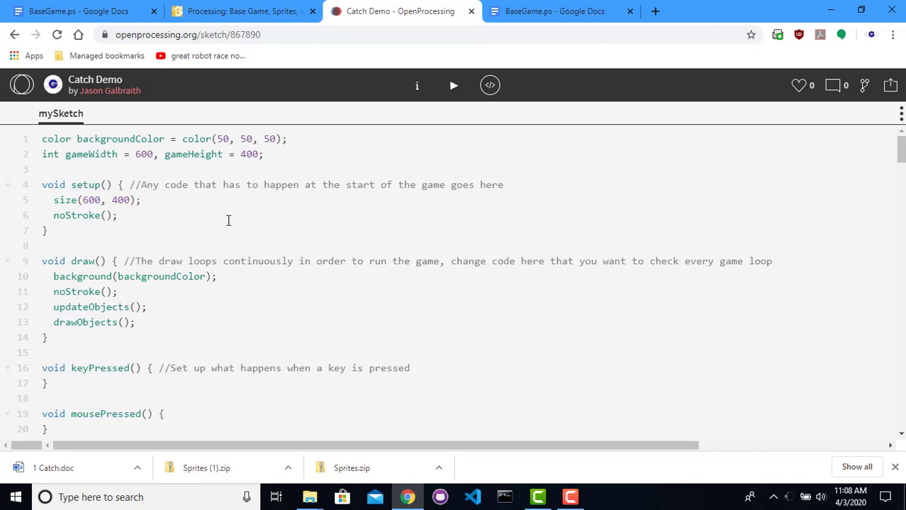
scroll("down", 3)
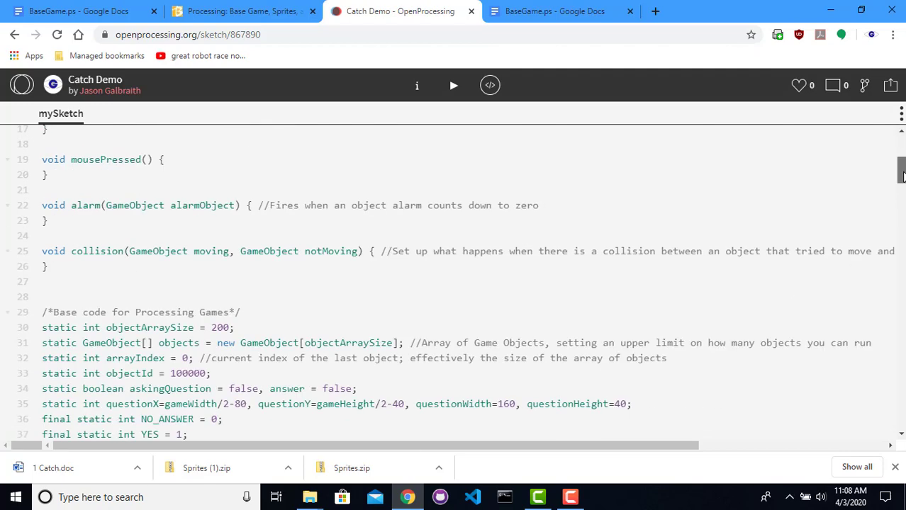
scroll("down", 3)
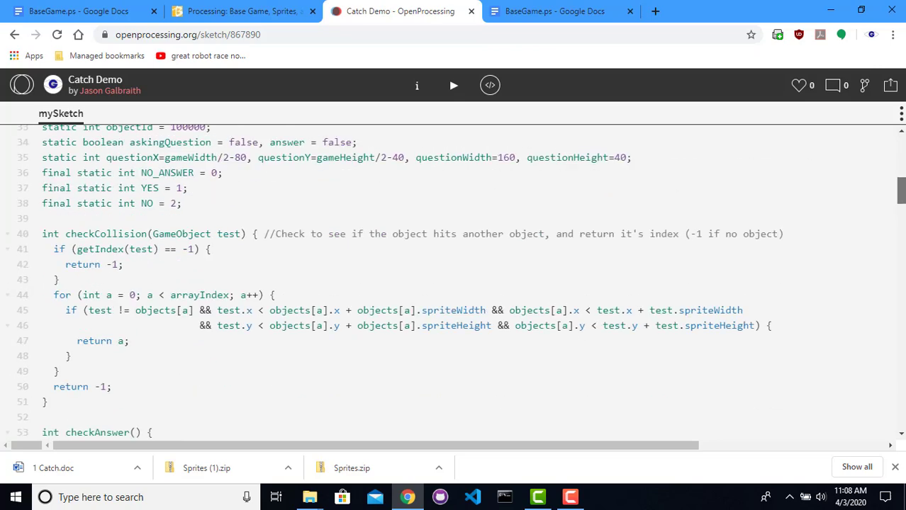
scroll("down", 3)
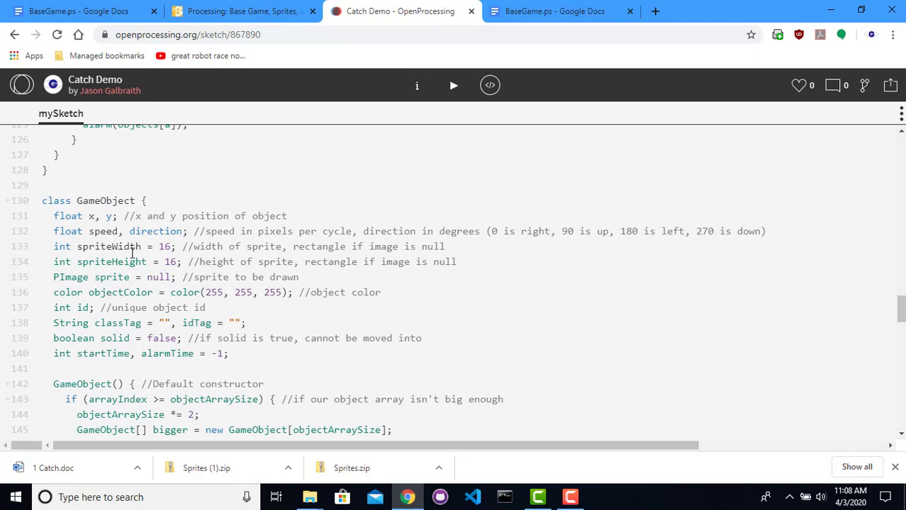
scroll("down", 3)
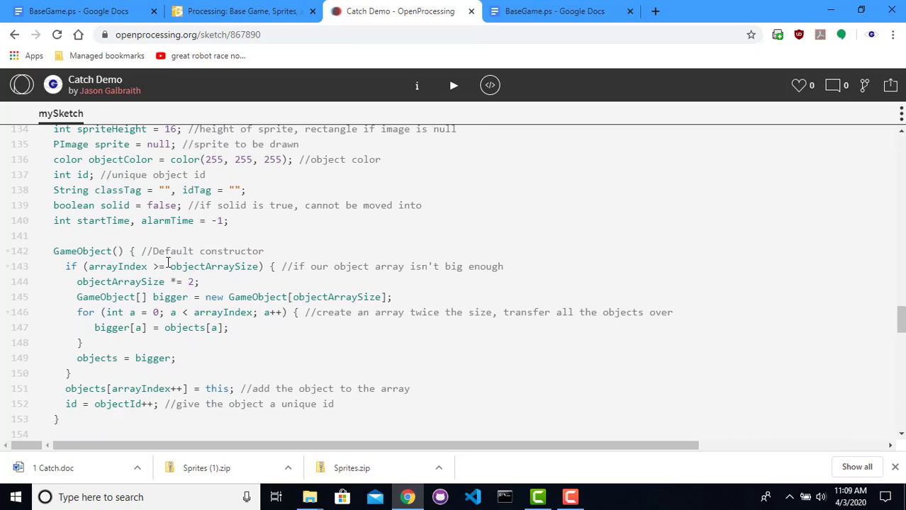
mouse_move(302, 302)
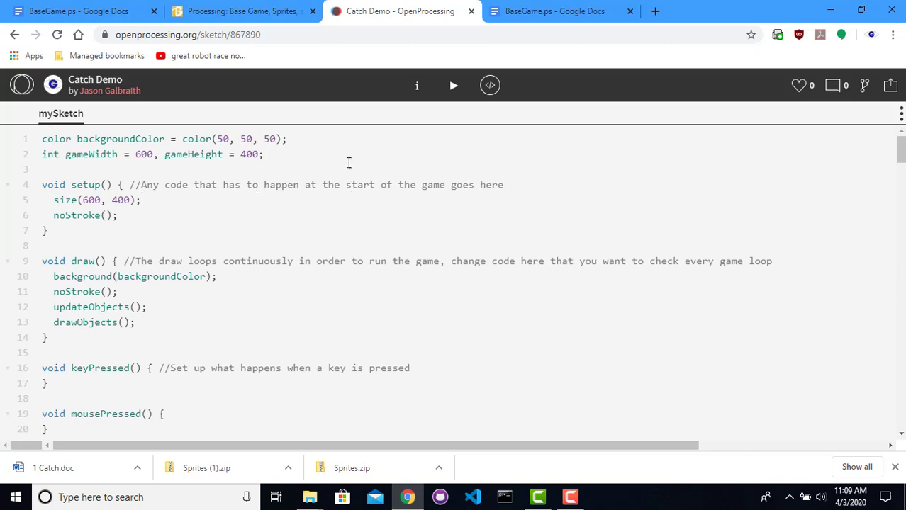
Declare a global 'GameObject myObject;'
type("Game")
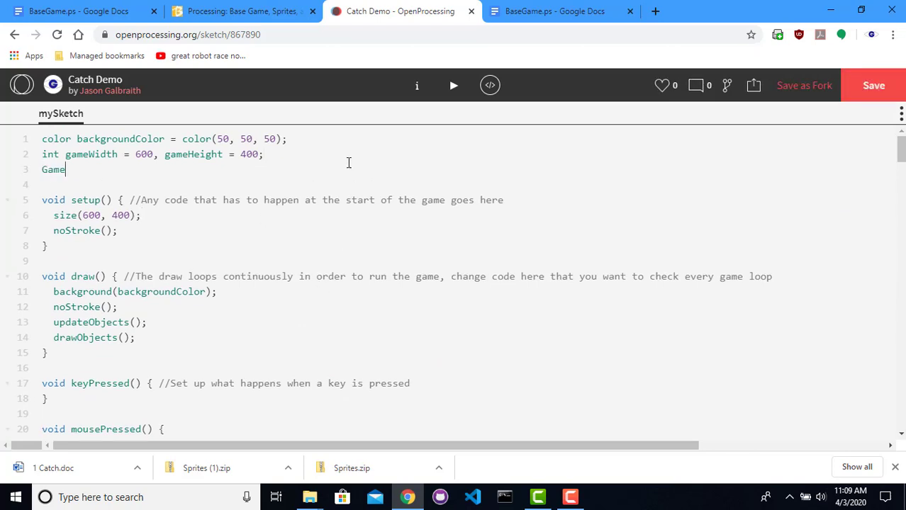
type("Object m")
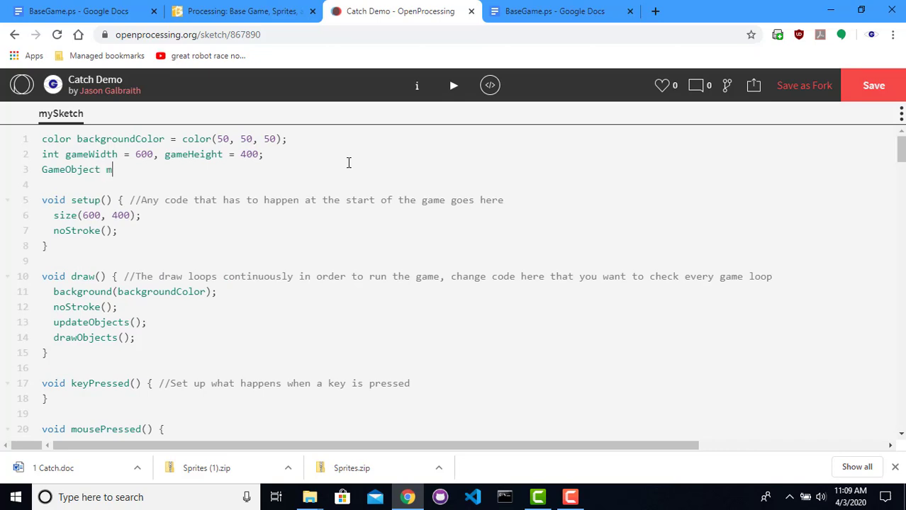
type("yObject")
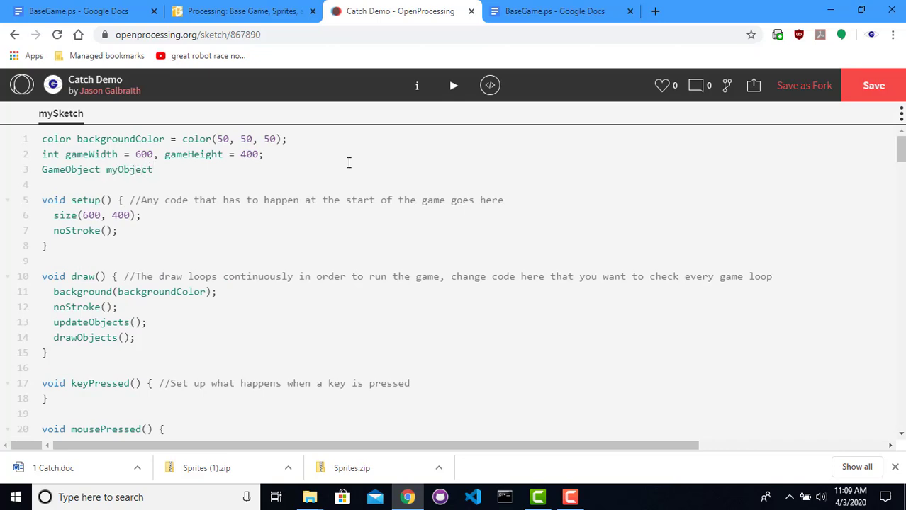
type(";")
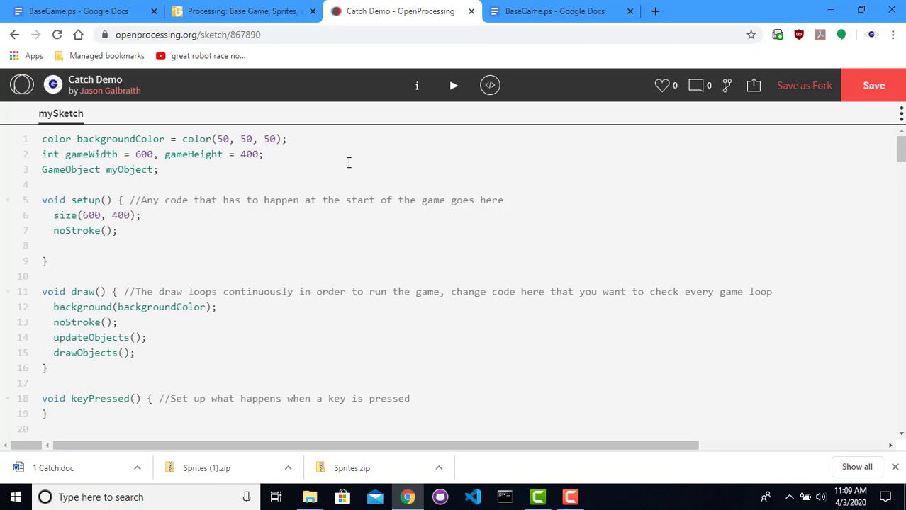
In setup, create myObject as new GameObject(50,50)
type("myObject =")
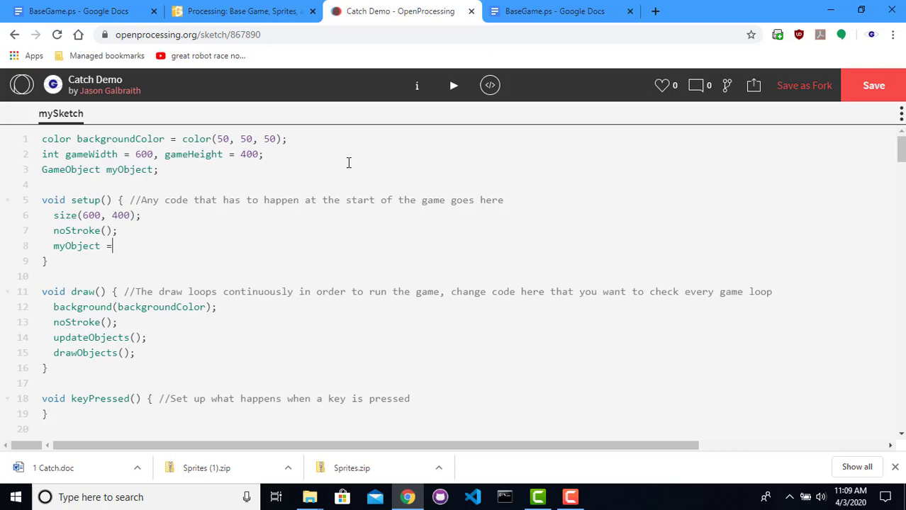
type("new GameO")
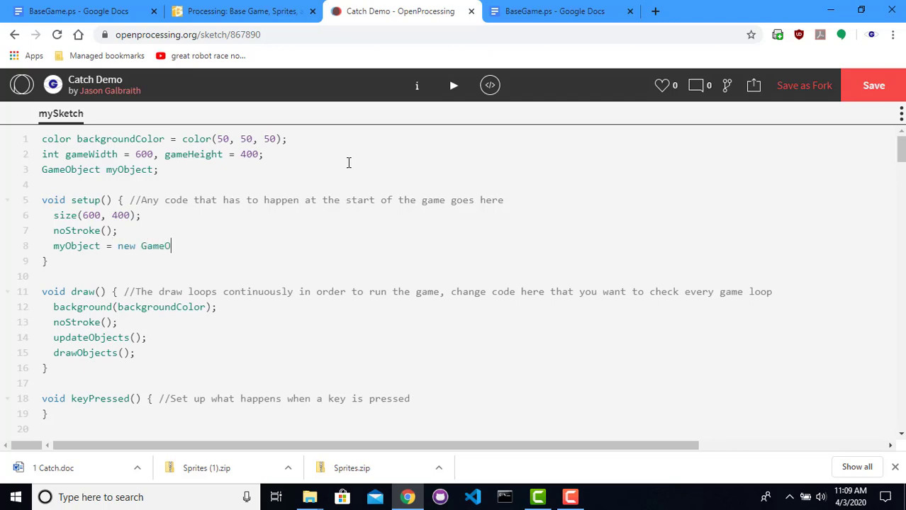
type("bject(")
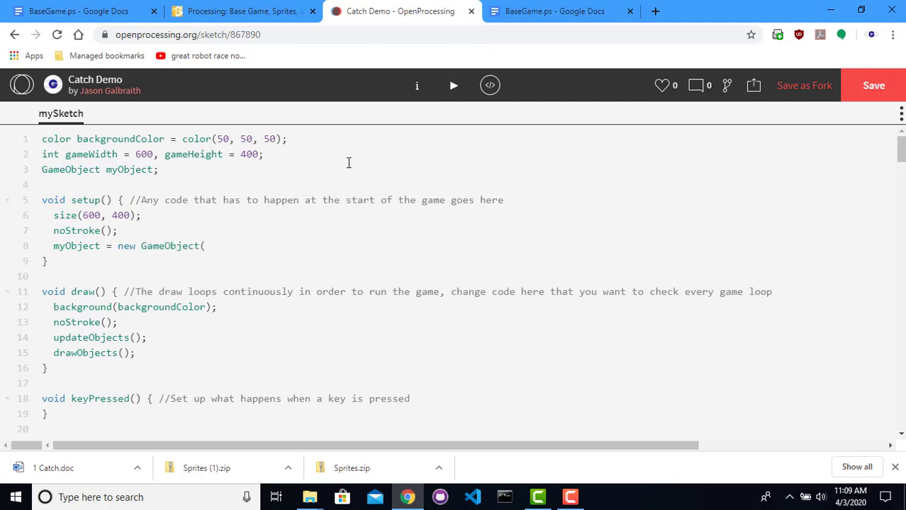
left_click(206, 246)
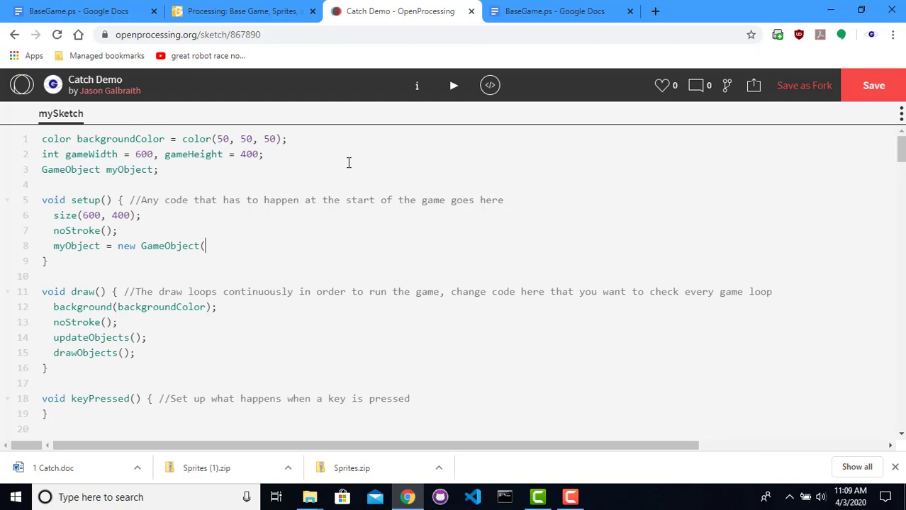
type("50,50")
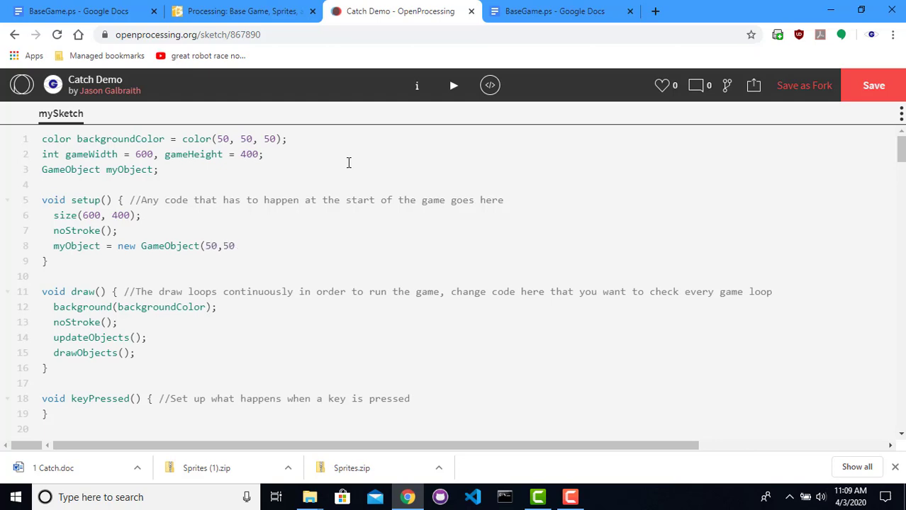
type(");")
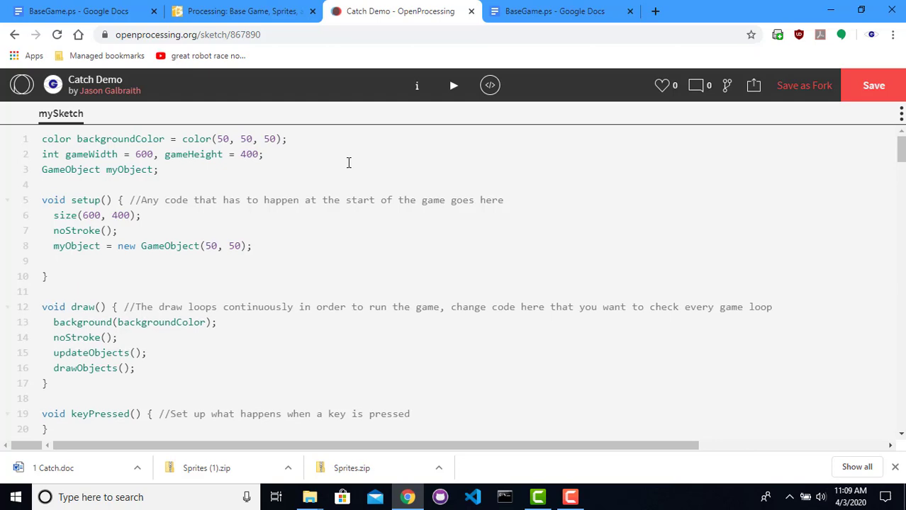
Set myObject's speed to 2 and its direction to 0
type("myObject.speed =")
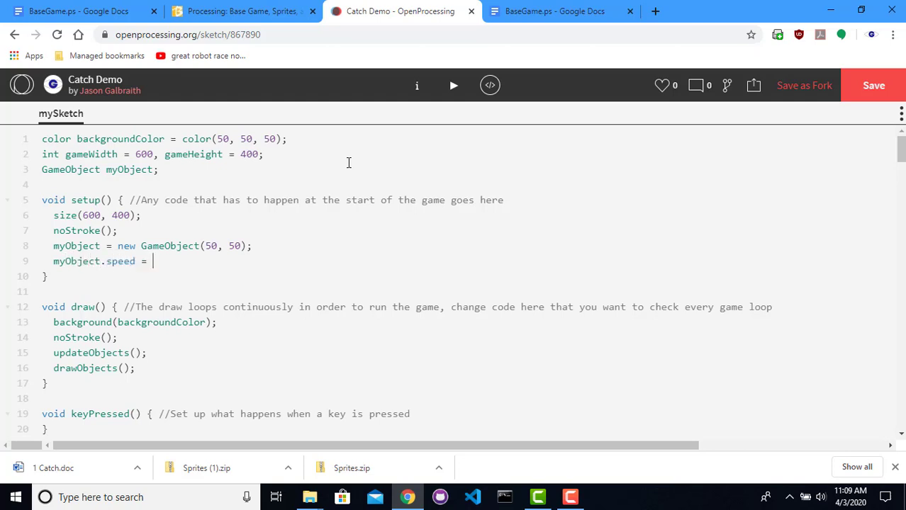
type("2;")
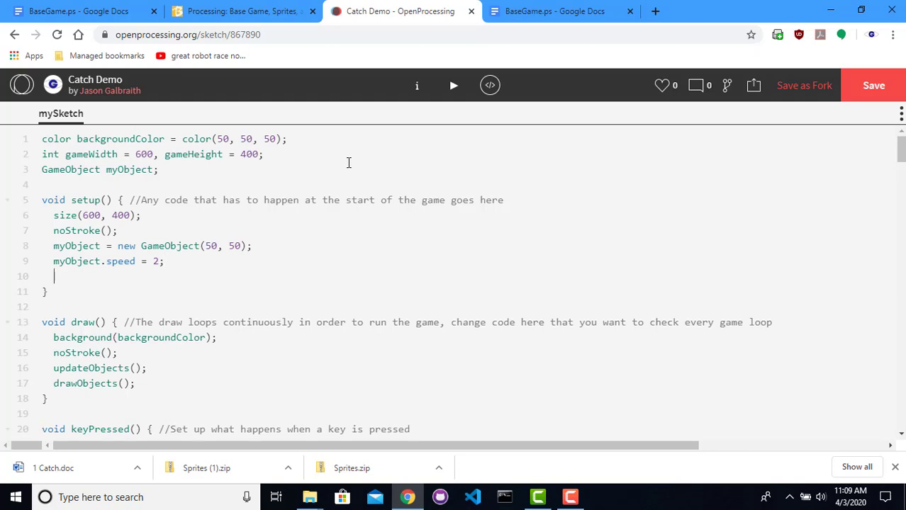
type("myObject.directio")
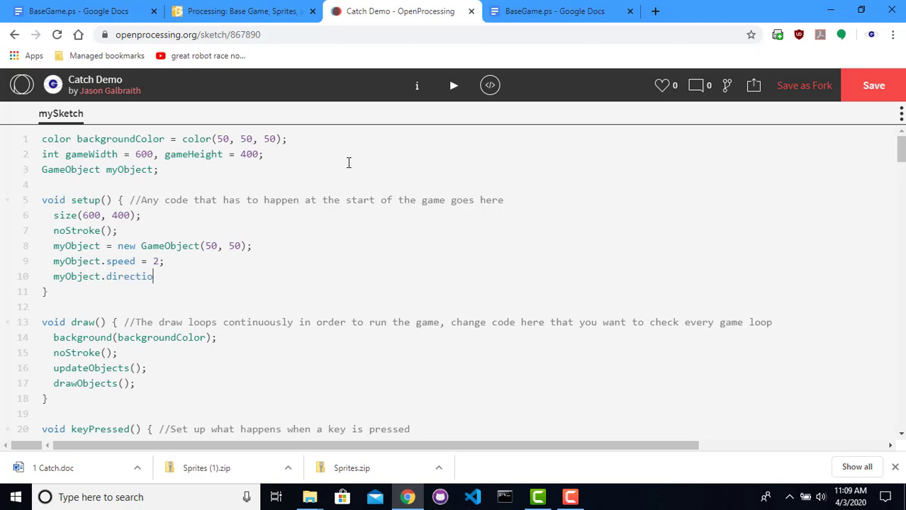
type("n = 0")
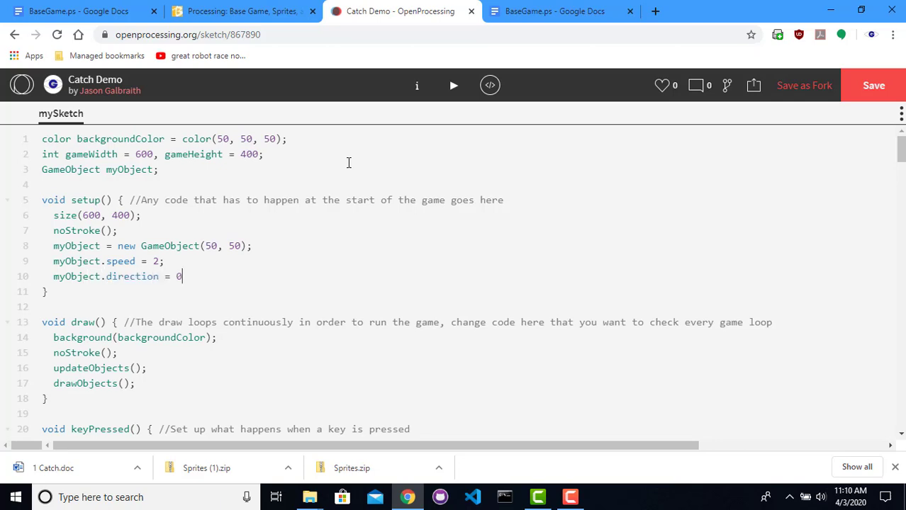
type(";")
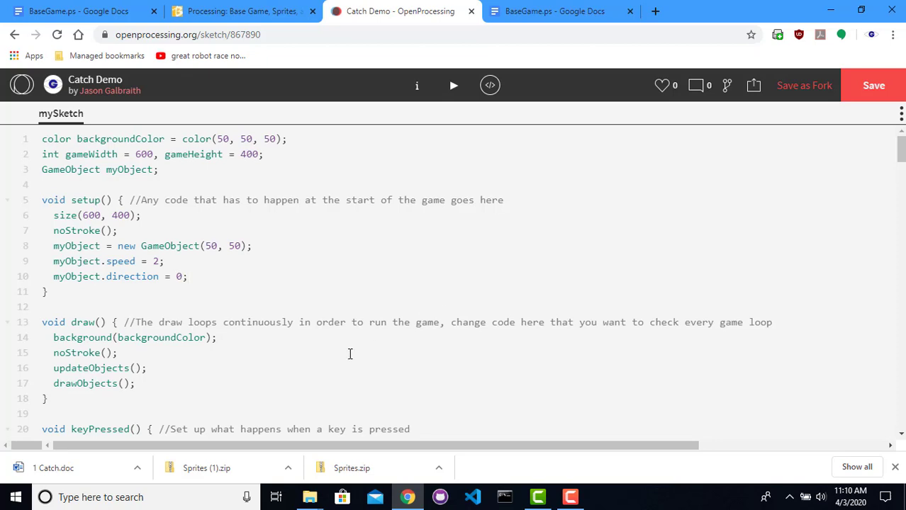
mouse_move(447, 268)
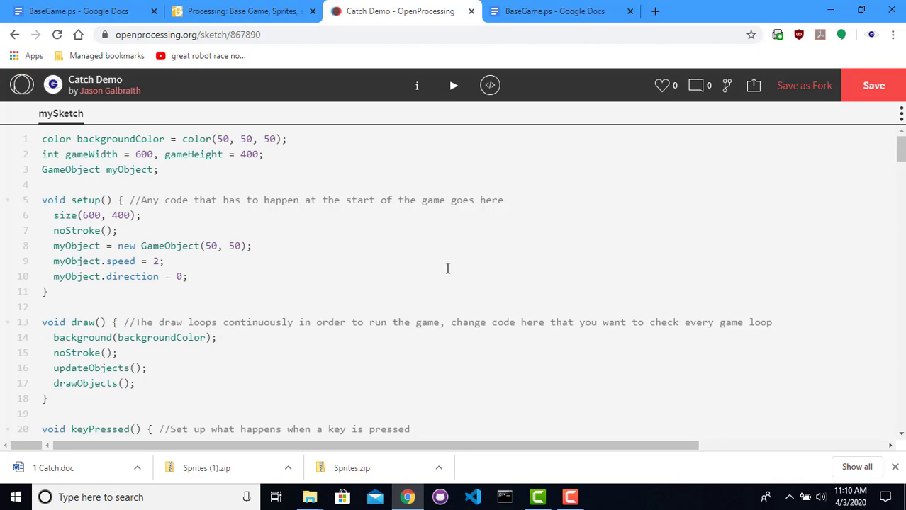
mouse_move(210, 274)
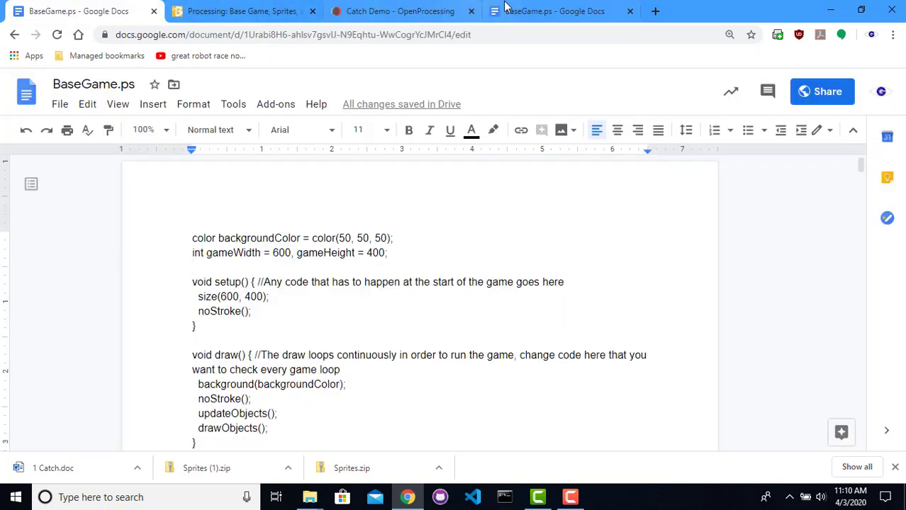
Search shsgalbraith in a new tab and open Coordinates.pdf from the Computer Game Design 1 page
left_click(773, 11)
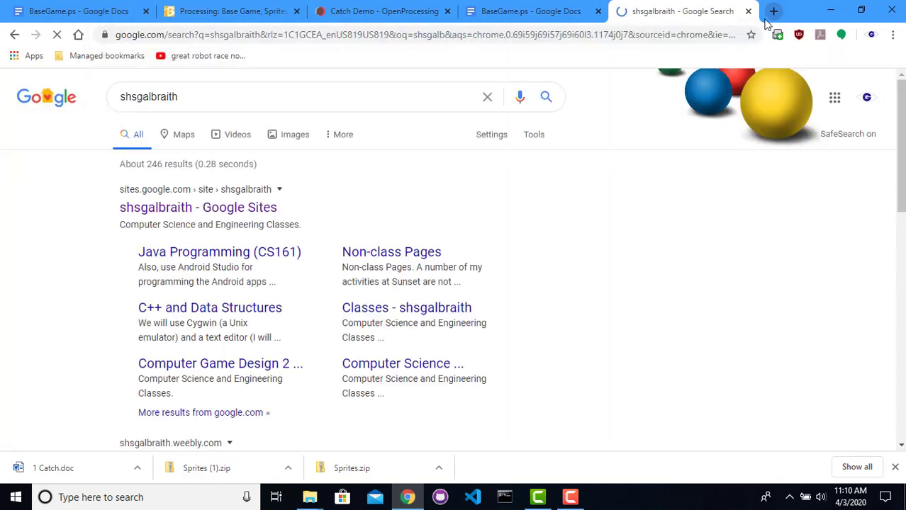
left_click(198, 207)
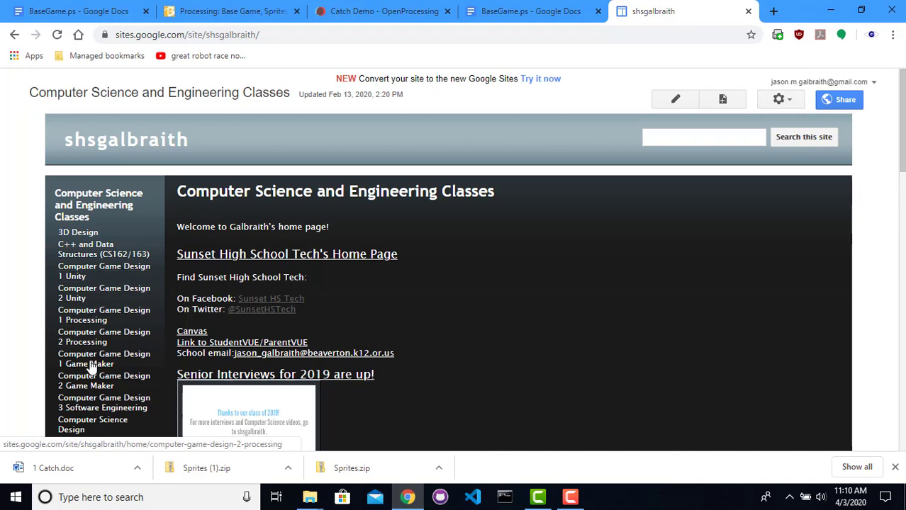
left_click(103, 359)
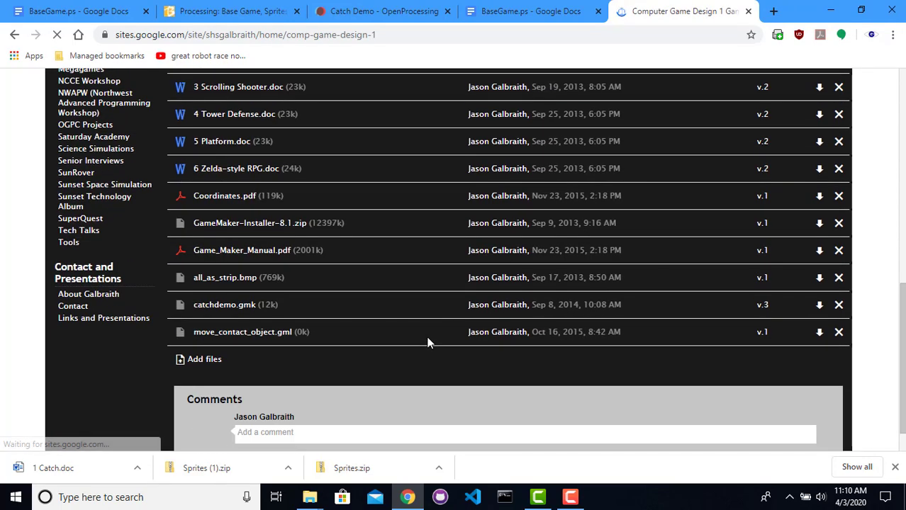
left_click(224, 196)
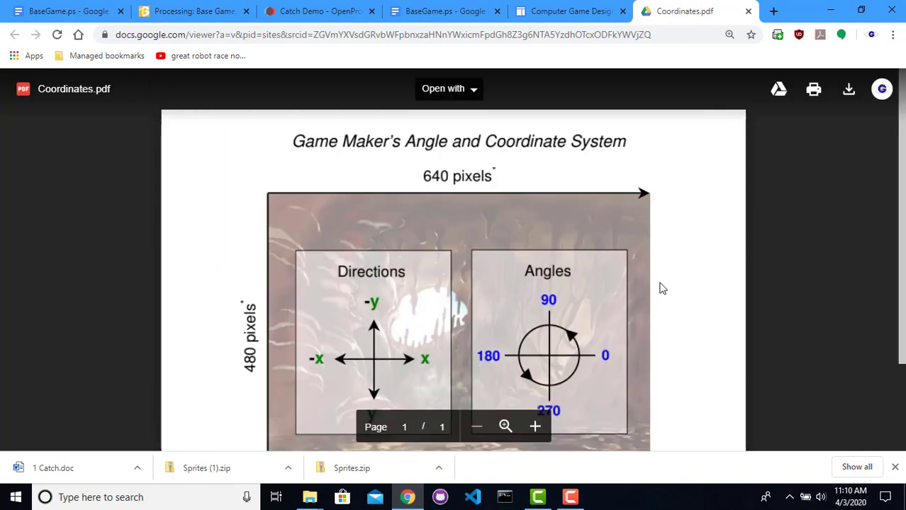
scroll("down", 3)
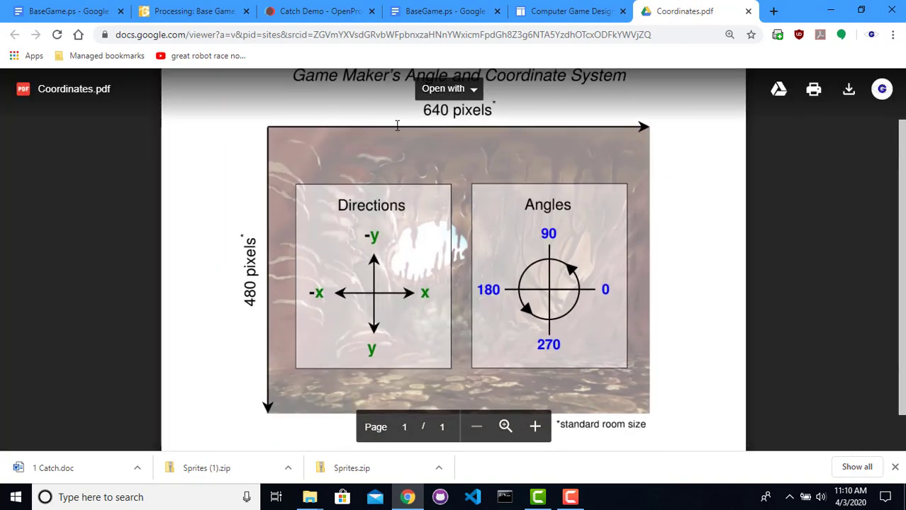
mouse_move(653, 125)
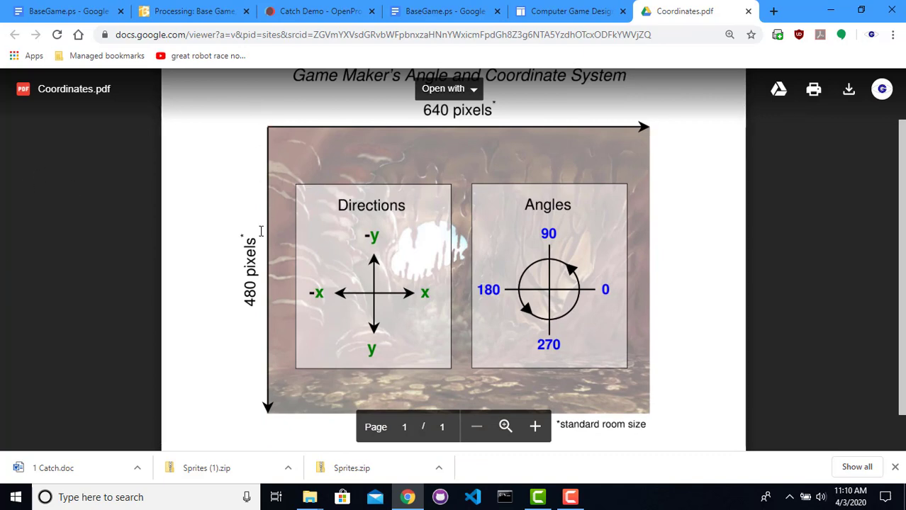
mouse_move(269, 109)
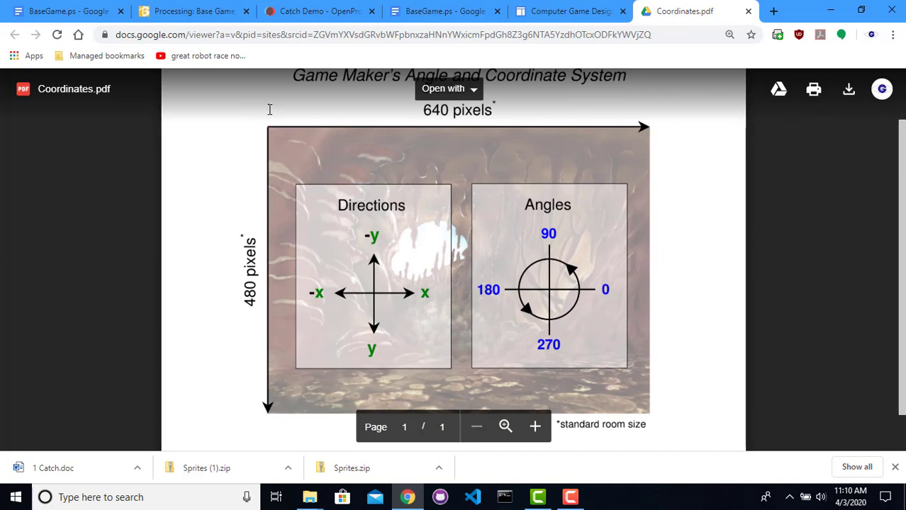
mouse_move(319, 202)
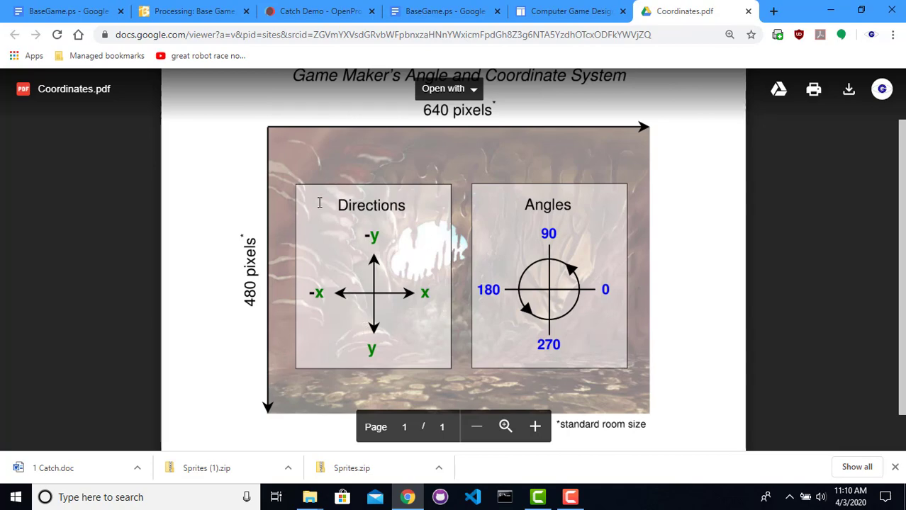
mouse_move(698, 251)
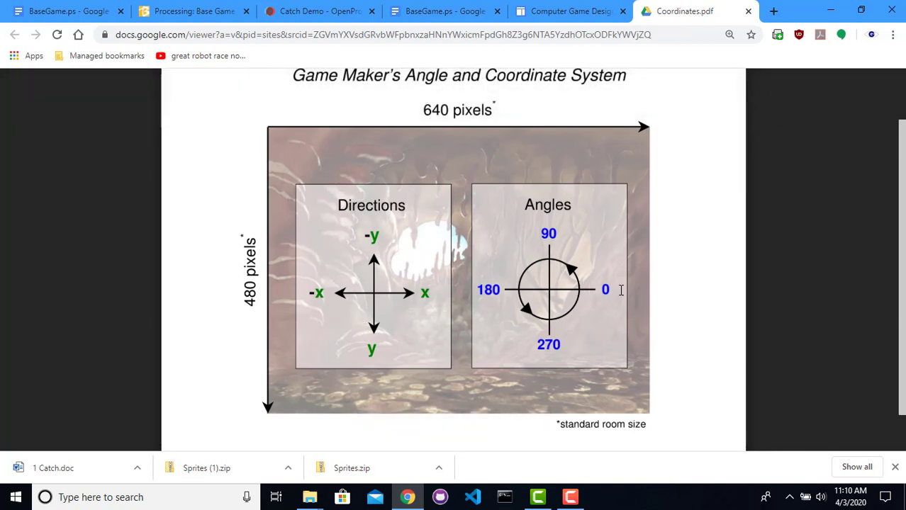
mouse_move(533, 227)
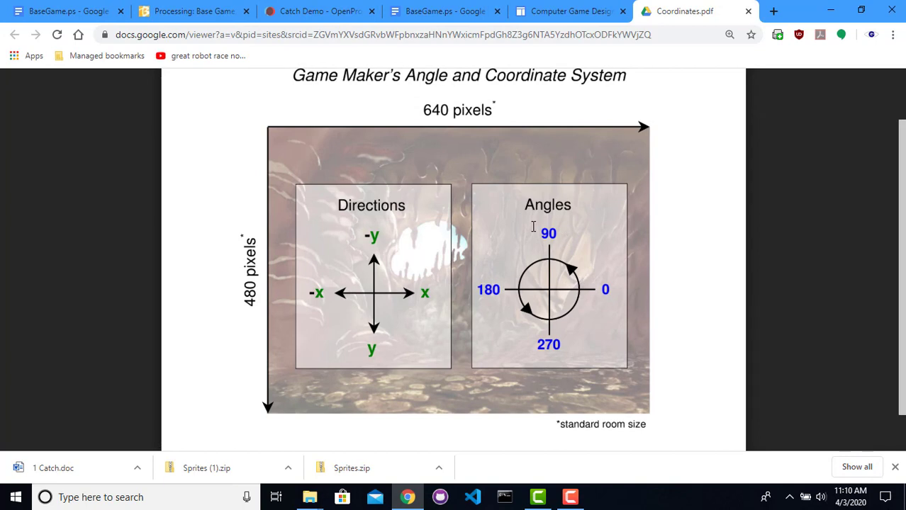
mouse_move(584, 294)
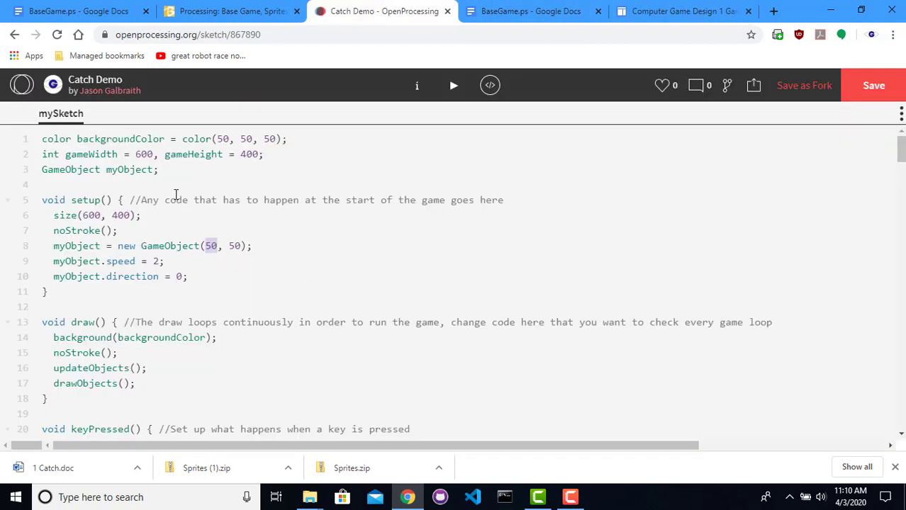
mouse_move(140, 154)
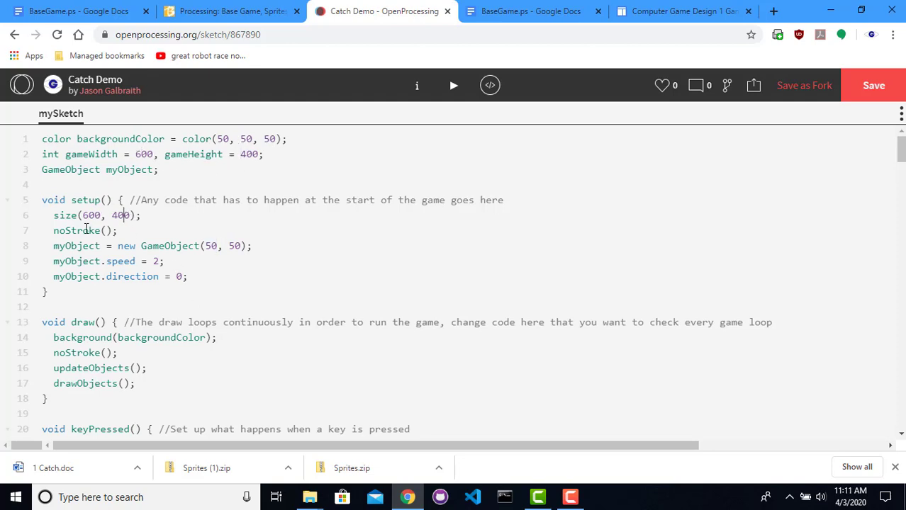
Switch back to the Catch Demo tab and focus its code editor
left_click(188, 276)
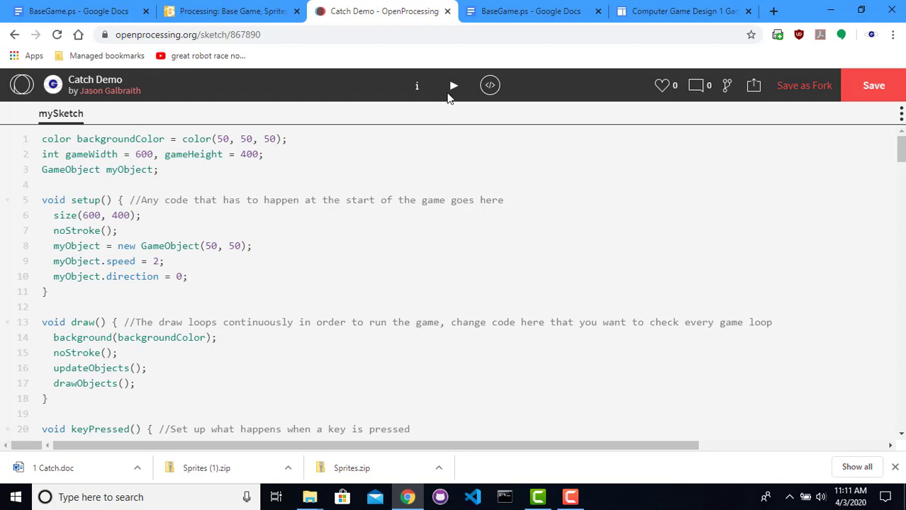
left_click(453, 85)
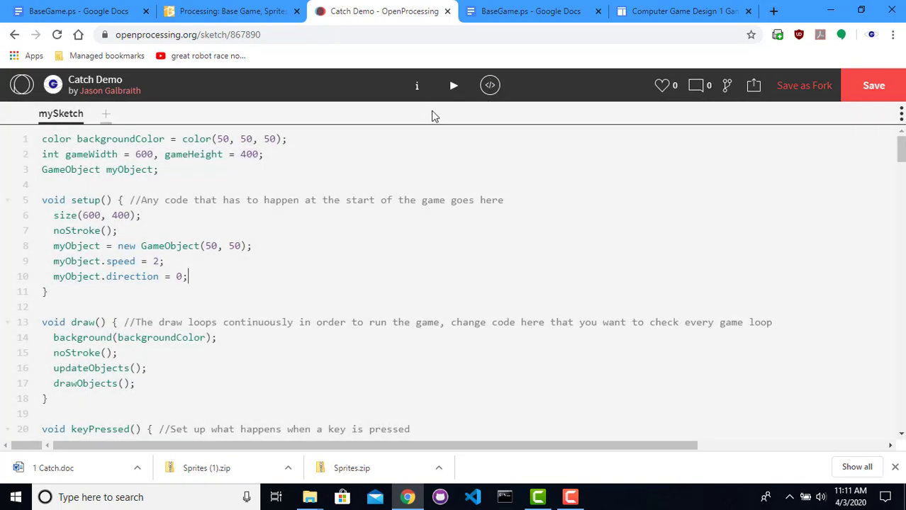
left_click(454, 85)
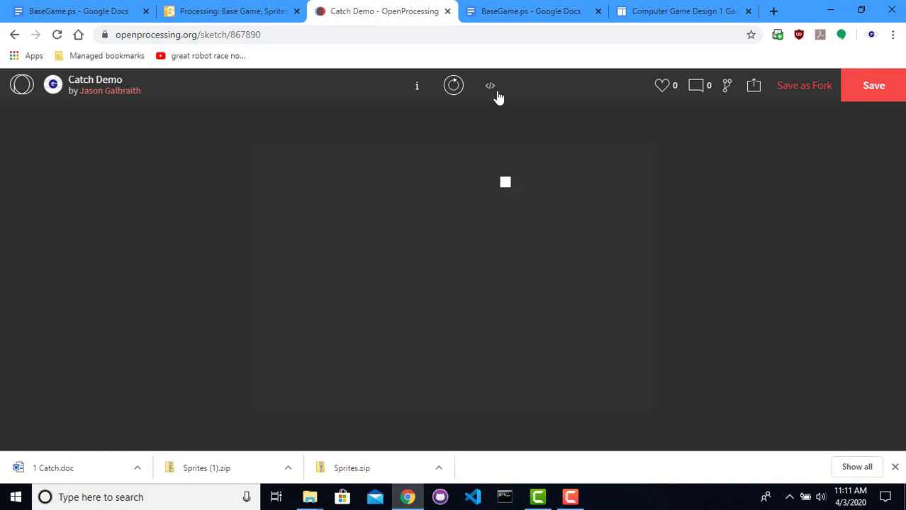
left_click(490, 85)
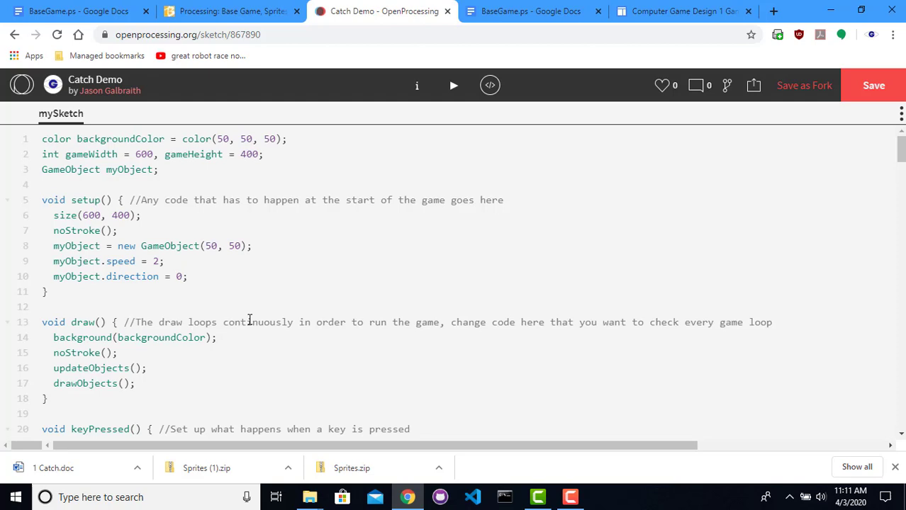
left_click(187, 277)
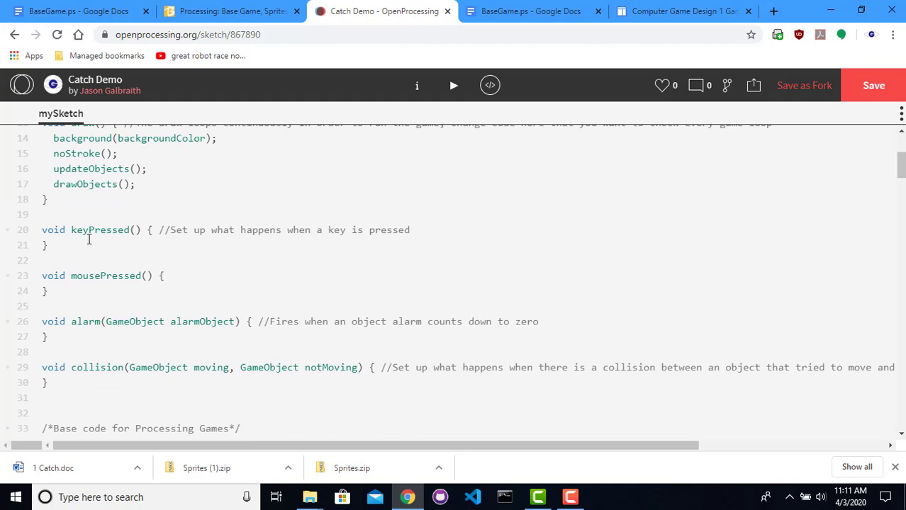
mouse_move(422, 236)
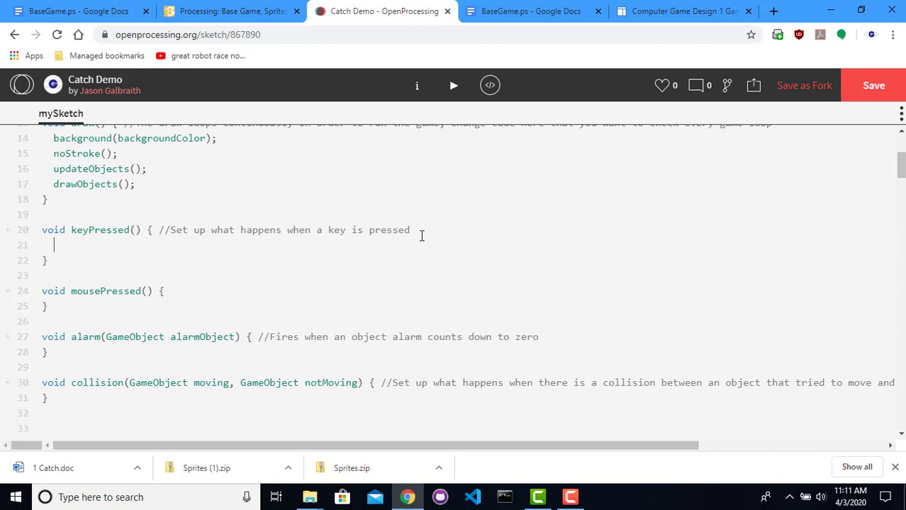
Start keyPressed with an if (key == CODED) block containing an if (keyCode == LEFT) check
type("if (")
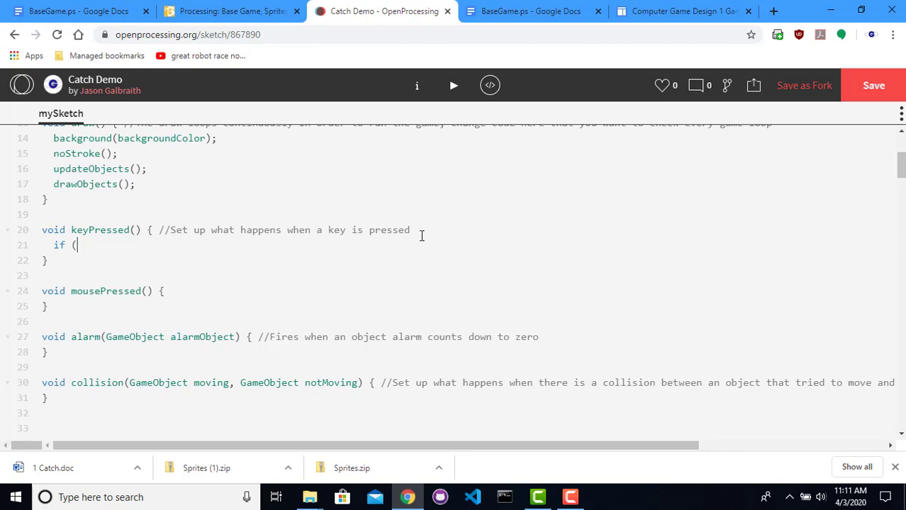
type("key ==")
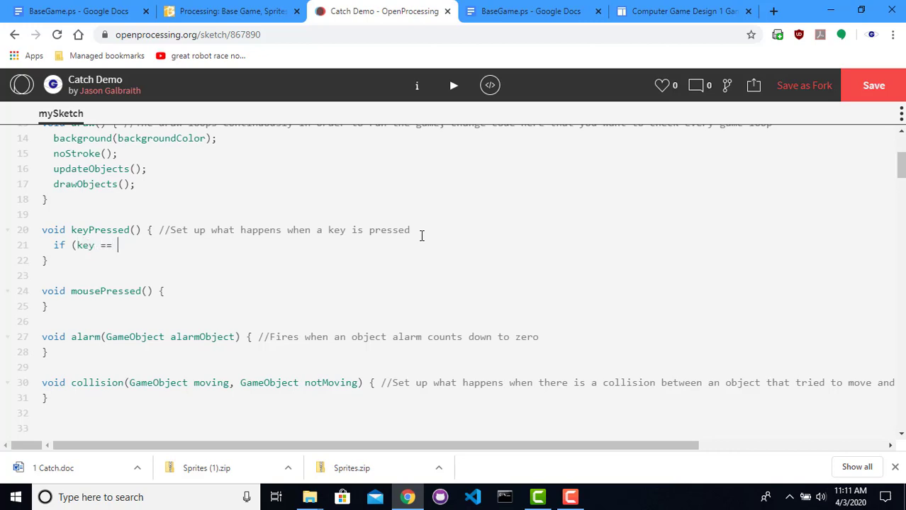
type("CODED) {")
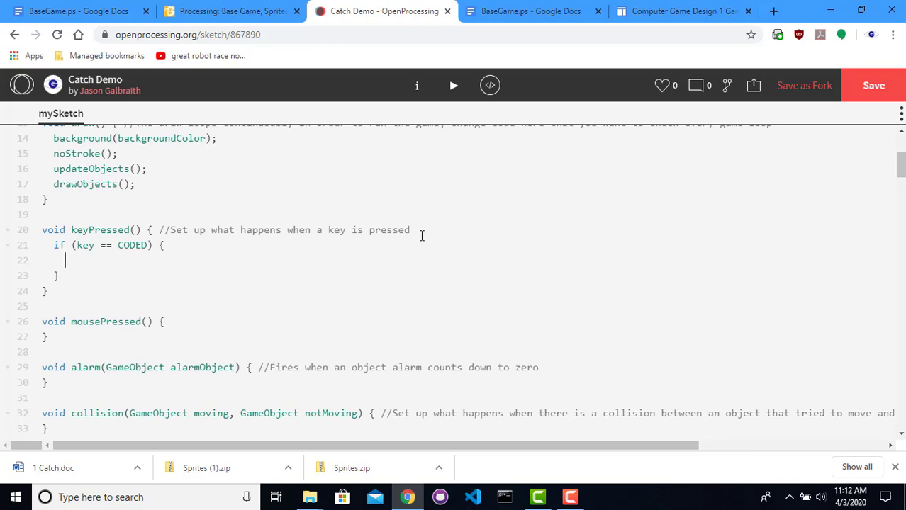
type("if (")
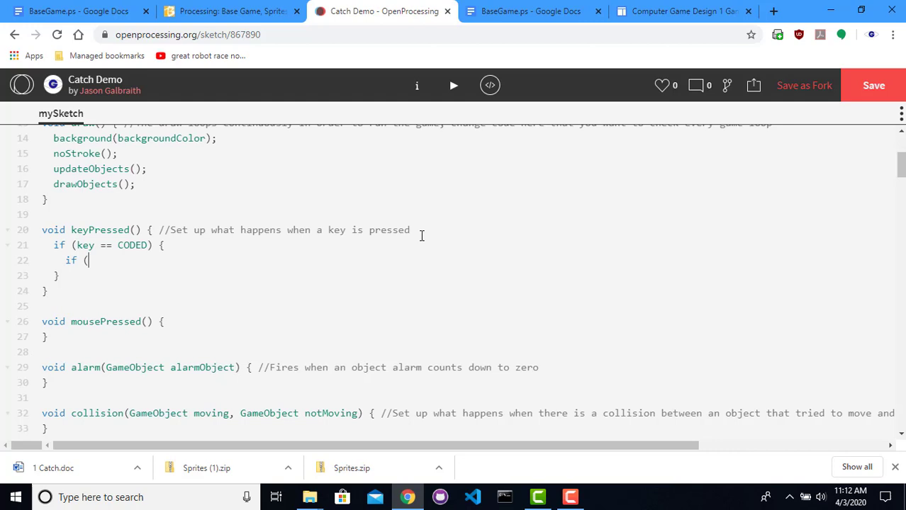
type("keyCod")
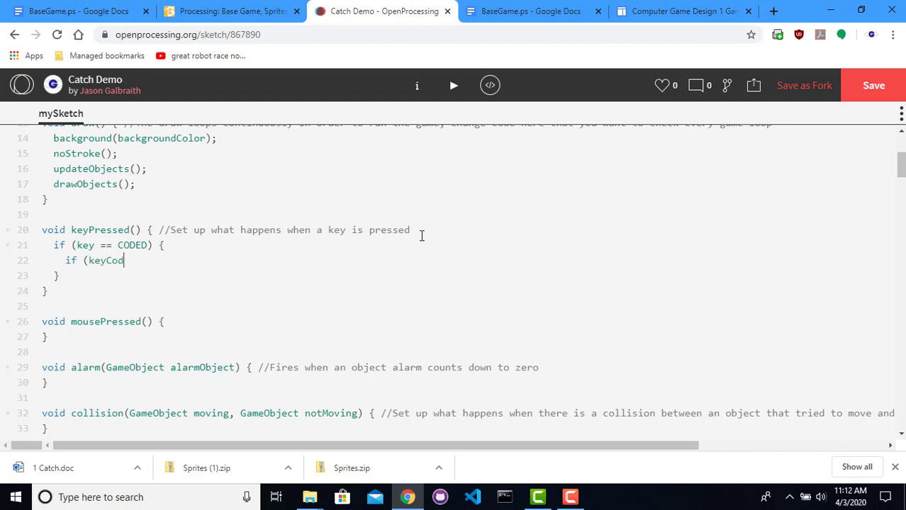
type("e == LEFT)")
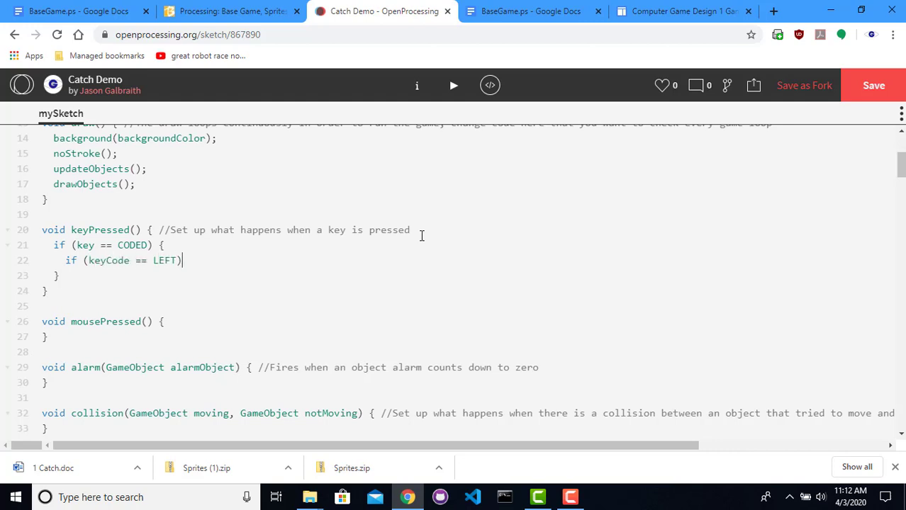
type("{")
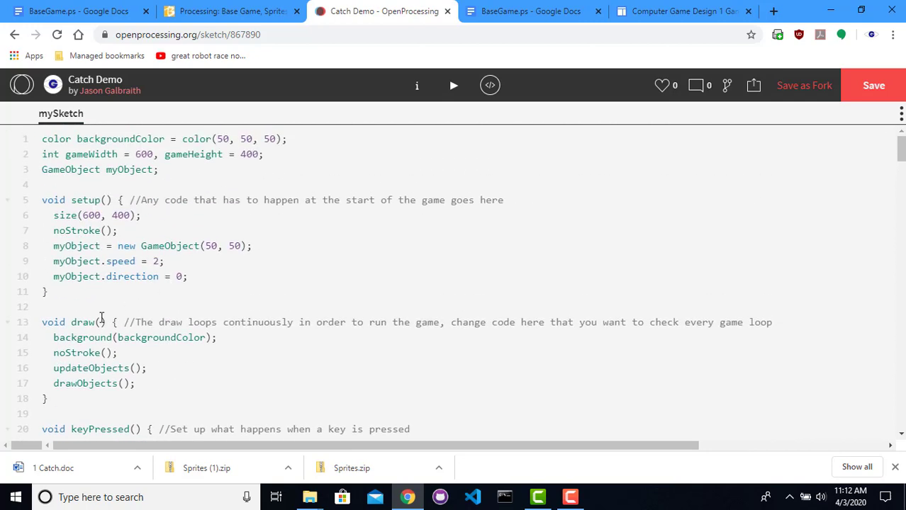
double_click(155, 261)
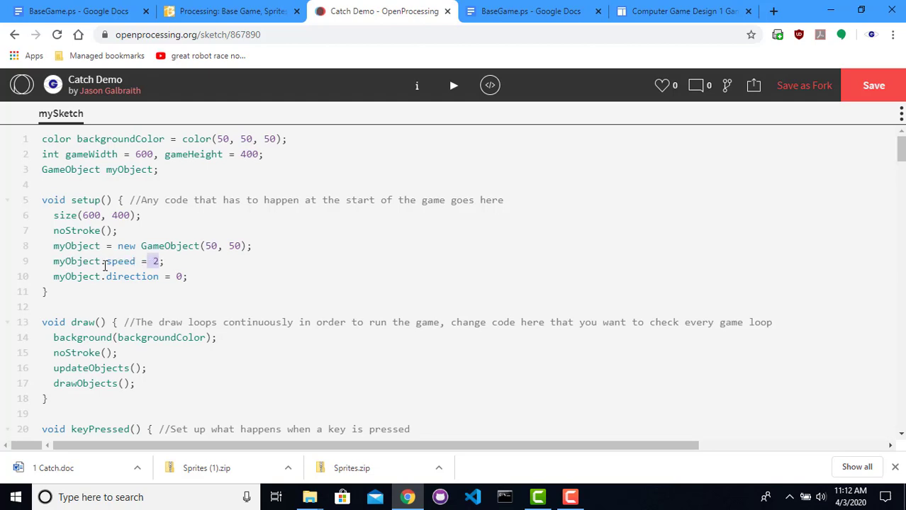
left_click(95, 260)
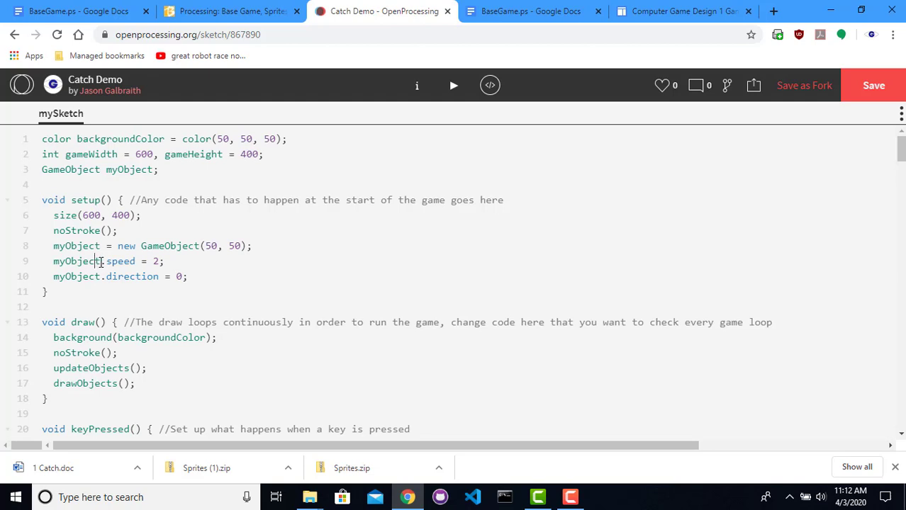
double_click(118, 261)
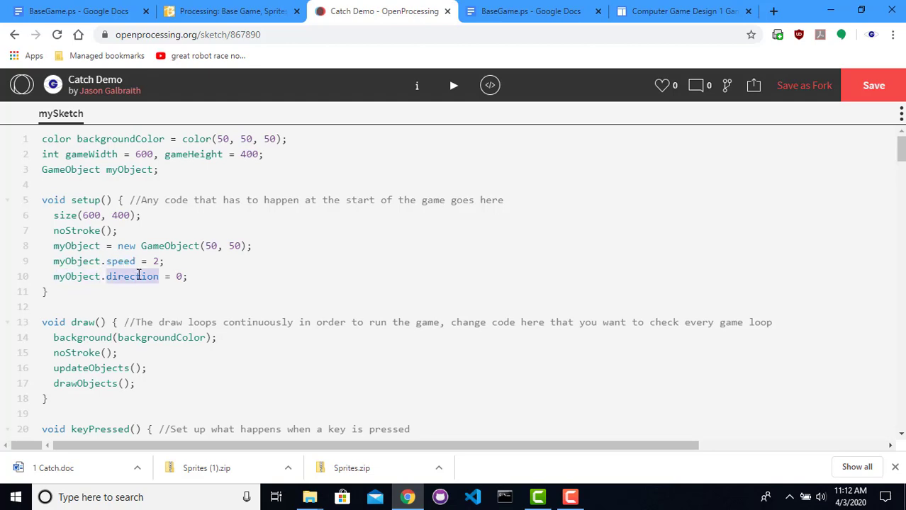
left_click(80, 246)
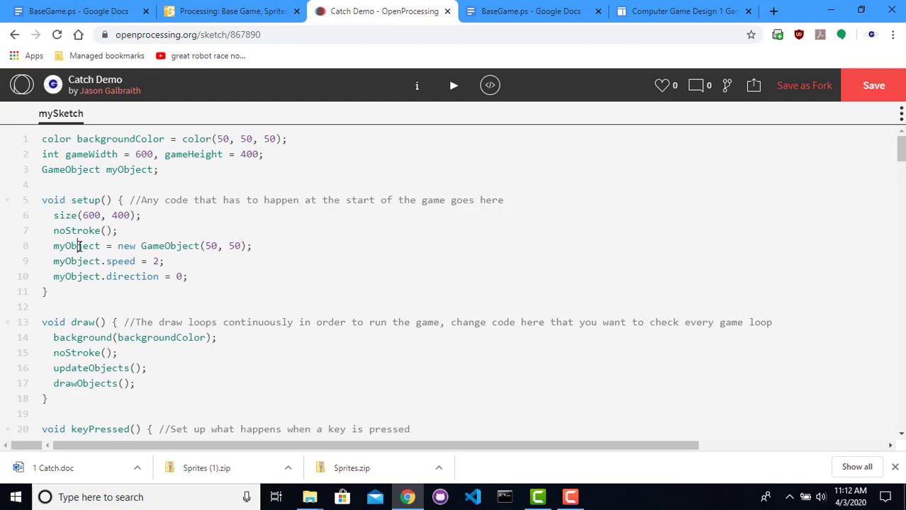
double_click(77, 246)
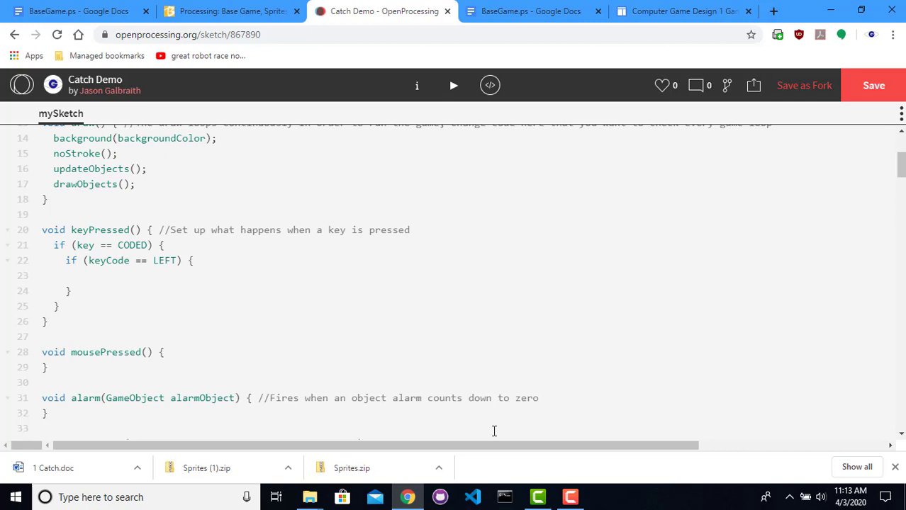
Write myObject.move(2, 180); inside the LEFT arrow block
type("myObje")
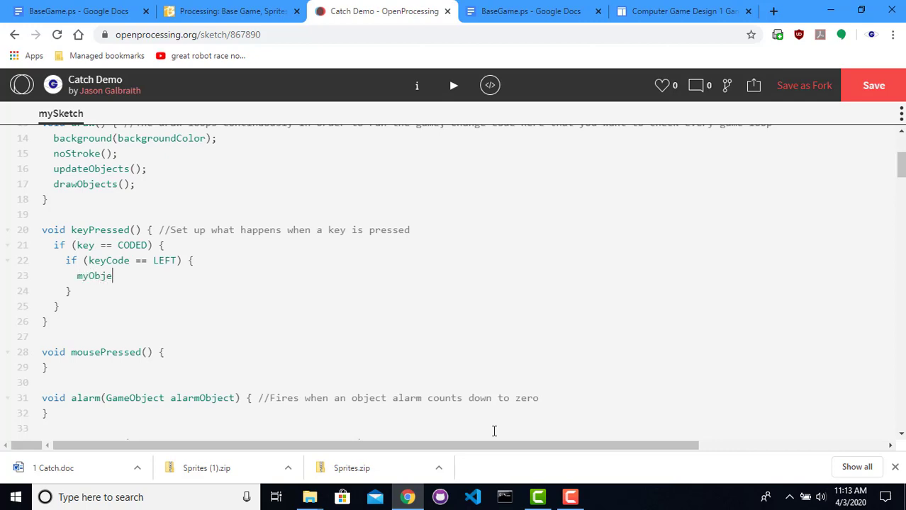
type("ct.")
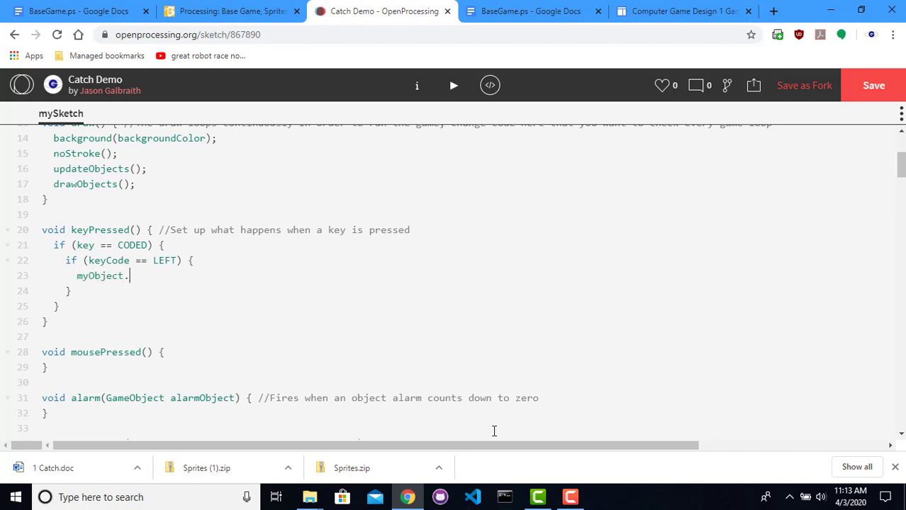
type("move(")
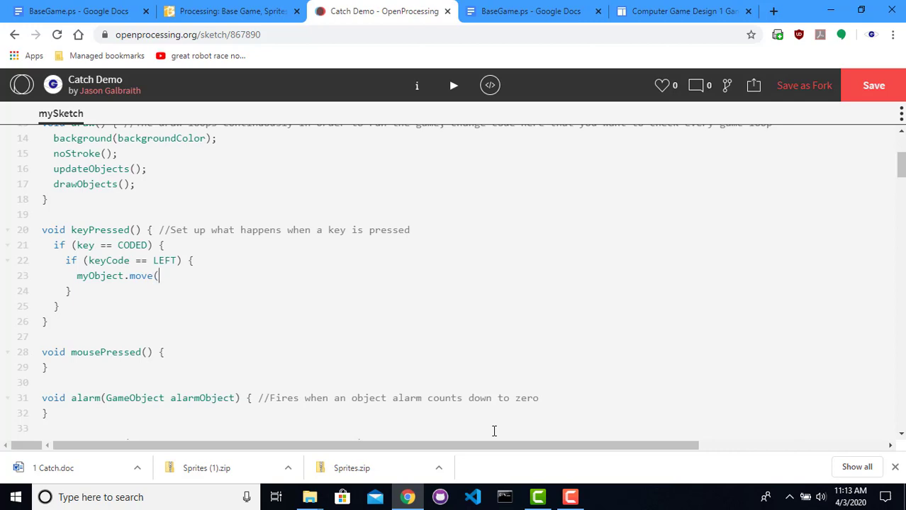
type("2, 1")
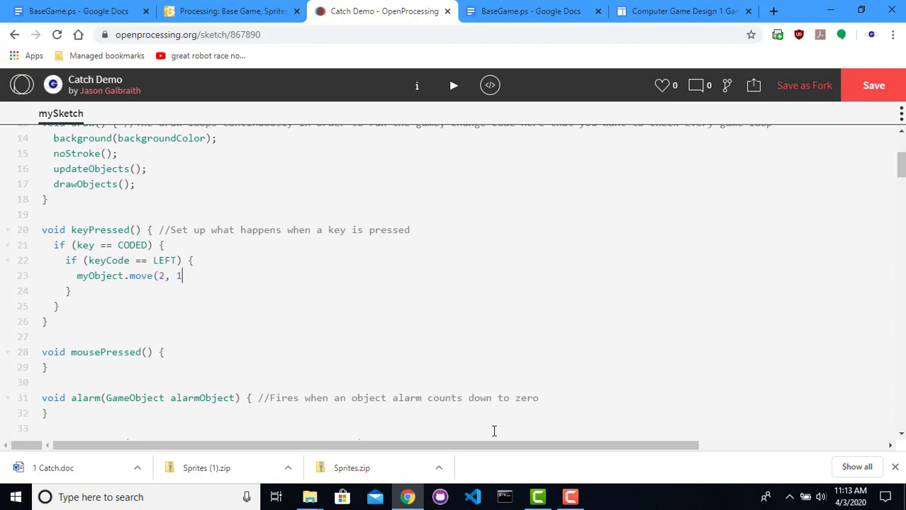
type("80")
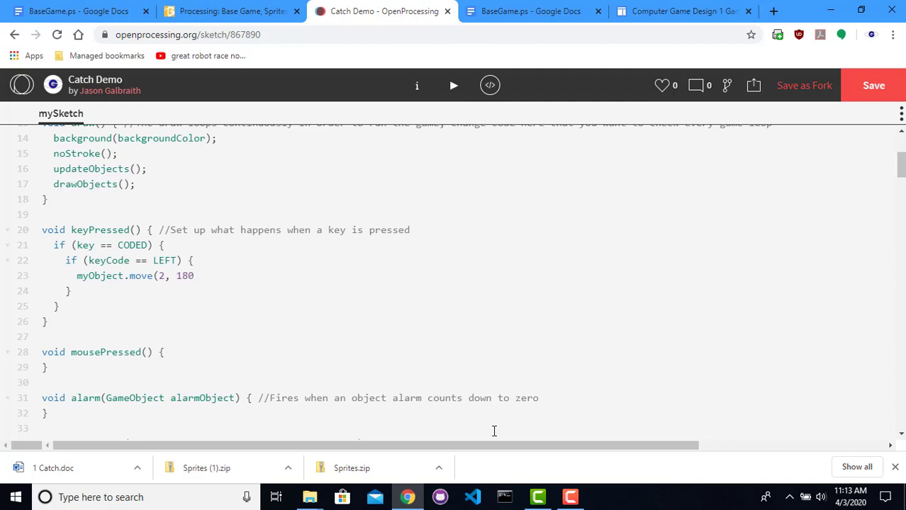
scroll("down", 3)
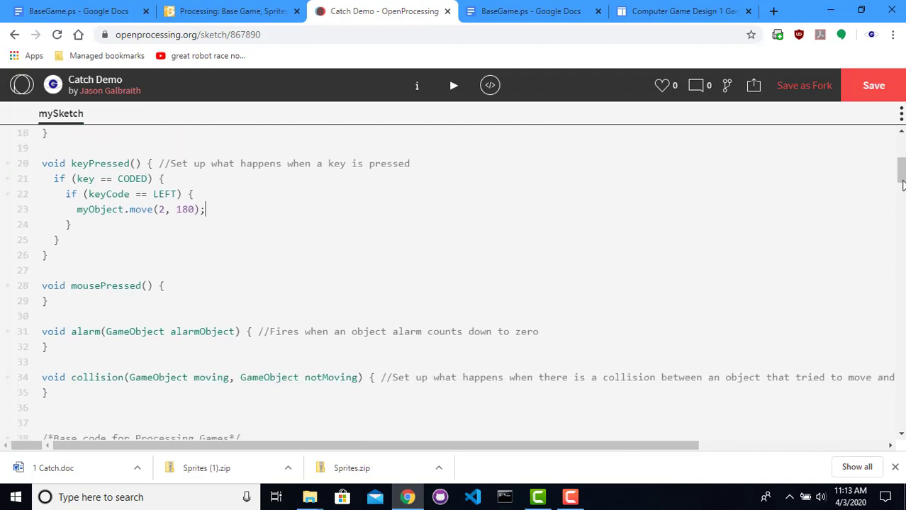
scroll("down", 3)
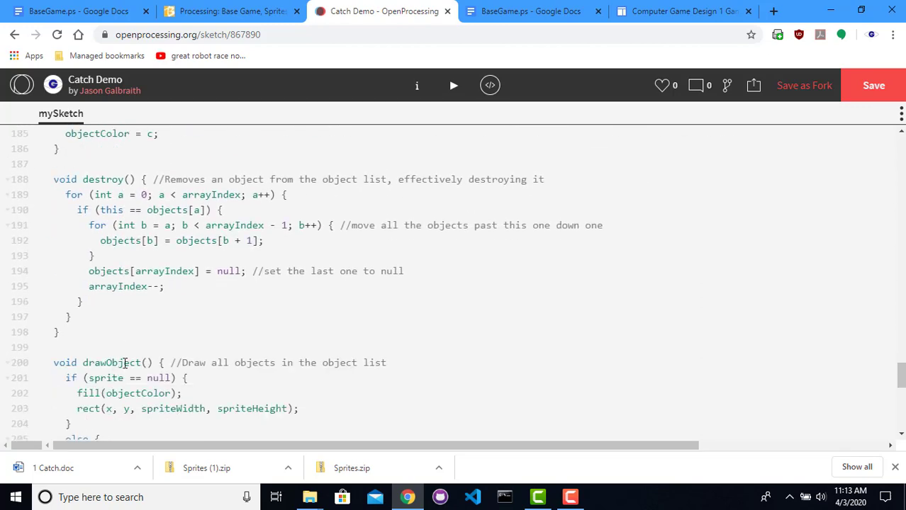
scroll("down", 3)
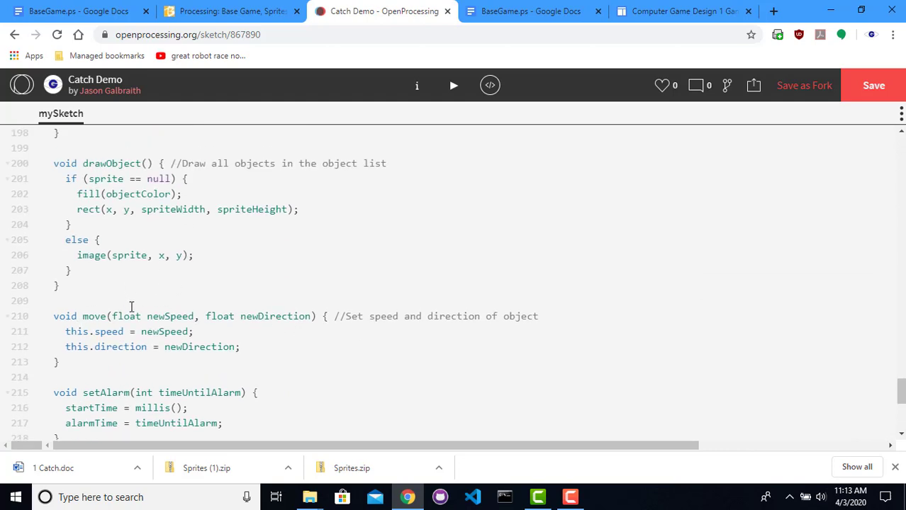
double_click(169, 316)
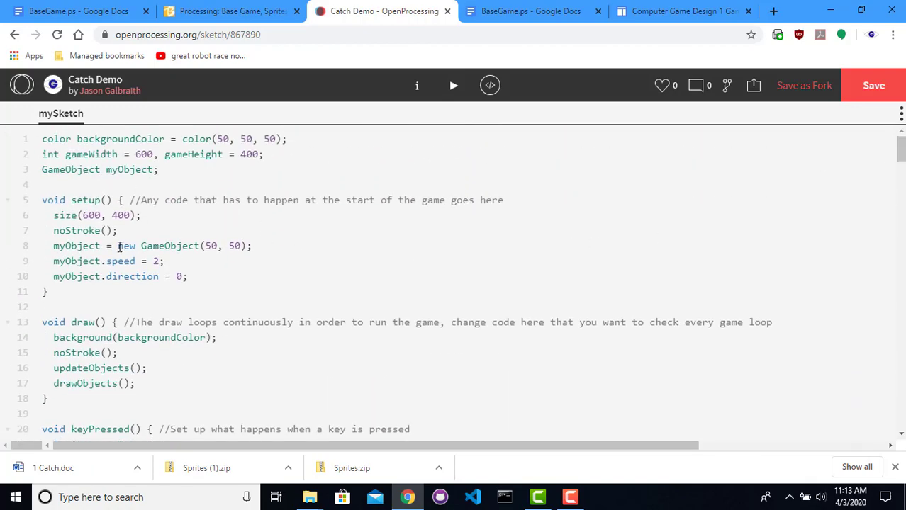
scroll("down", 3)
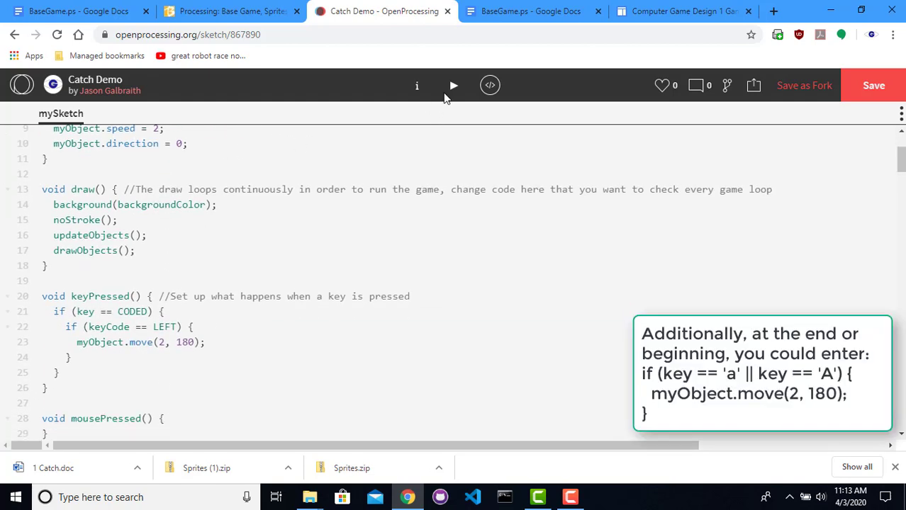
left_click(453, 85)
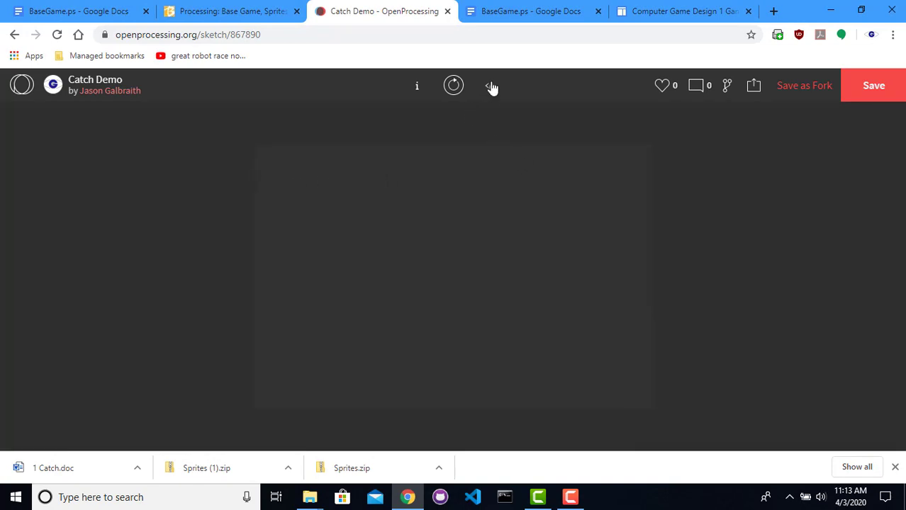
left_click(489, 85)
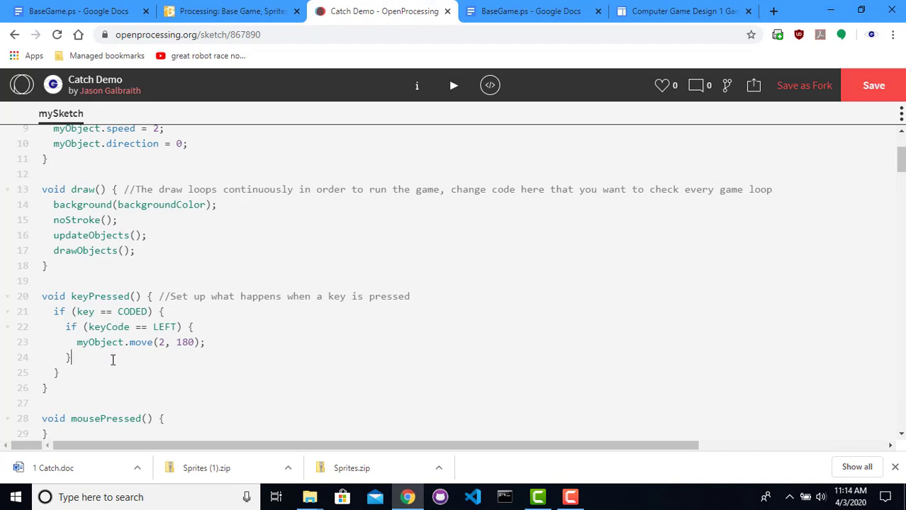
Add an else-if RIGHT branch that calls myObject.move(2, 0)
type("else if")
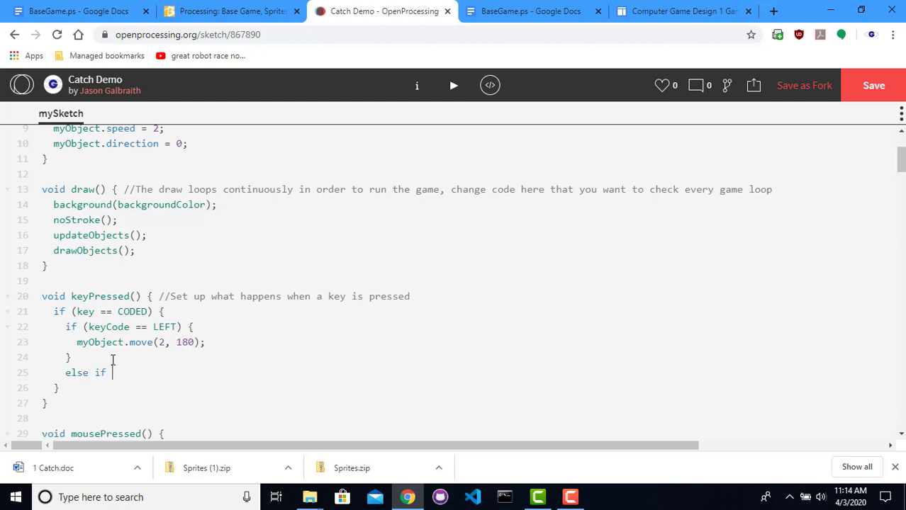
type("(")
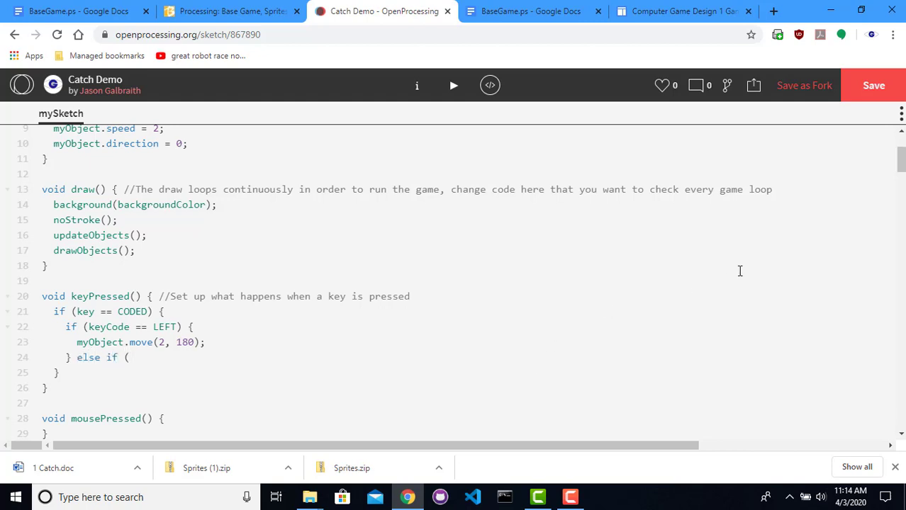
type("kye")
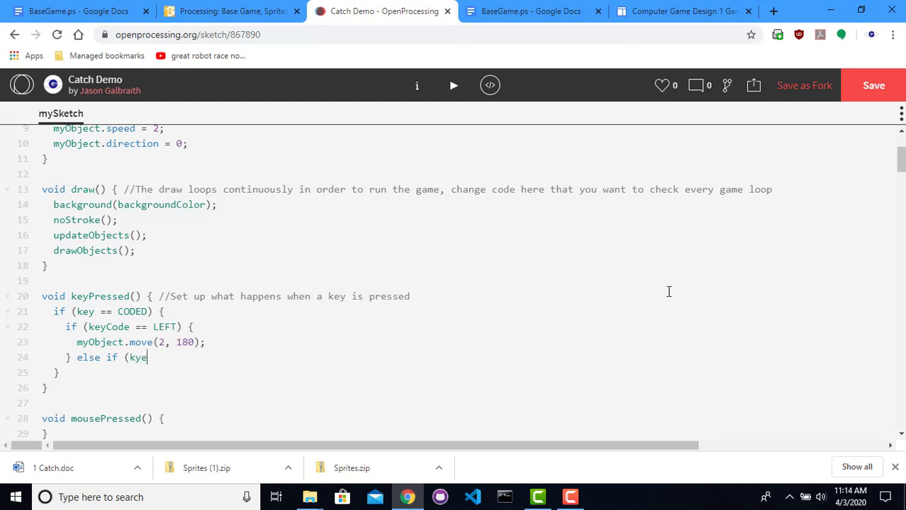
type("Code == RIGHT) {")
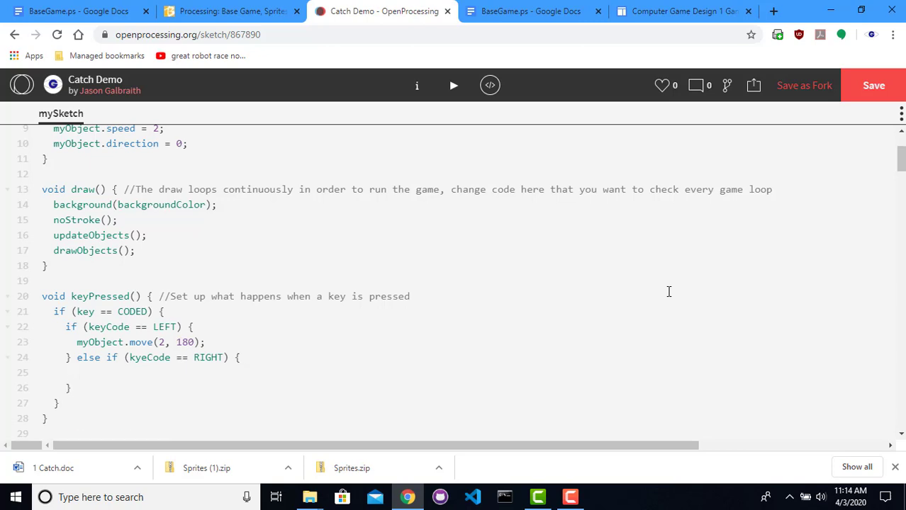
type("my")
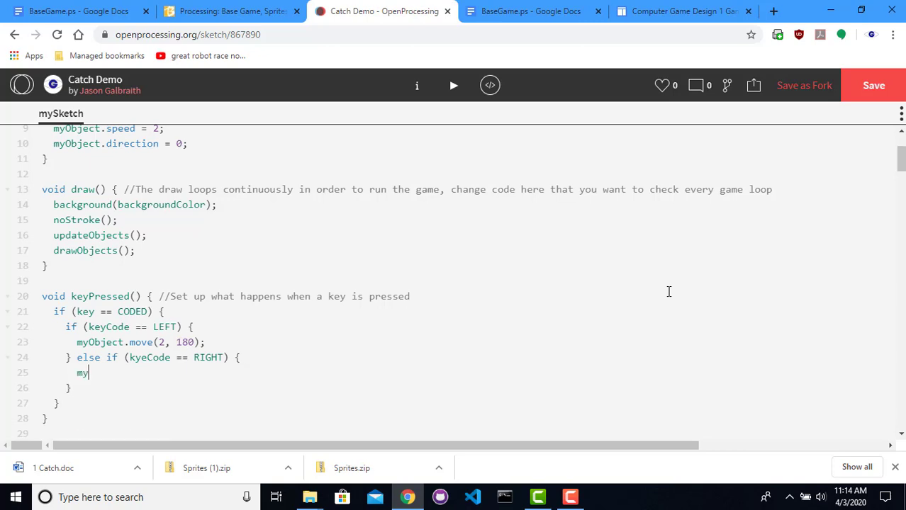
type("Object.mo")
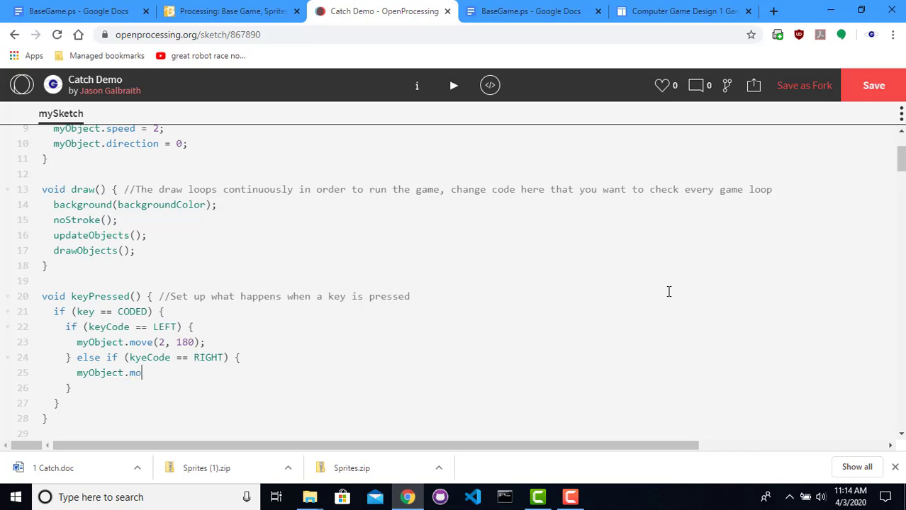
type("ve(")
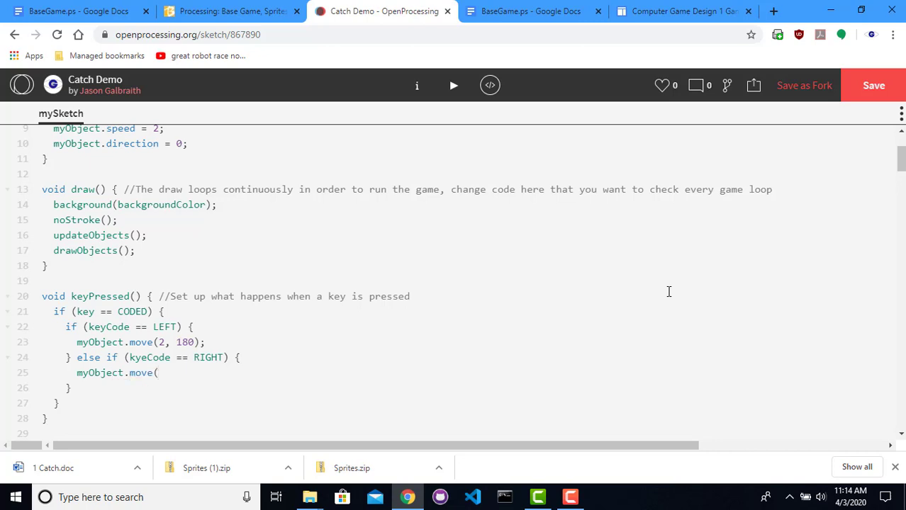
type("2, 0);")
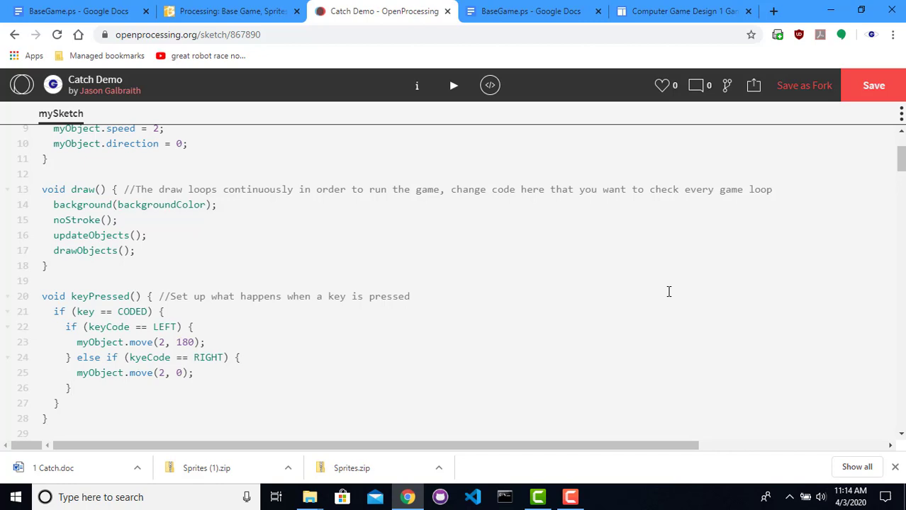
Add an else-if UP branch calling myObject.move(2, 90) and open a blank line after it
type("else if")
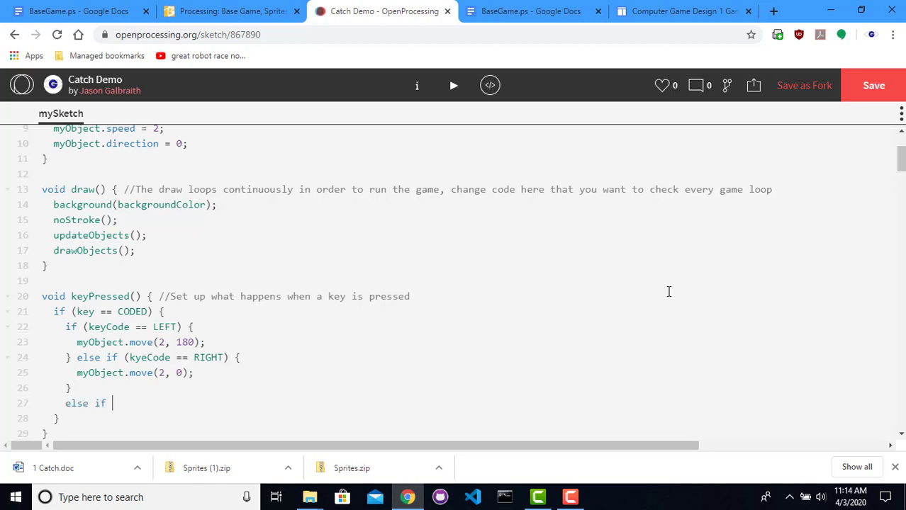
type("(k")
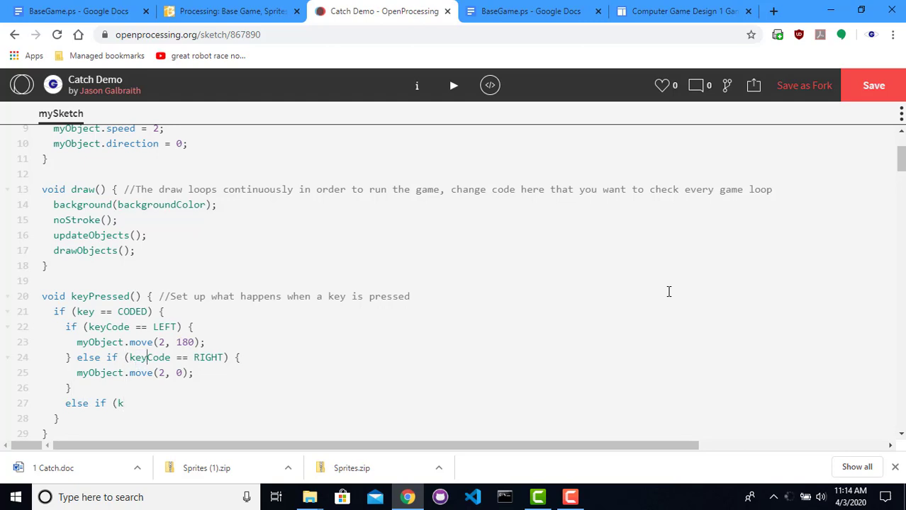
type("eyCode")
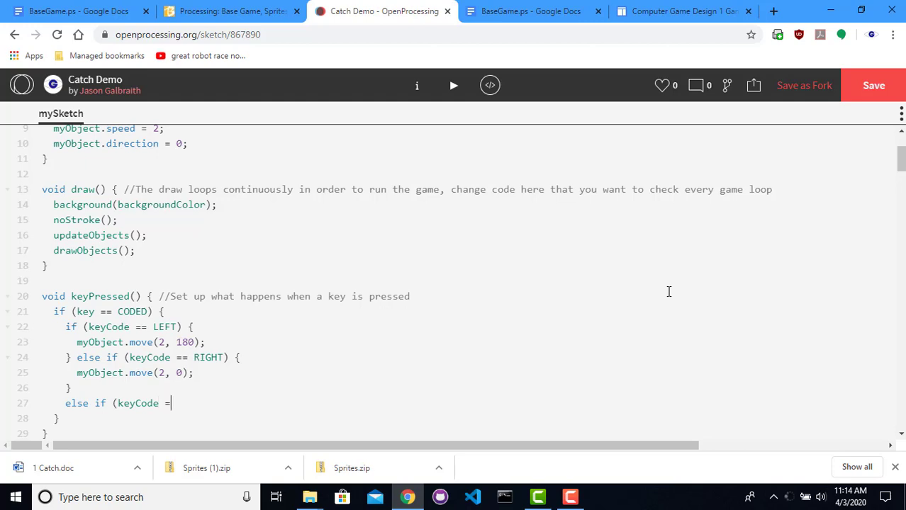
type("= UP) {")
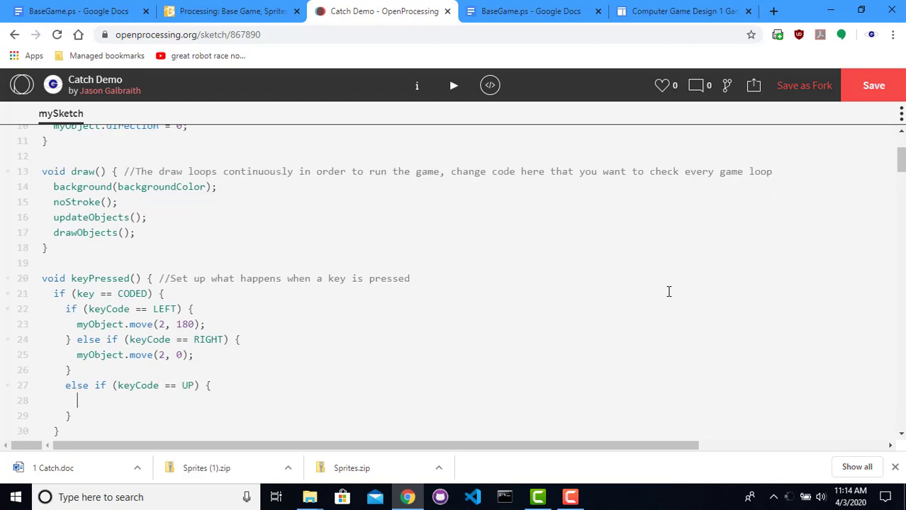
type("myObject.move(")
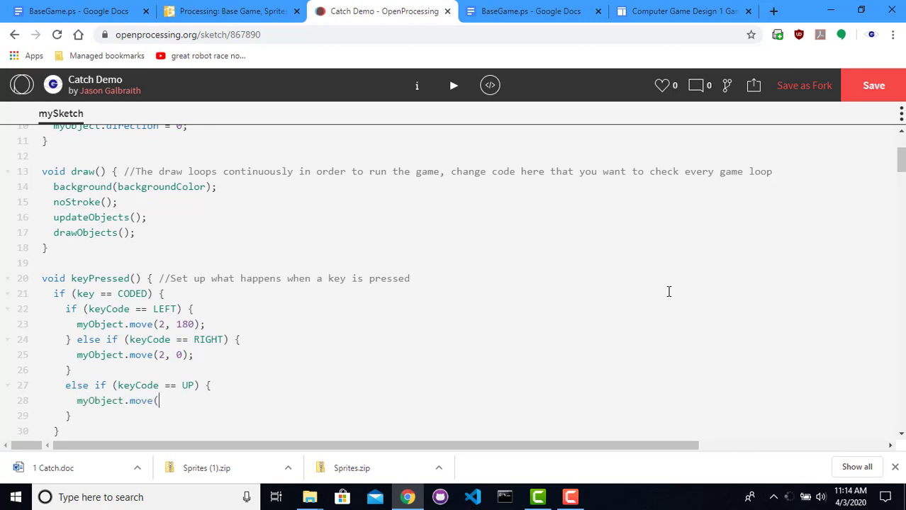
type("2,")
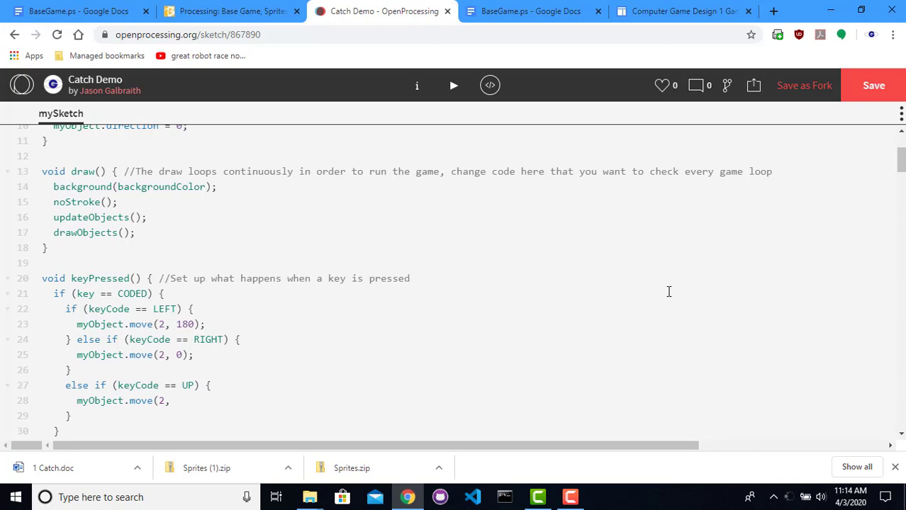
type("90);")
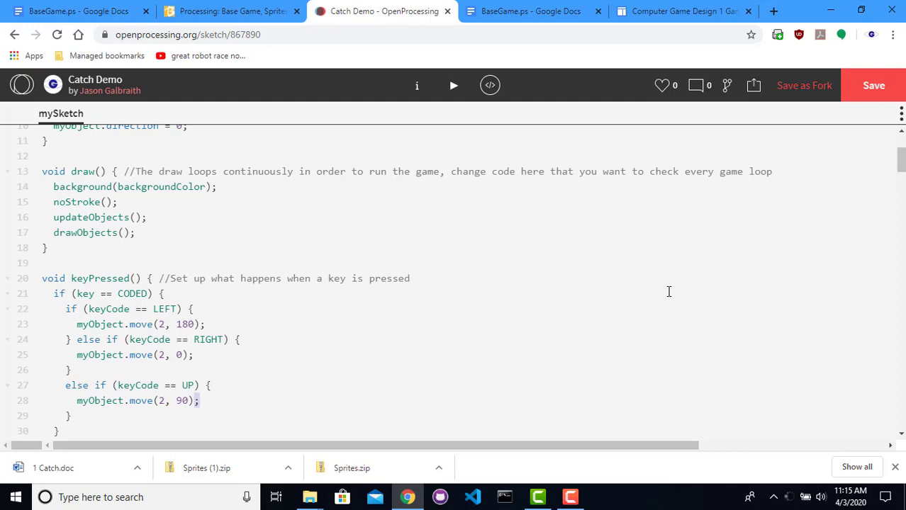
double_click(170, 401)
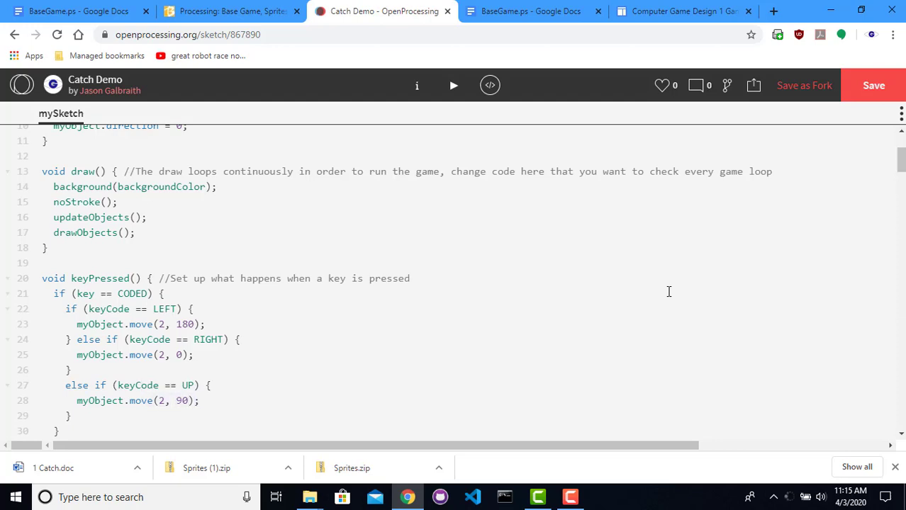
left_click(148, 278)
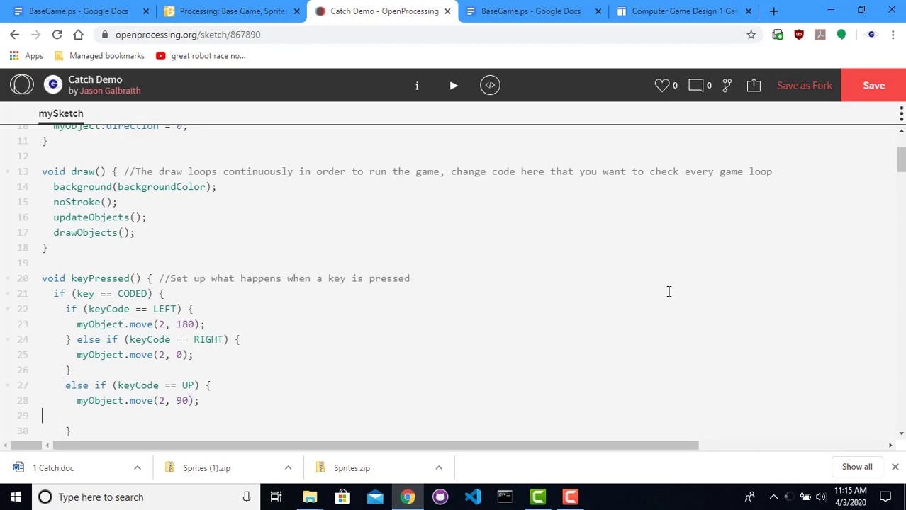
Write an else-if DOWN branch containing myObject.move(2, 270);
type("else if (keyCode == DOWN) {")
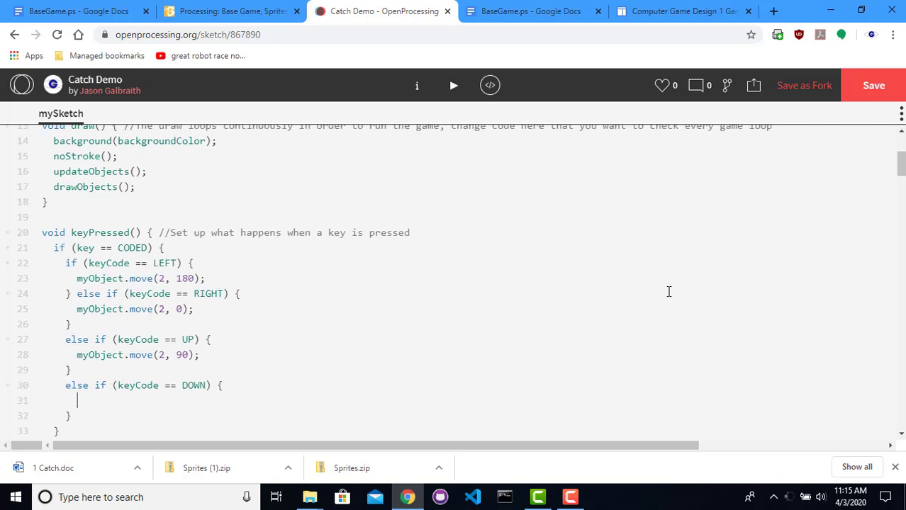
type("myOb")
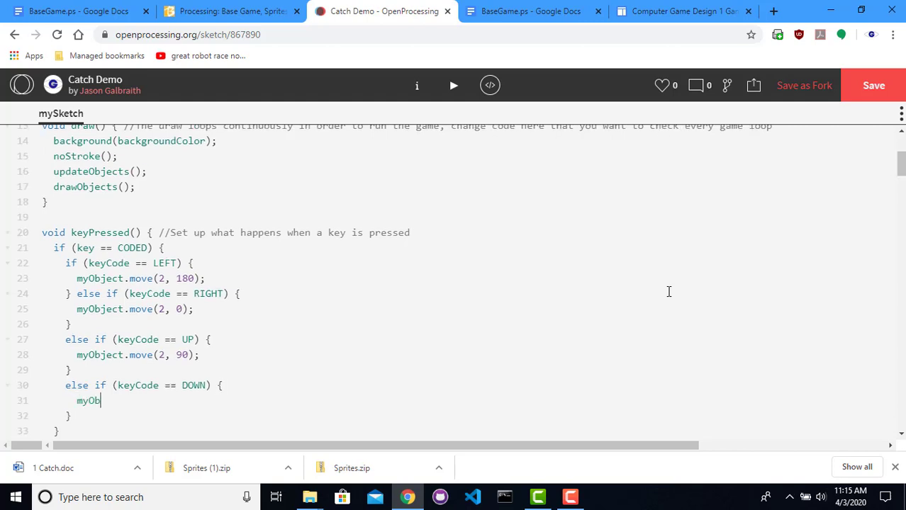
type("ject.move(2")
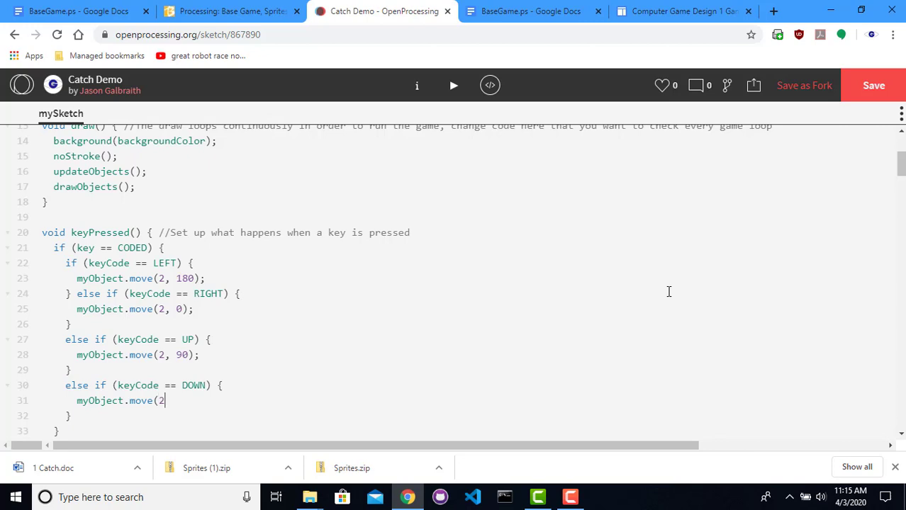
type("270);")
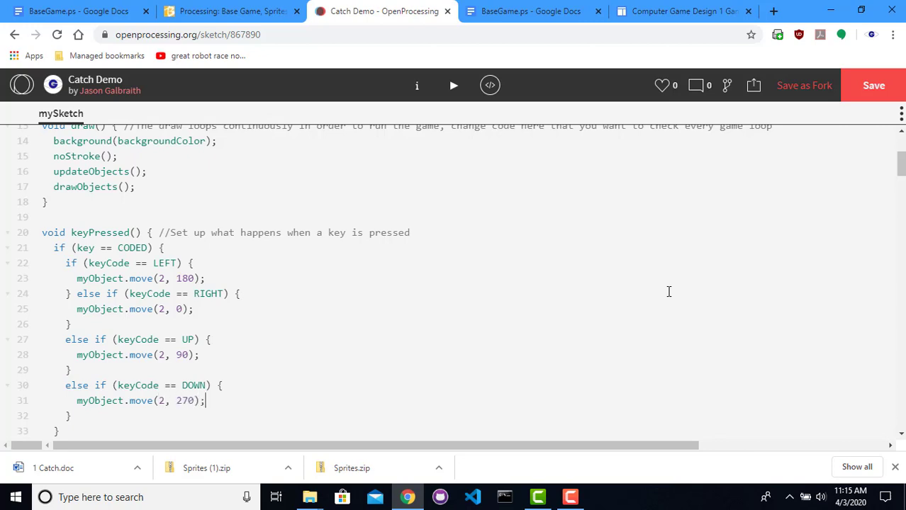
mouse_move(507, 202)
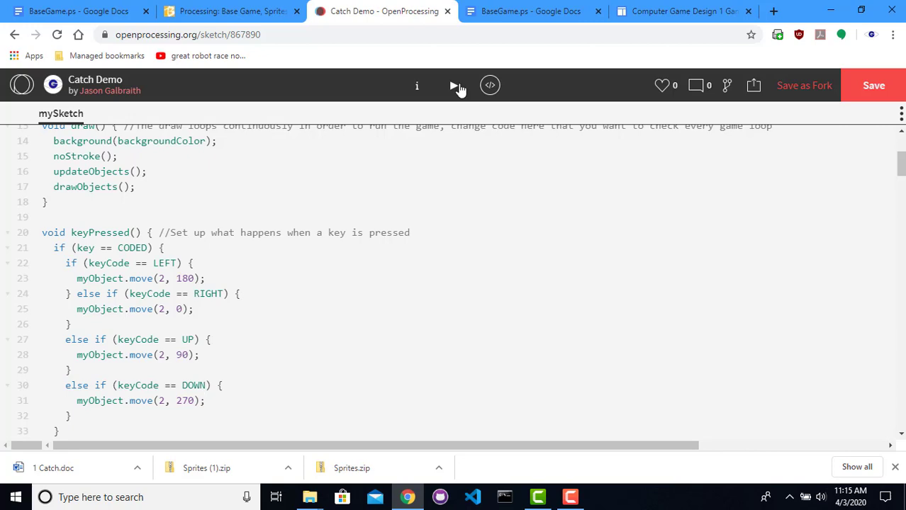
Run the Catch Demo sketch and focus its canvas to try the arrow keys
left_click(453, 85)
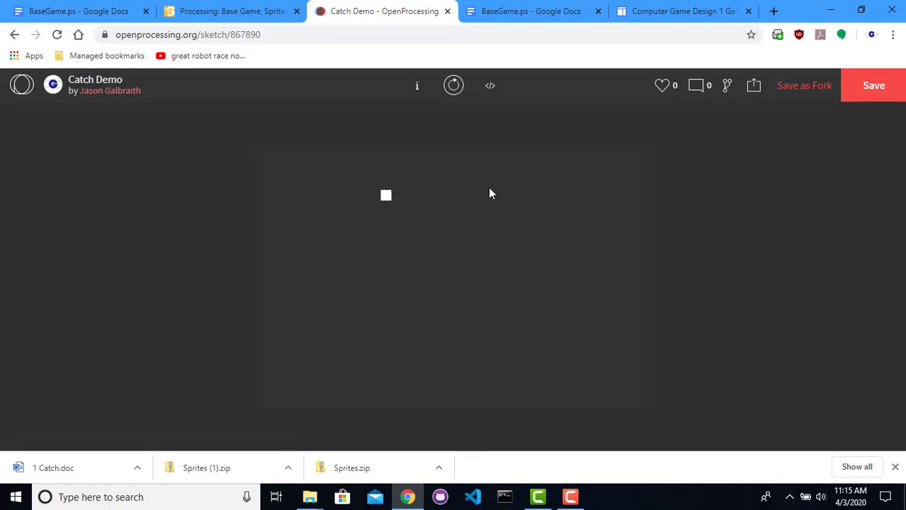
left_click(490, 85)
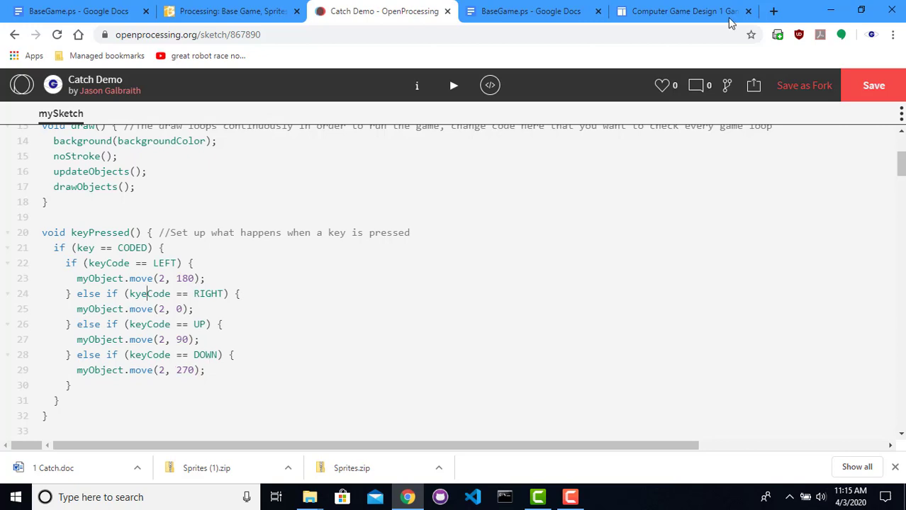
Rerun the sketch, select kyeCode in the error, expand its stack, and close the console
left_click(453, 85)
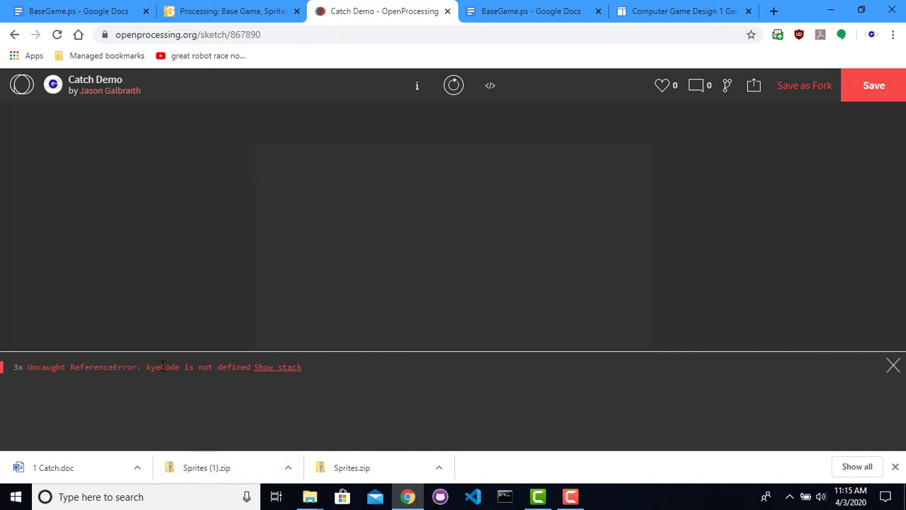
double_click(162, 367)
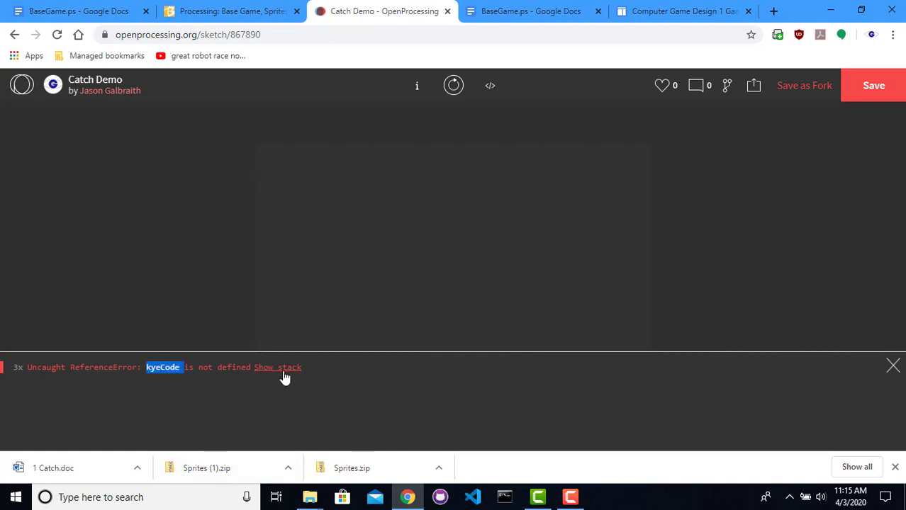
mouse_move(294, 374)
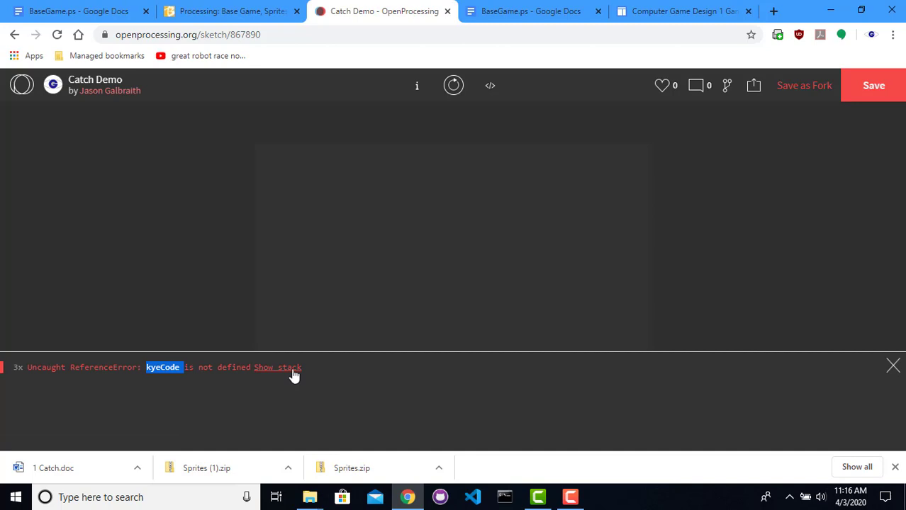
left_click(277, 367)
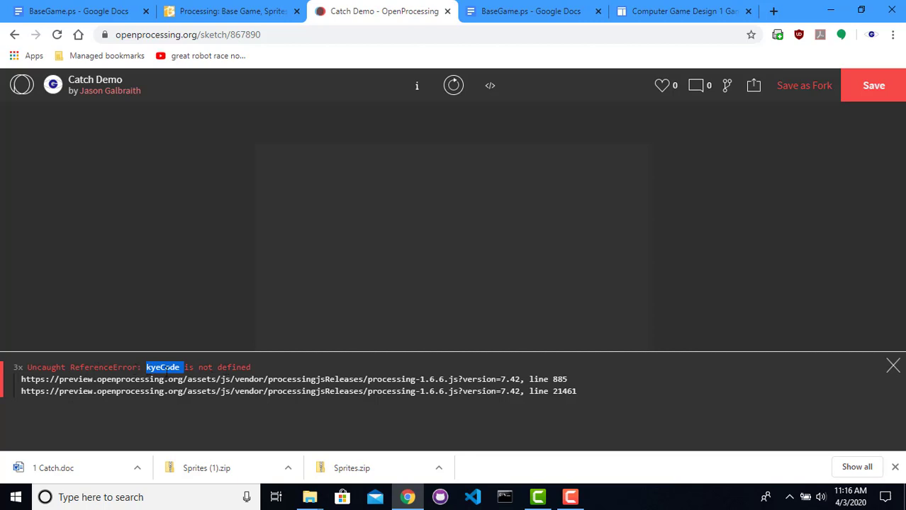
mouse_move(438, 368)
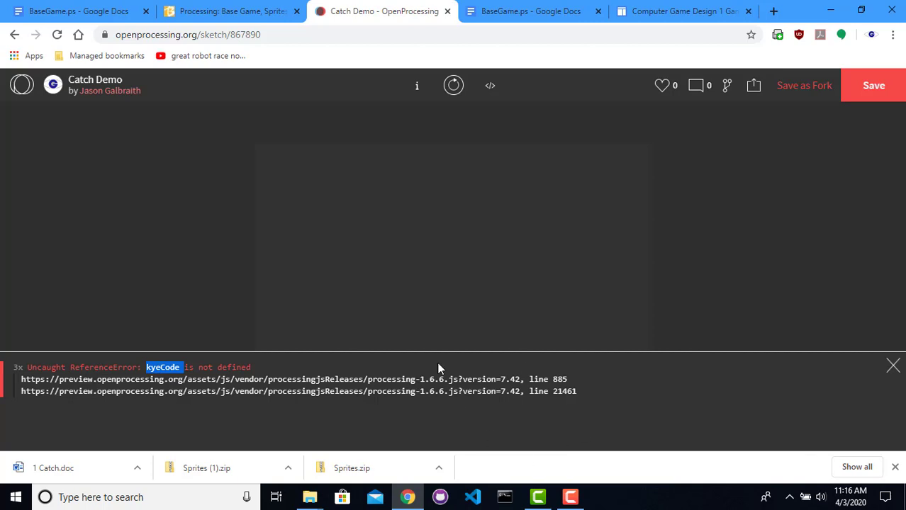
mouse_move(546, 375)
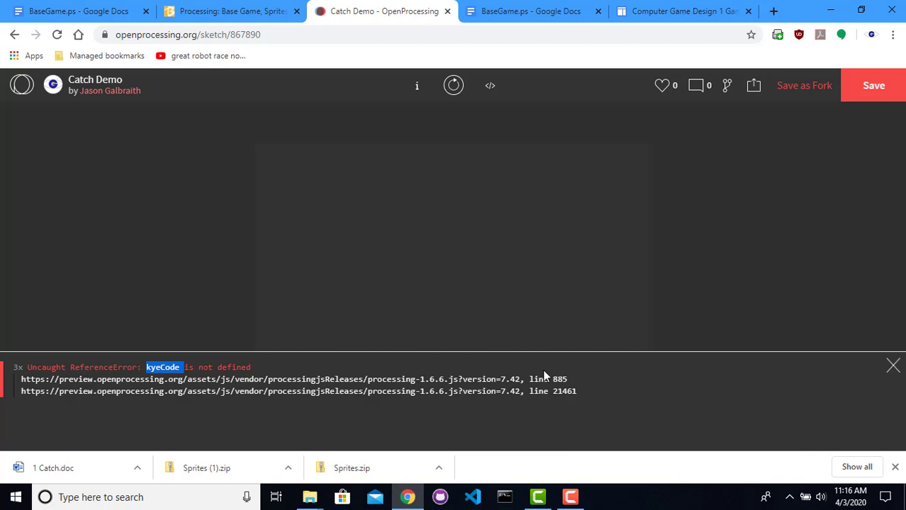
left_click(893, 366)
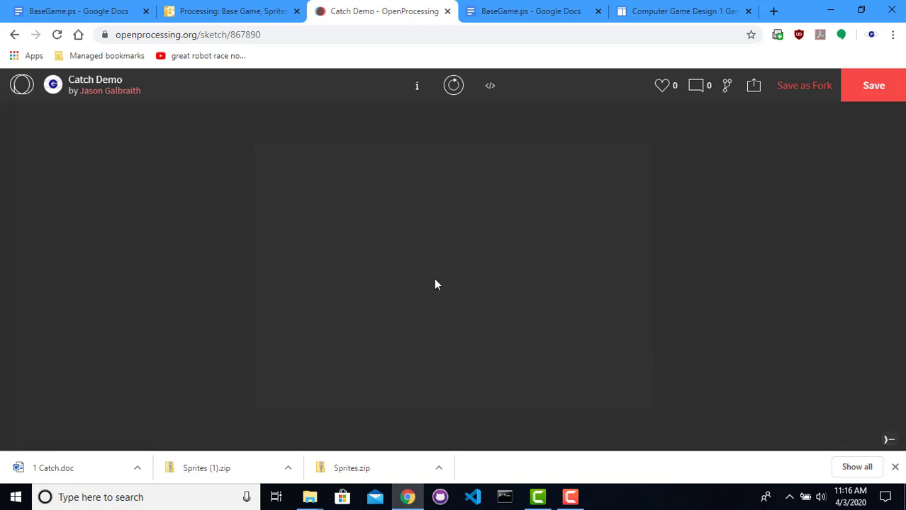
left_click(490, 85)
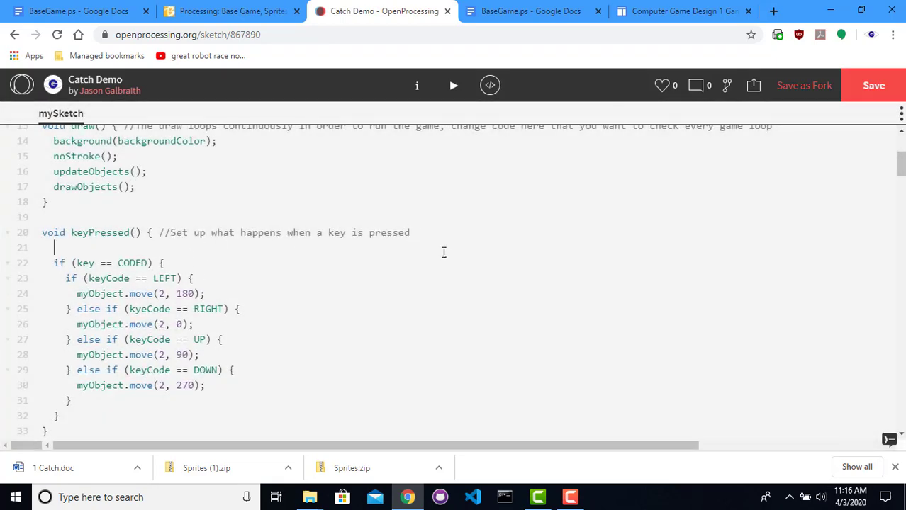
Insert println("Key was pressed!"); at the top of keyPressed and rerun the sketch
type("println(")
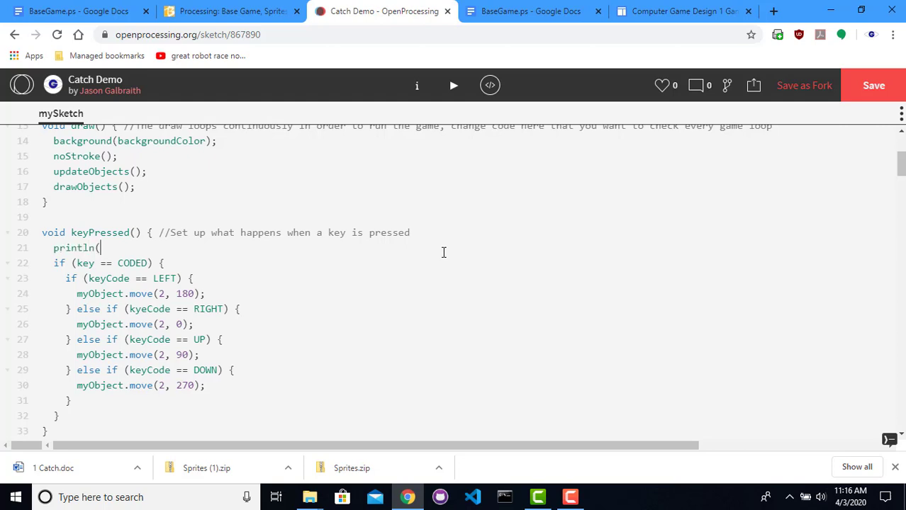
type("\"Key was pressed")
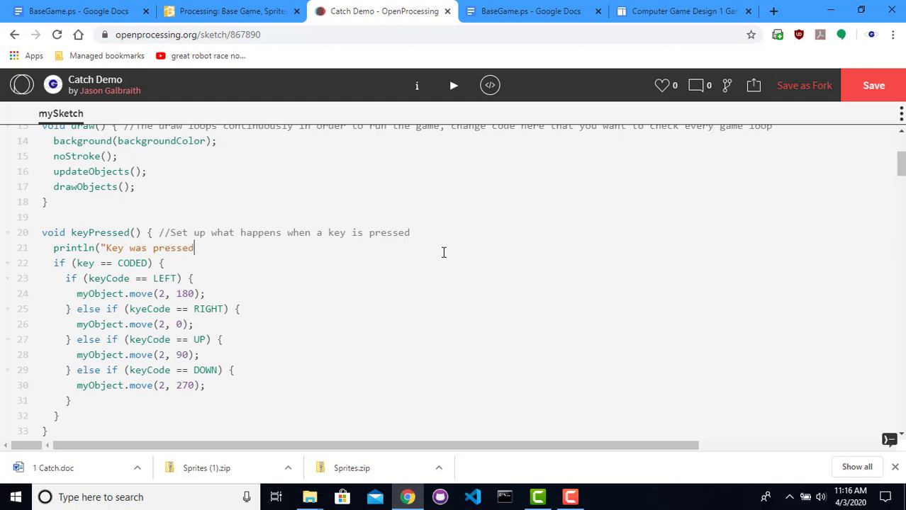
type("!\");")
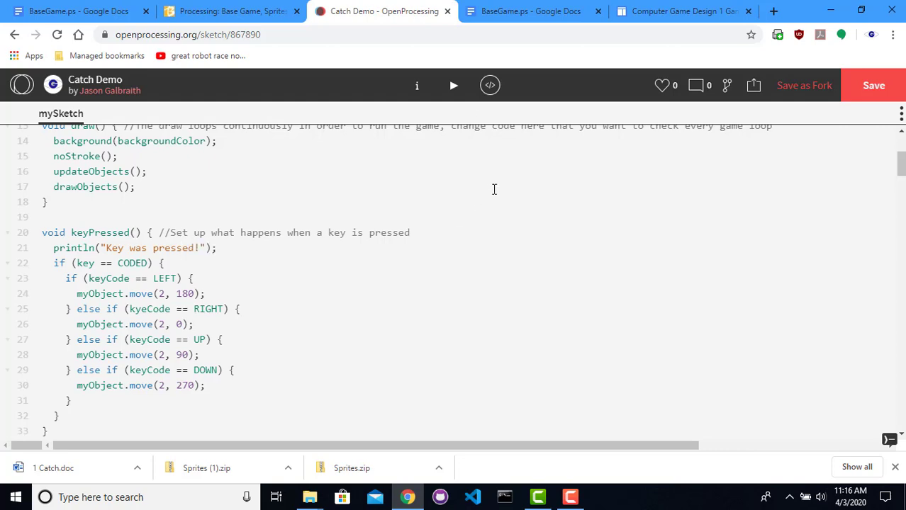
left_click(453, 85)
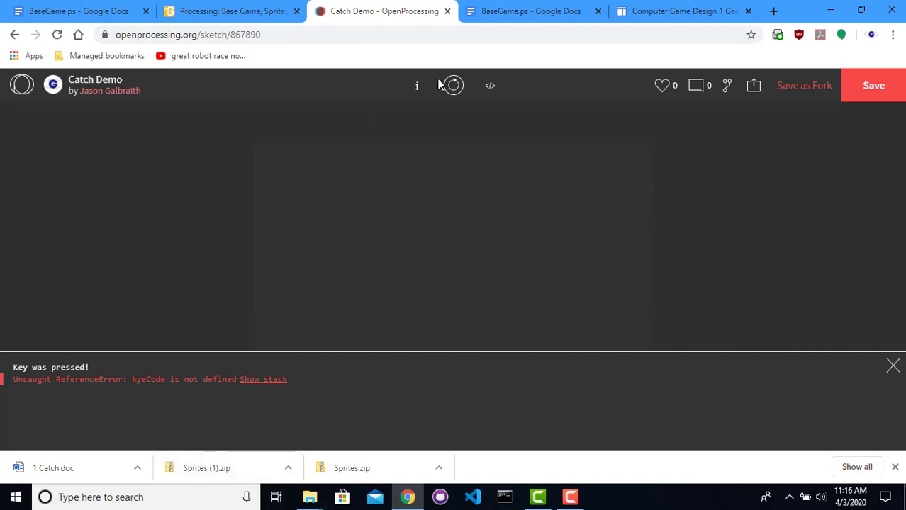
Close the console, delete the debug println line, and rerun the corrected sketch
left_click(489, 85)
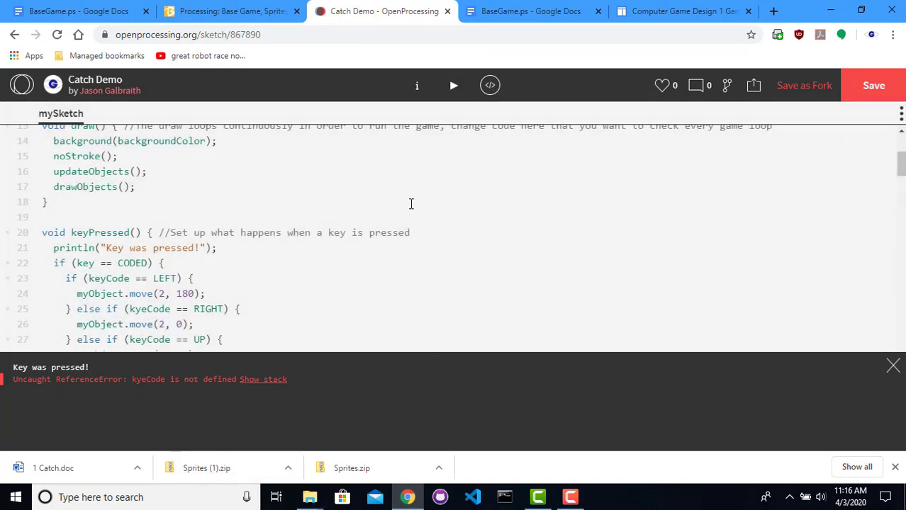
left_click(892, 366)
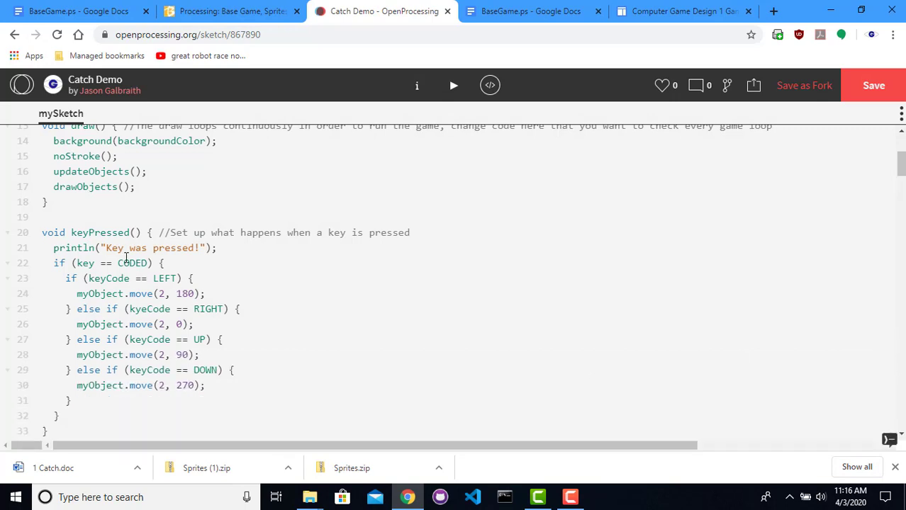
triple_click(131, 248)
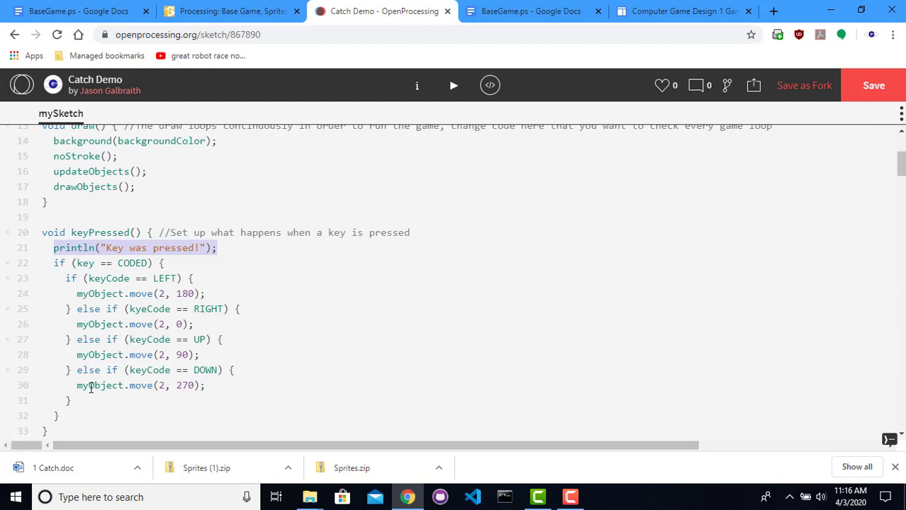
mouse_move(97, 395)
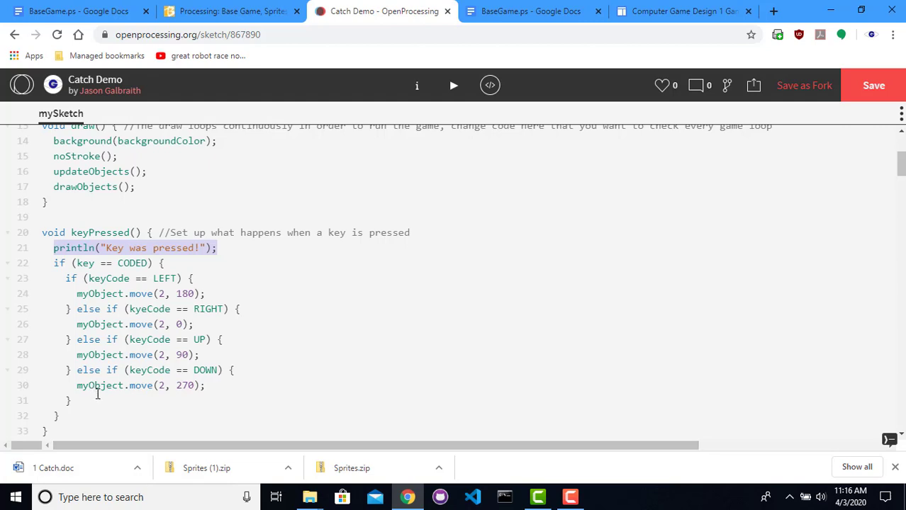
mouse_move(165, 247)
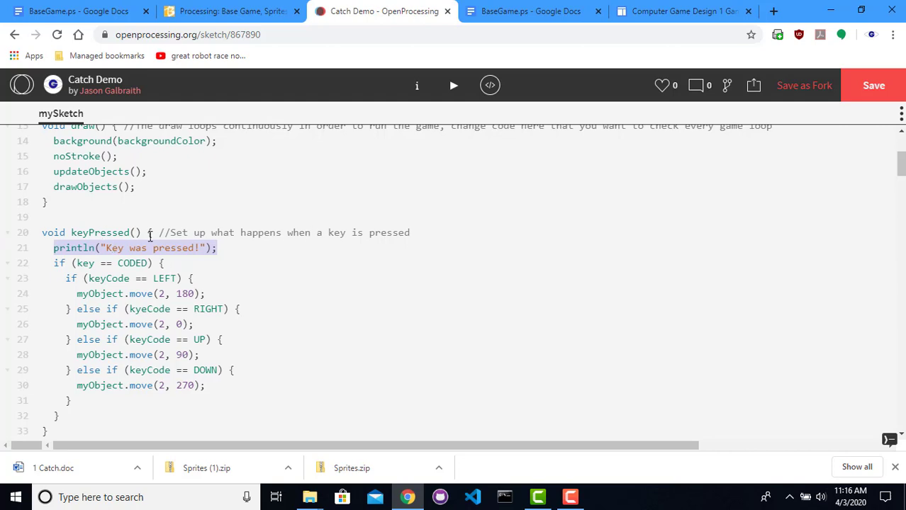
left_click(55, 247)
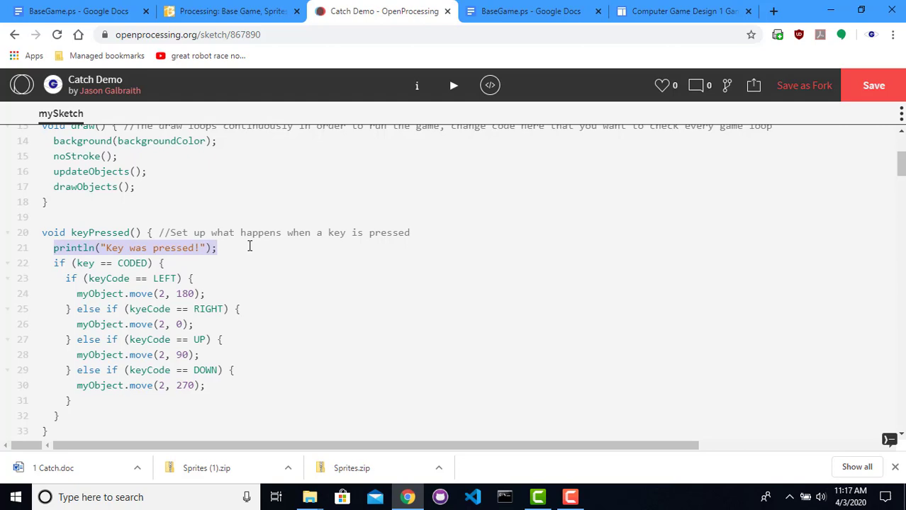
key("Delete")
type("e")
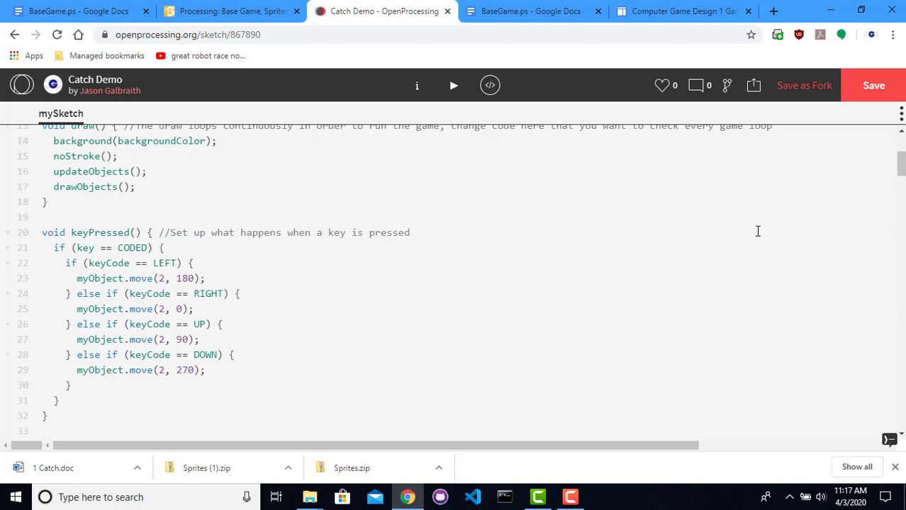
left_click(453, 85)
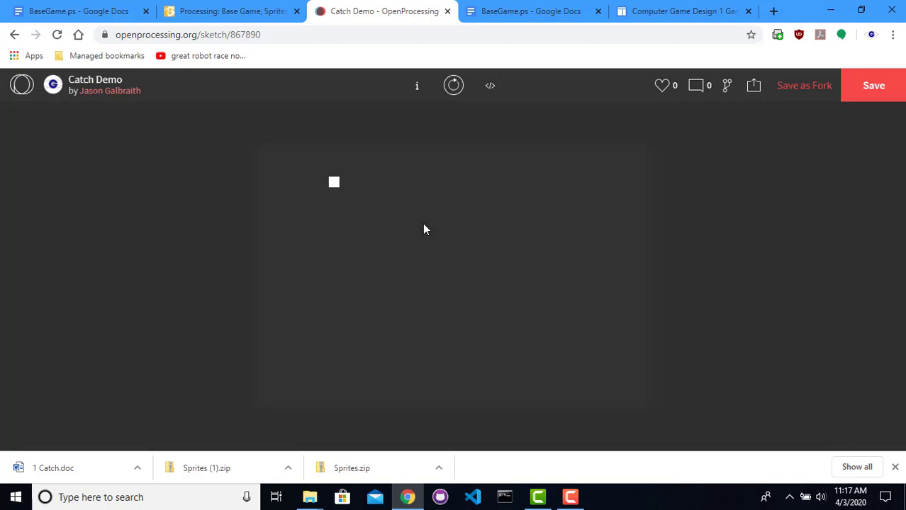